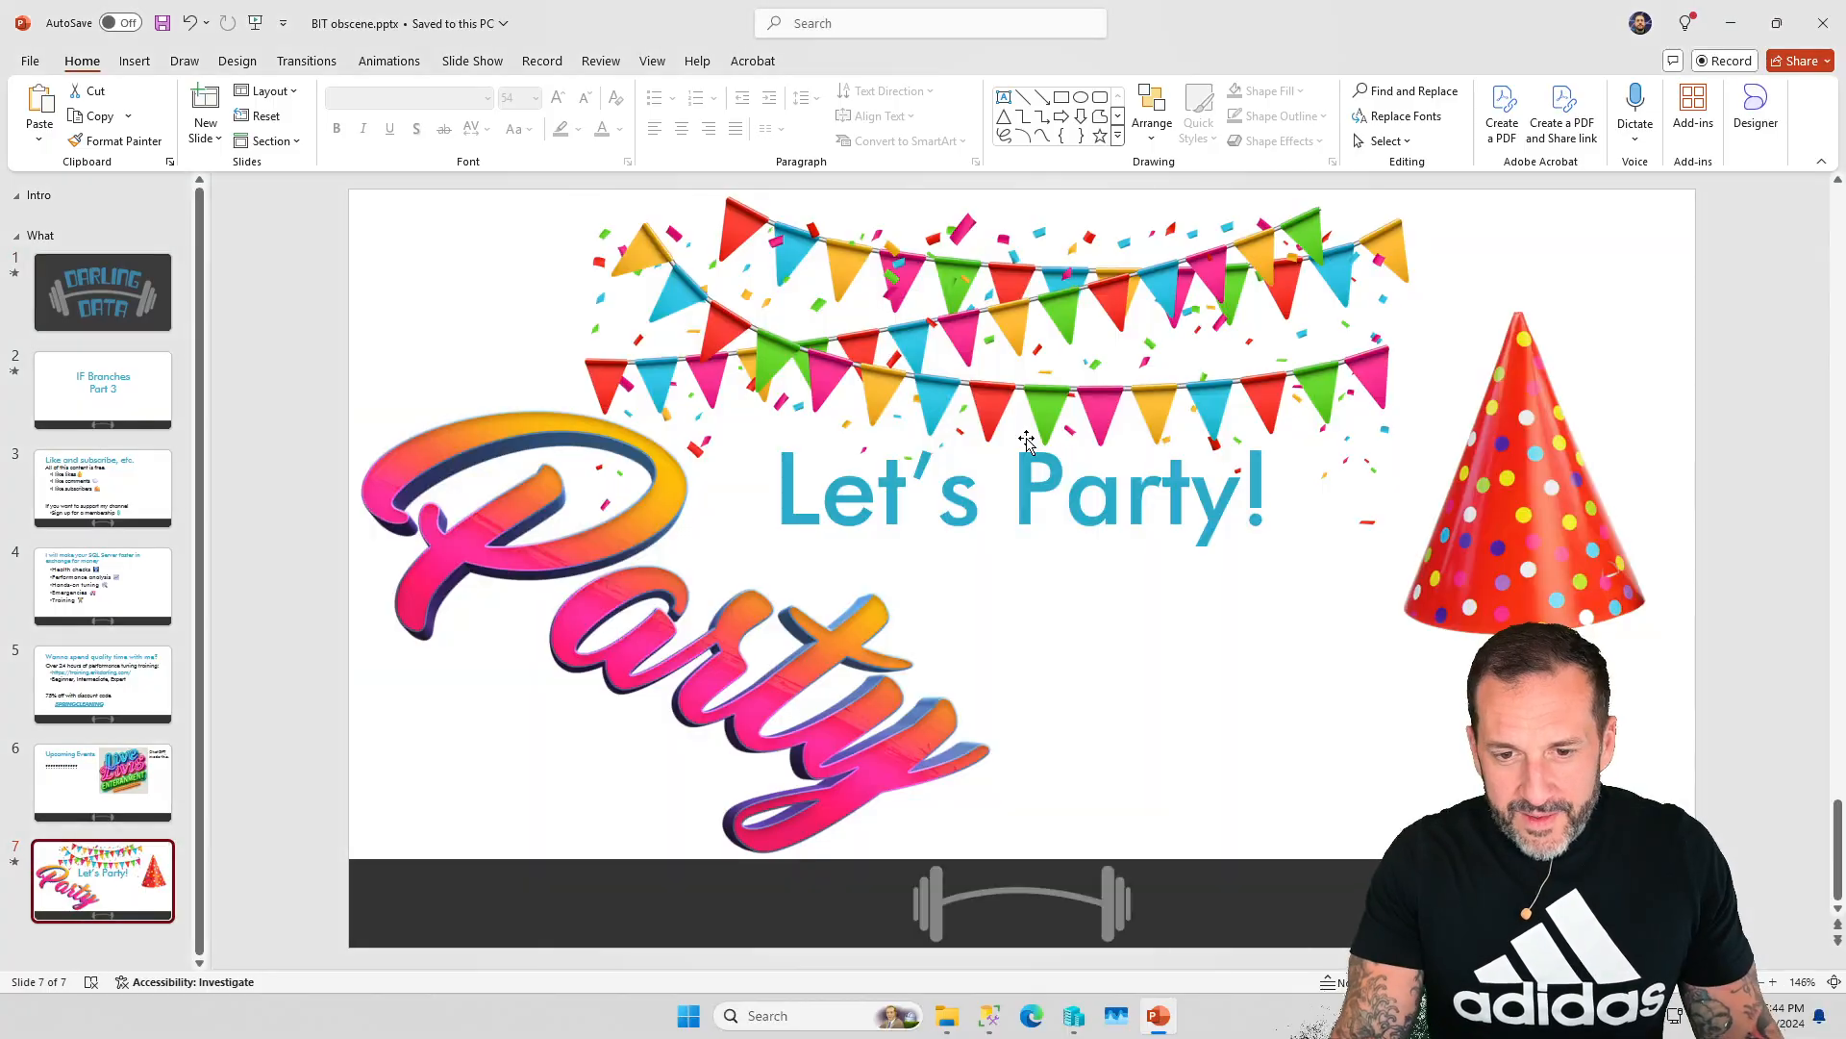
{"action": "mouse_move", "coordinate": [988, 1015]}
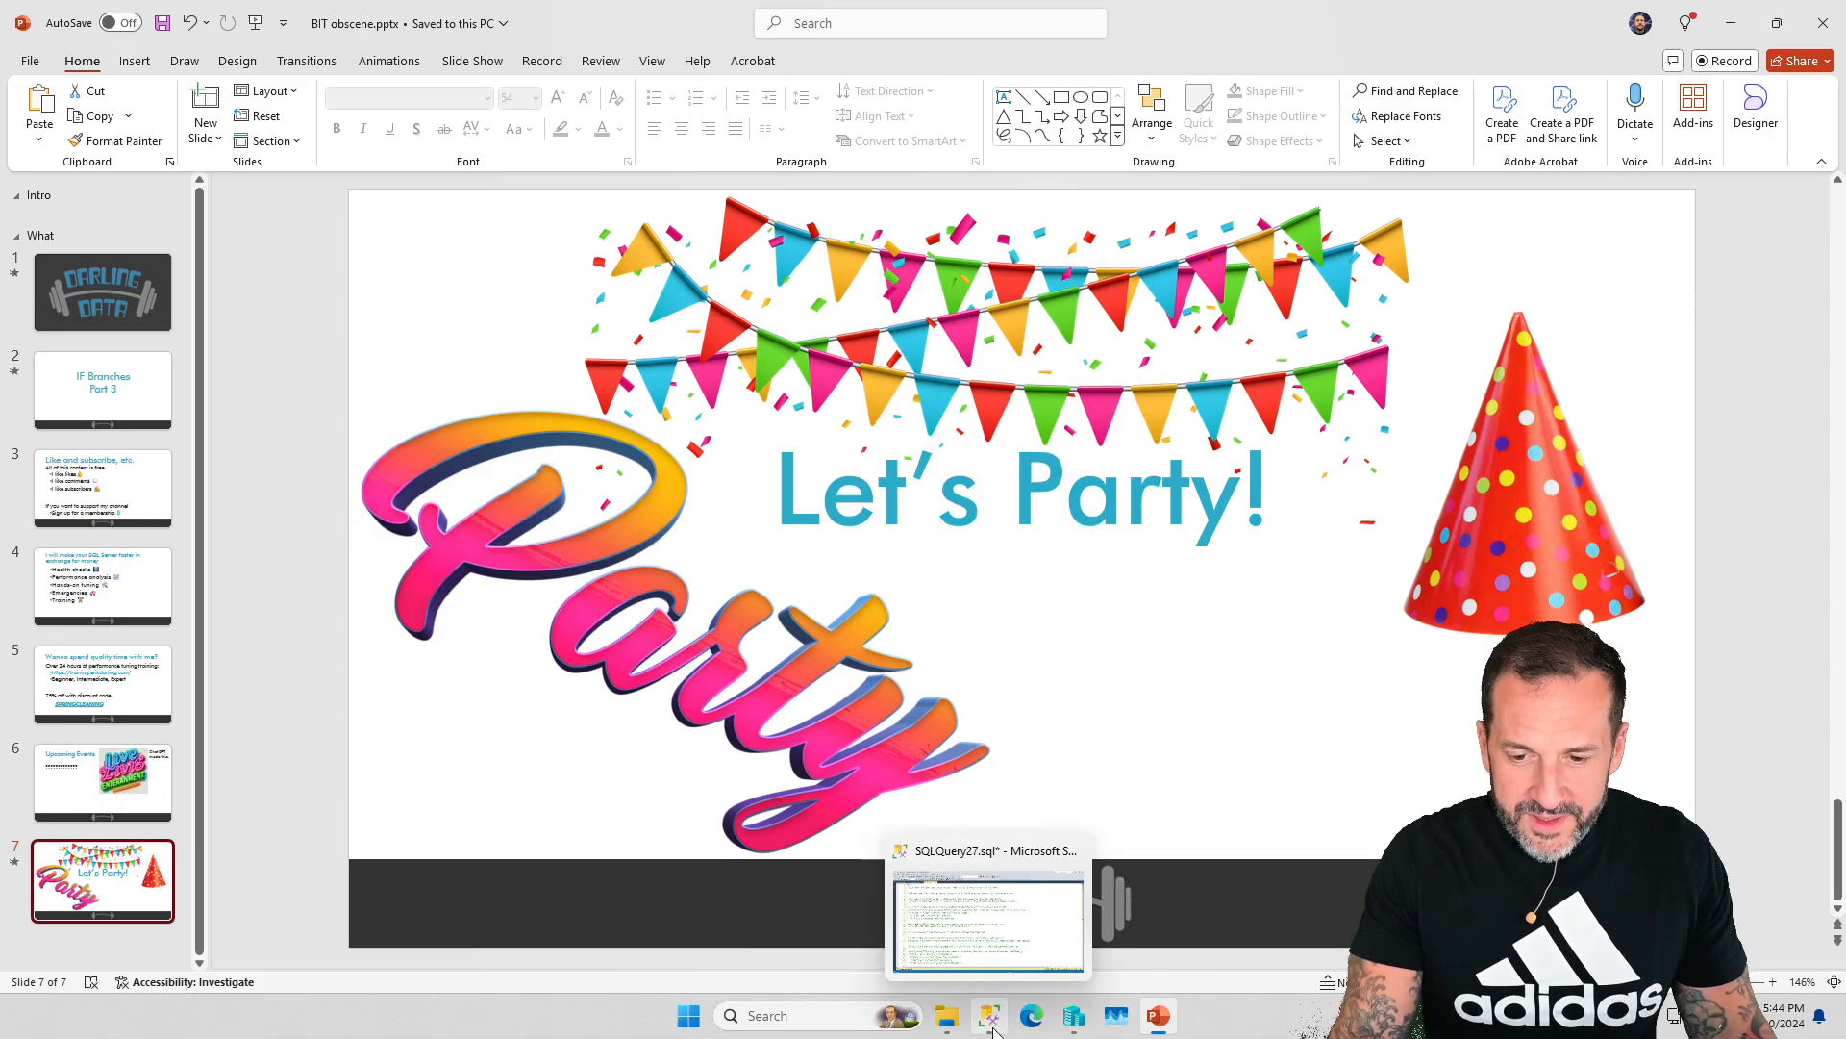
- Switch to the SQLQuery27 window and read its parameter-sensitivity notes down to the deferred name resolution remarks
{"action": "left_click", "coordinate": [988, 1016]}
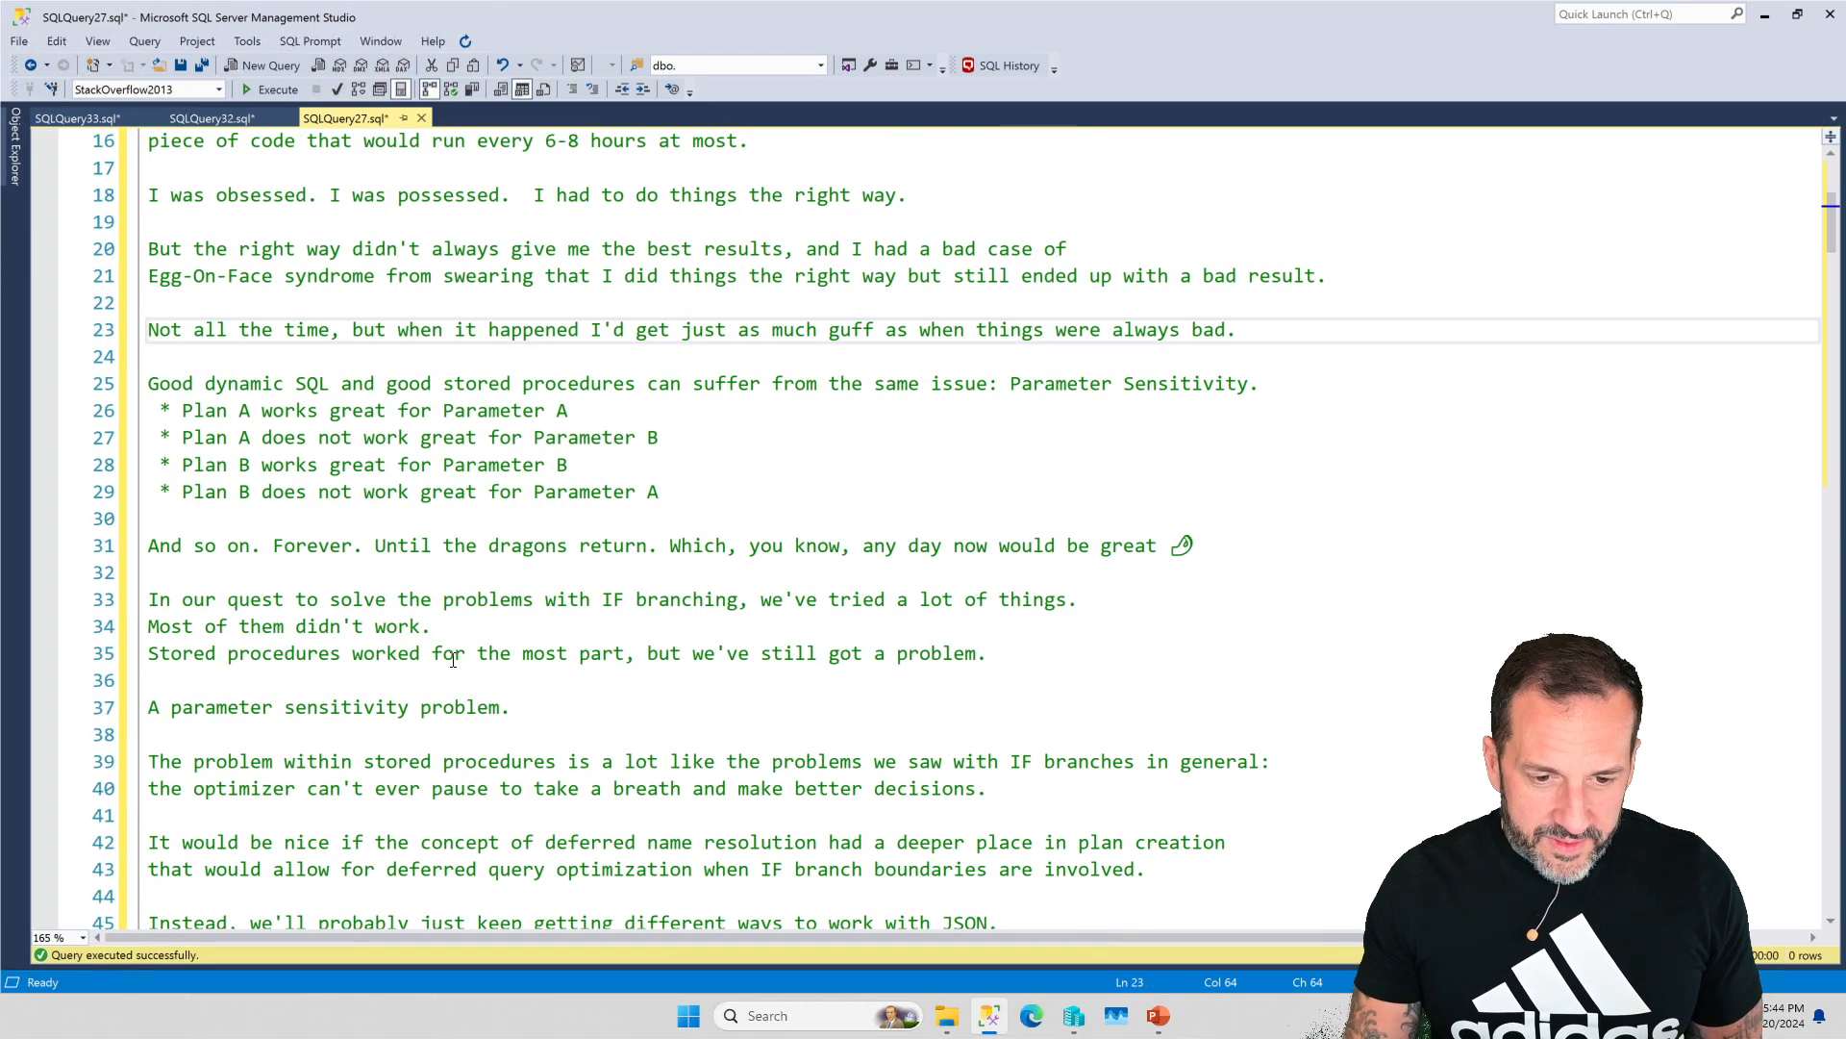
{"action": "scroll", "scroll_direction": "down", "scroll_amount": 3}
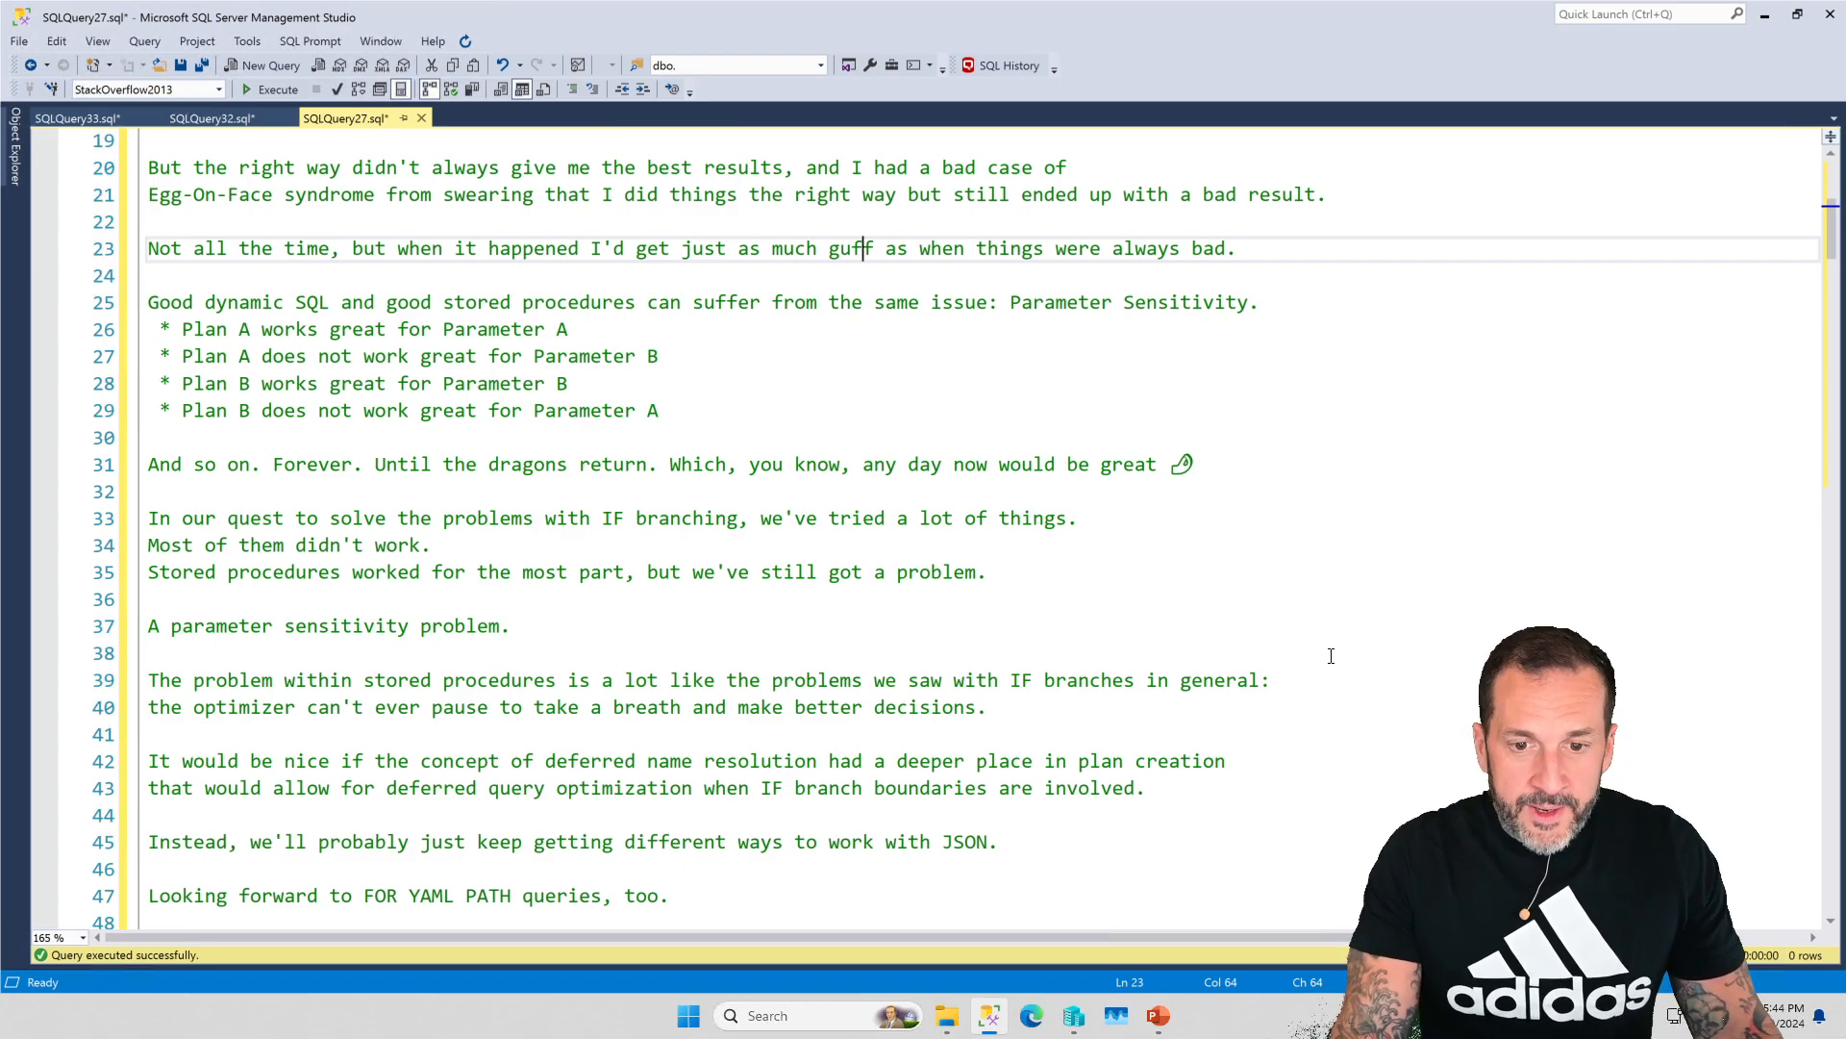
{"action": "mouse_move", "coordinate": [1256, 625]}
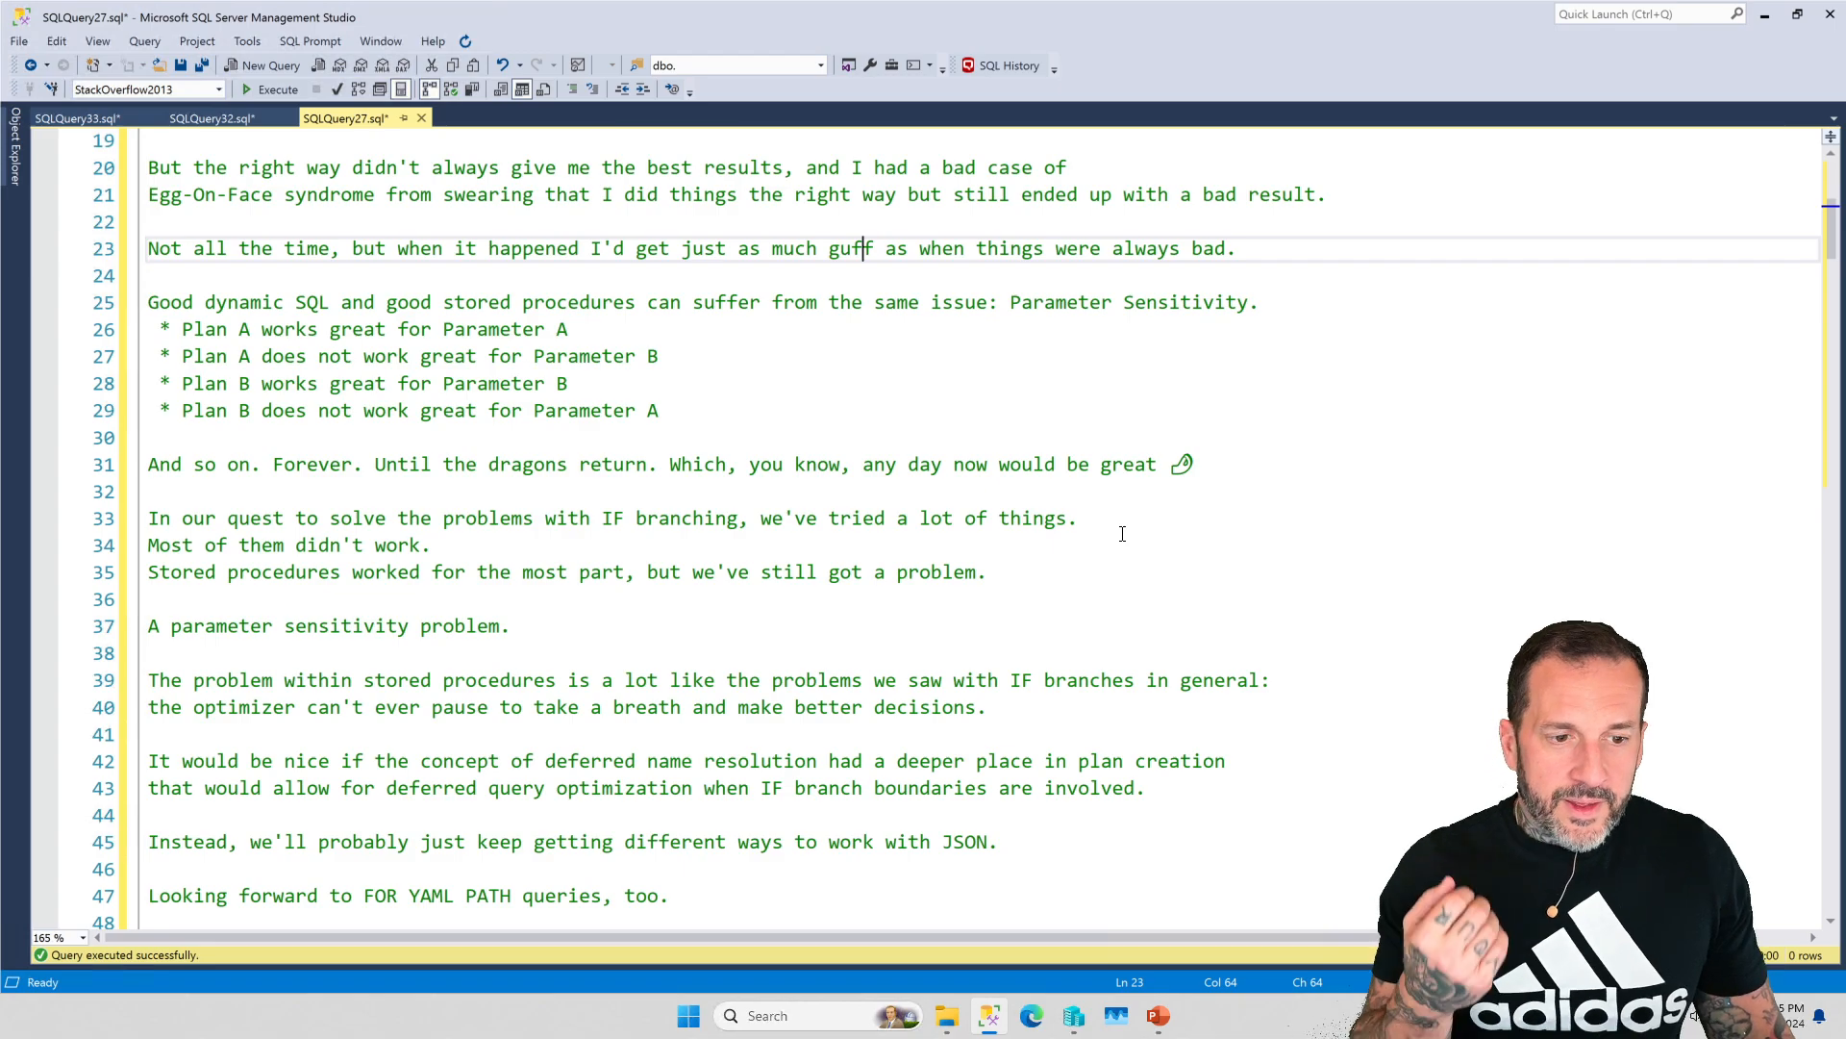
{"action": "mouse_move", "coordinate": [1007, 473]}
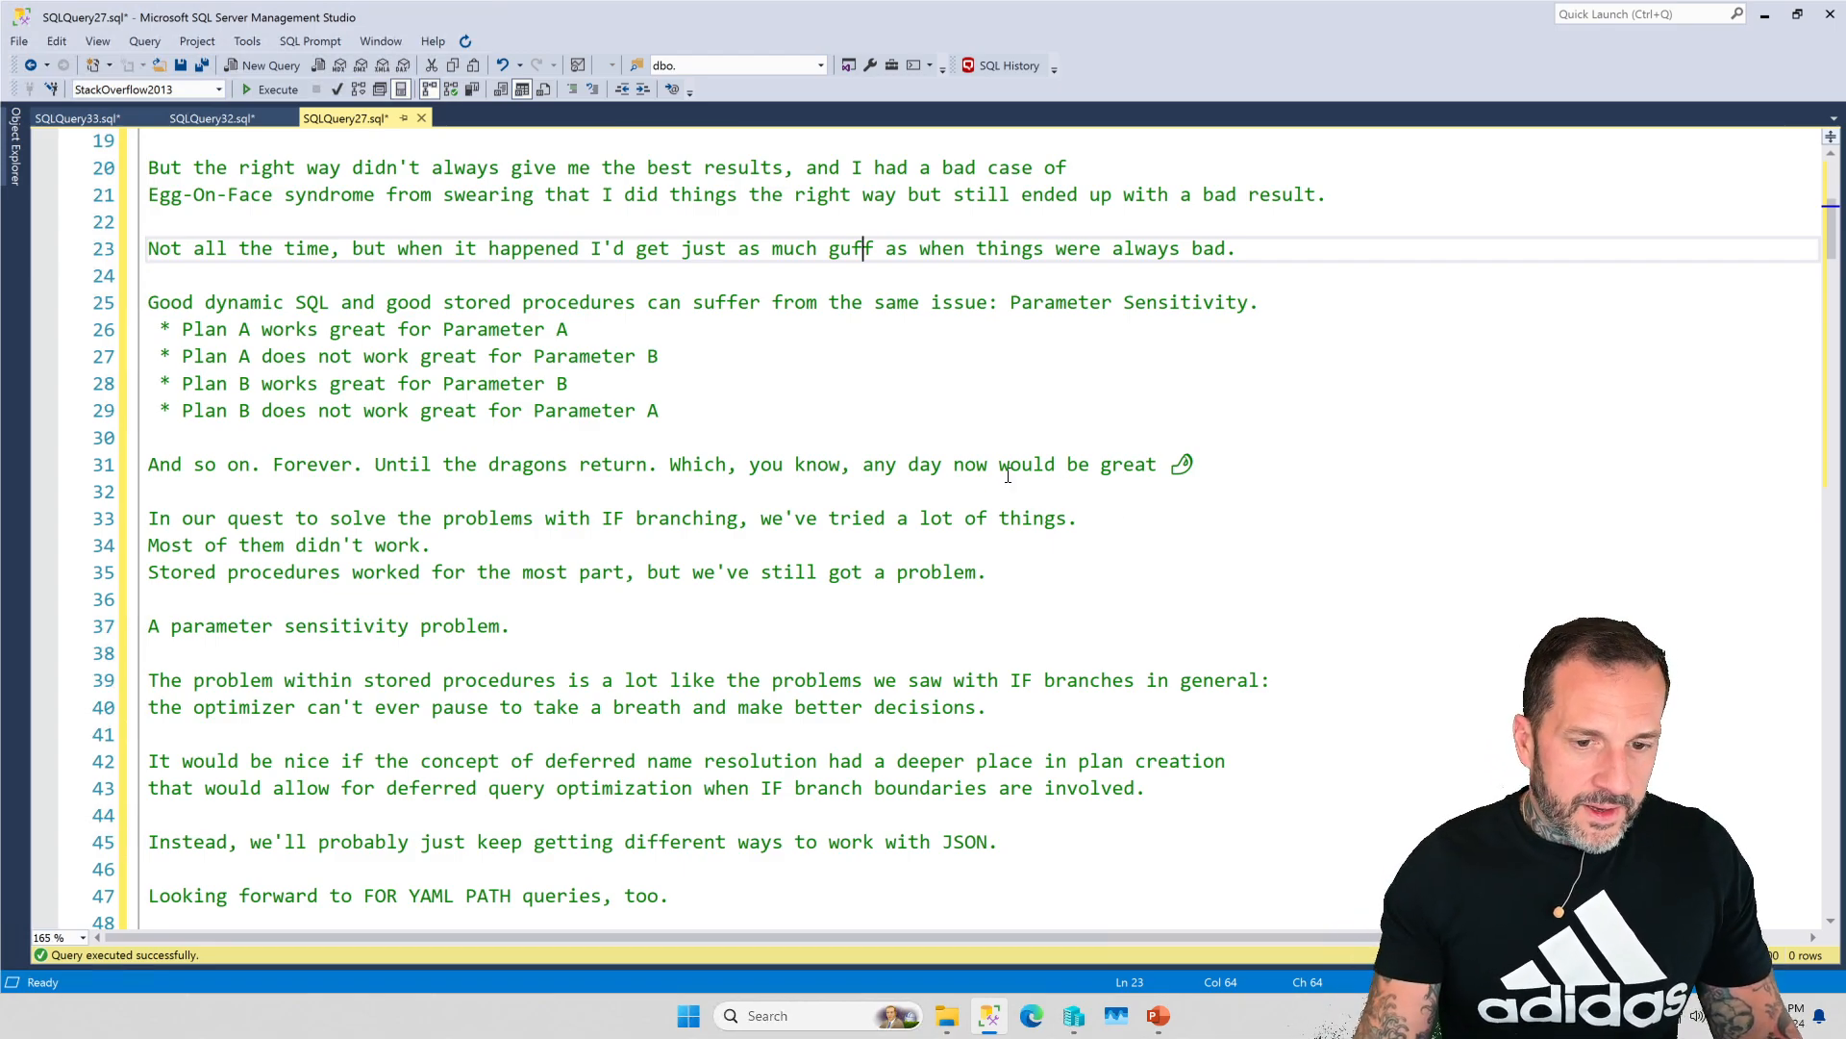
- Scroll past the notes to the Votes count query and the dbo.counter_if_dynamic procedure definition
{"action": "scroll", "scroll_direction": "down", "scroll_amount": 3}
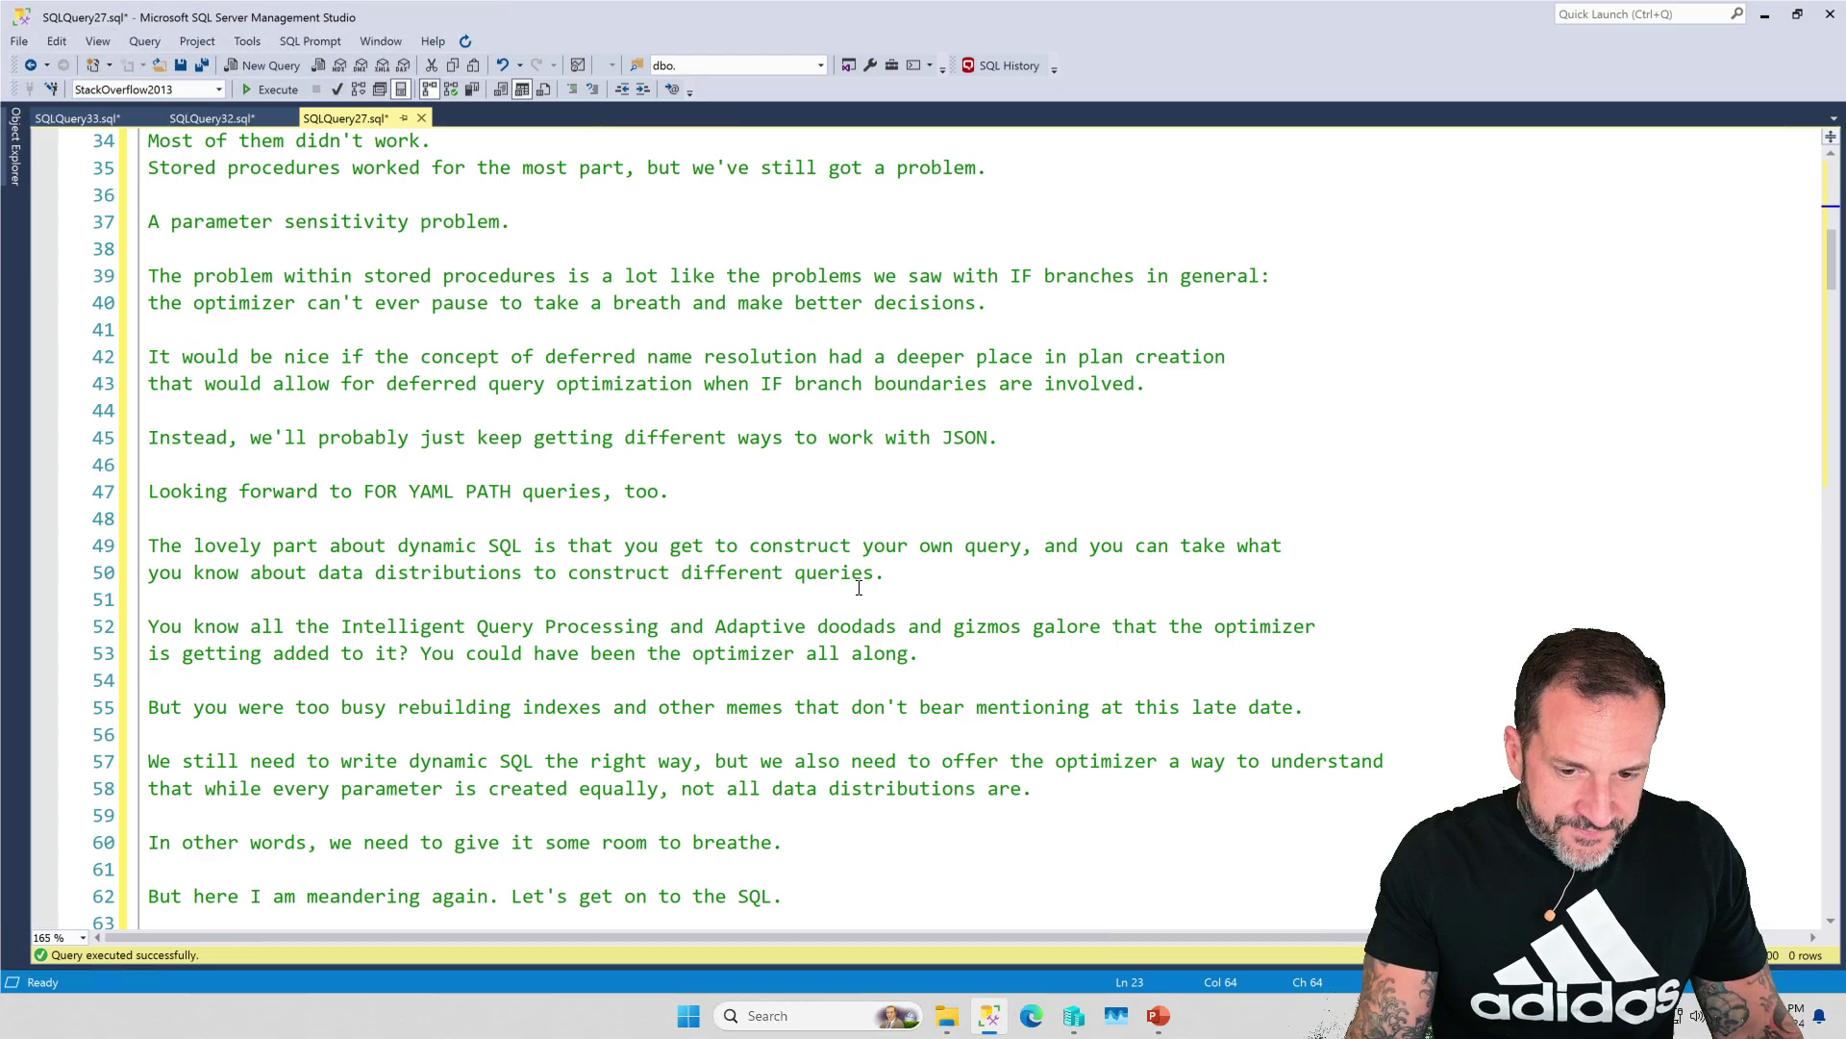
{"action": "scroll", "scroll_direction": "down", "scroll_amount": 3}
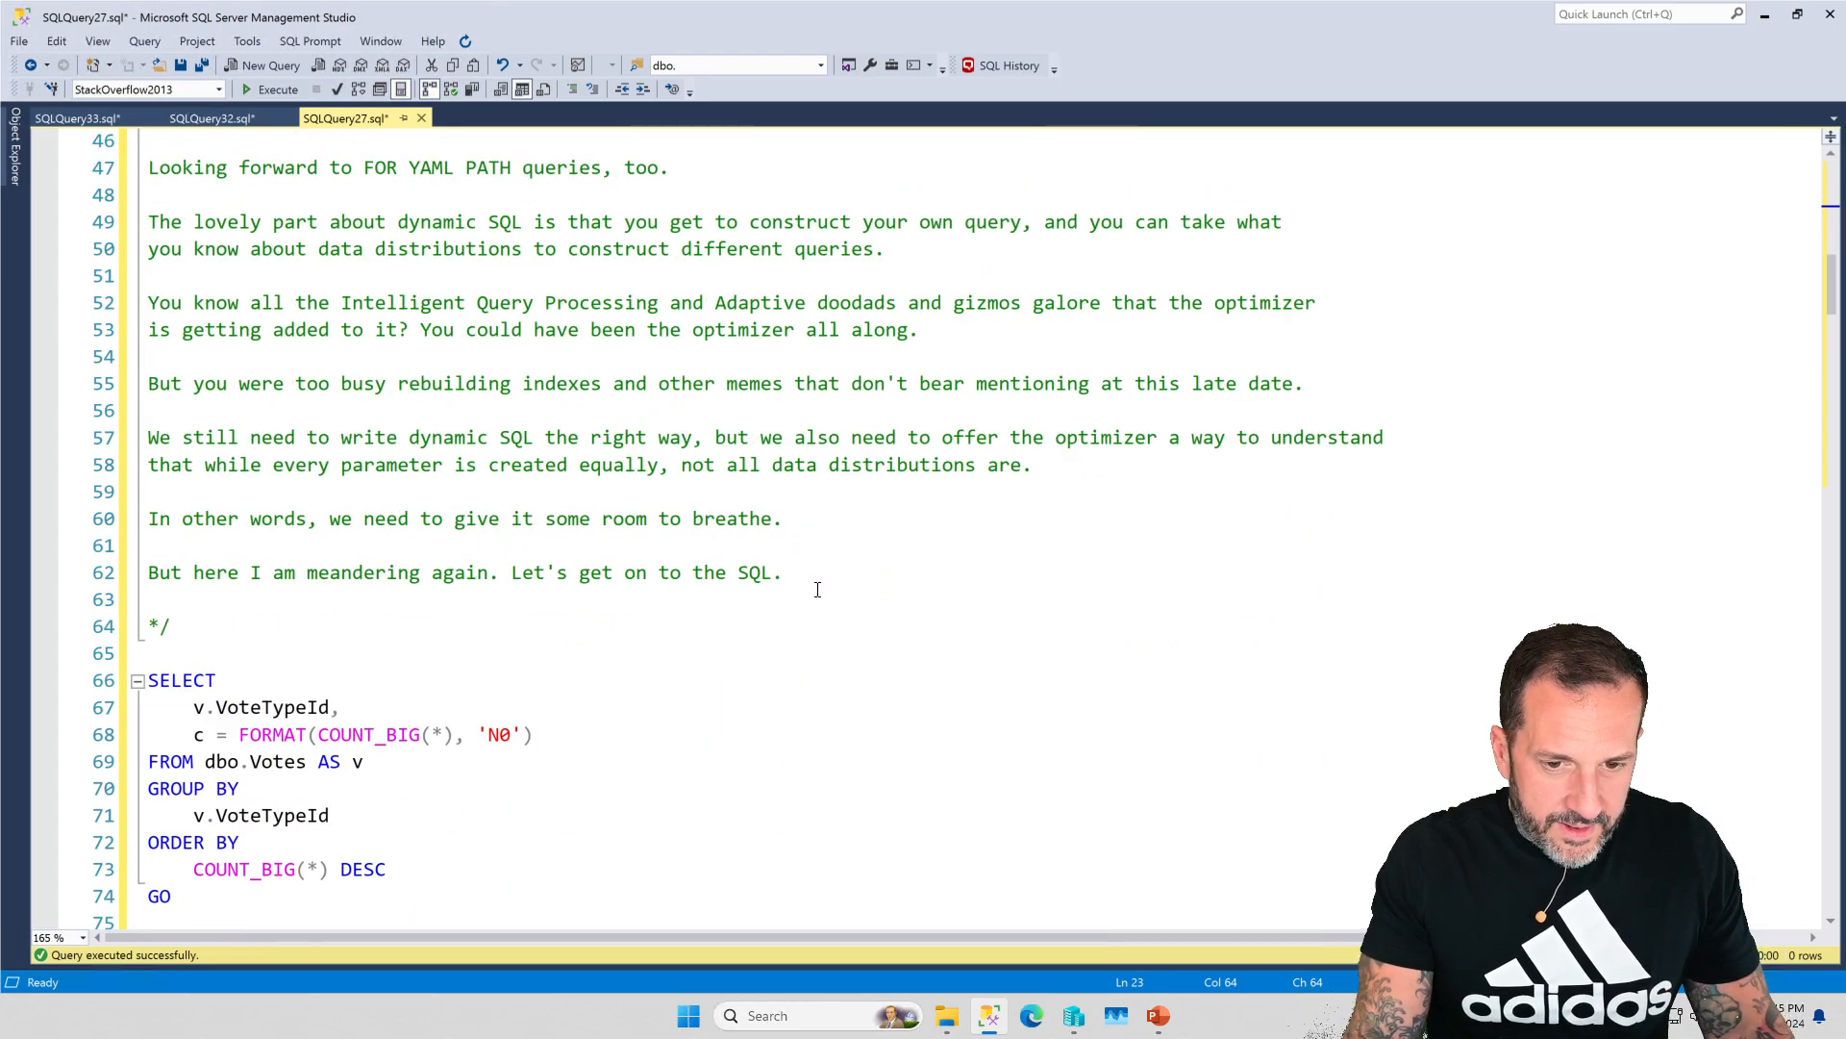
{"action": "scroll", "scroll_direction": "down", "scroll_amount": 3}
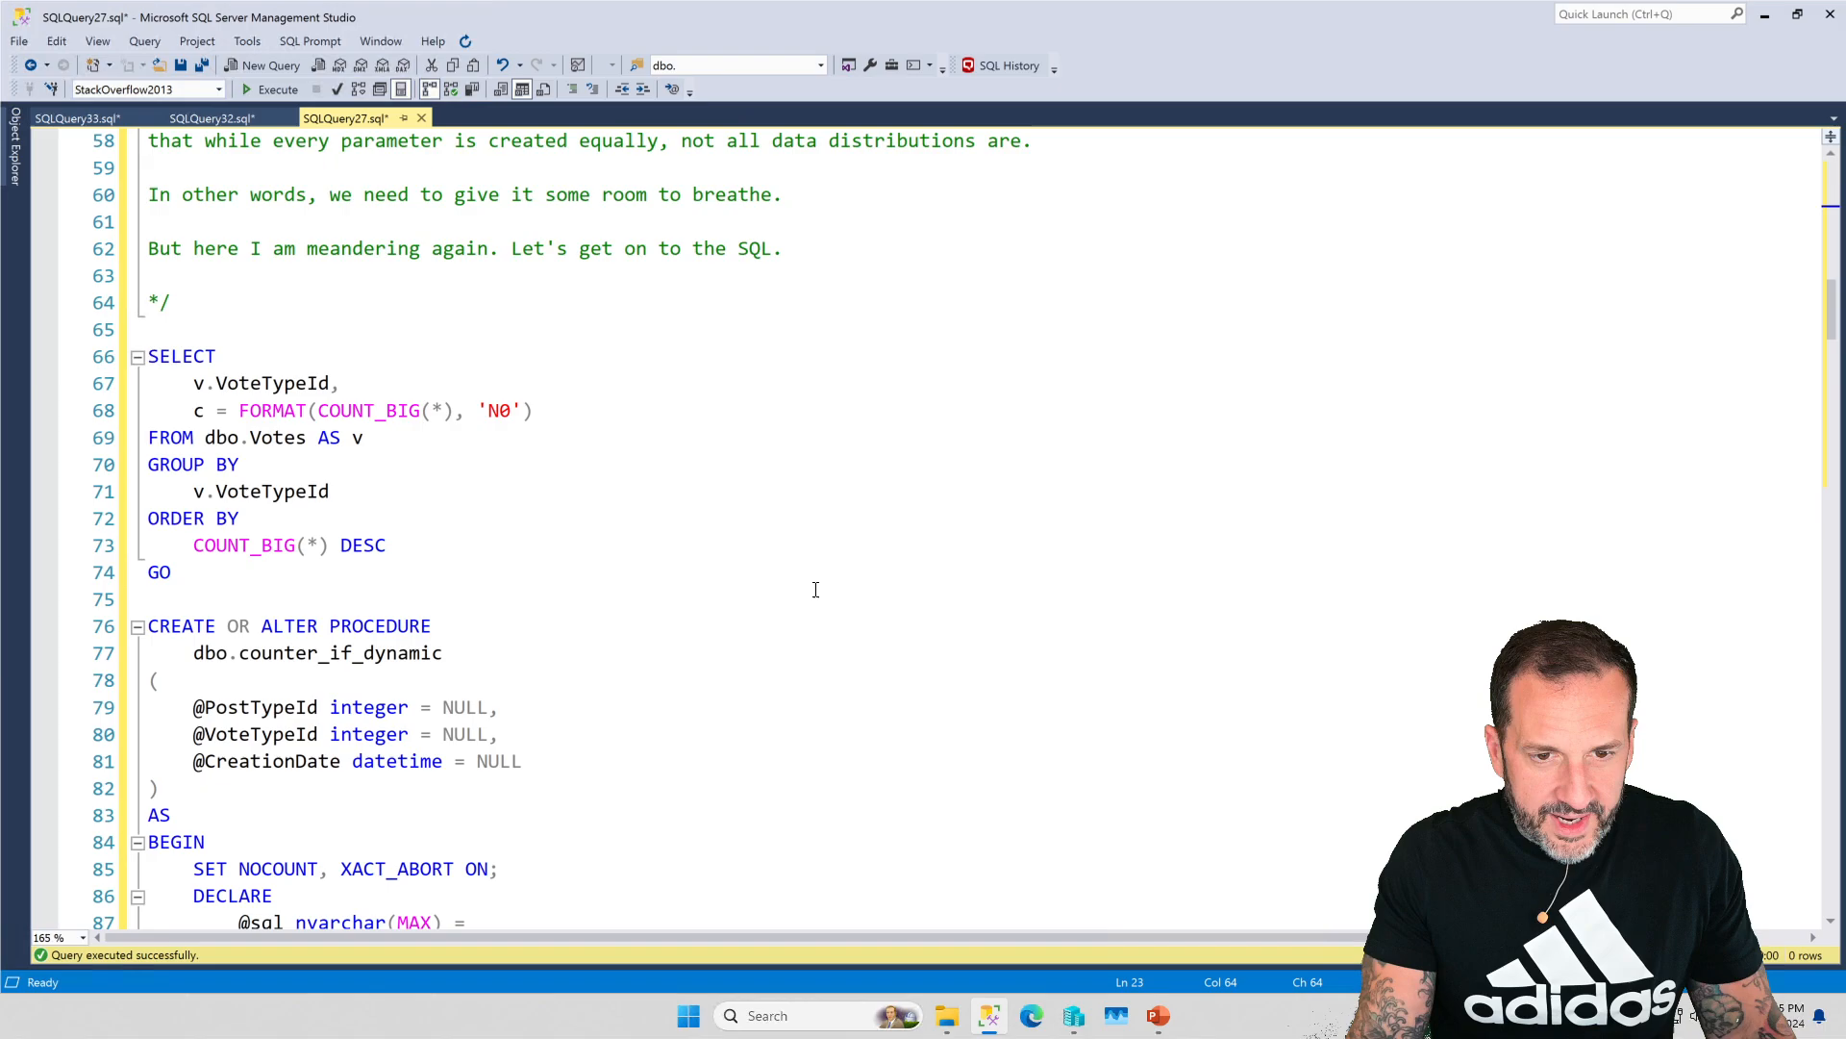
{"action": "mouse_move", "coordinate": [569, 517]}
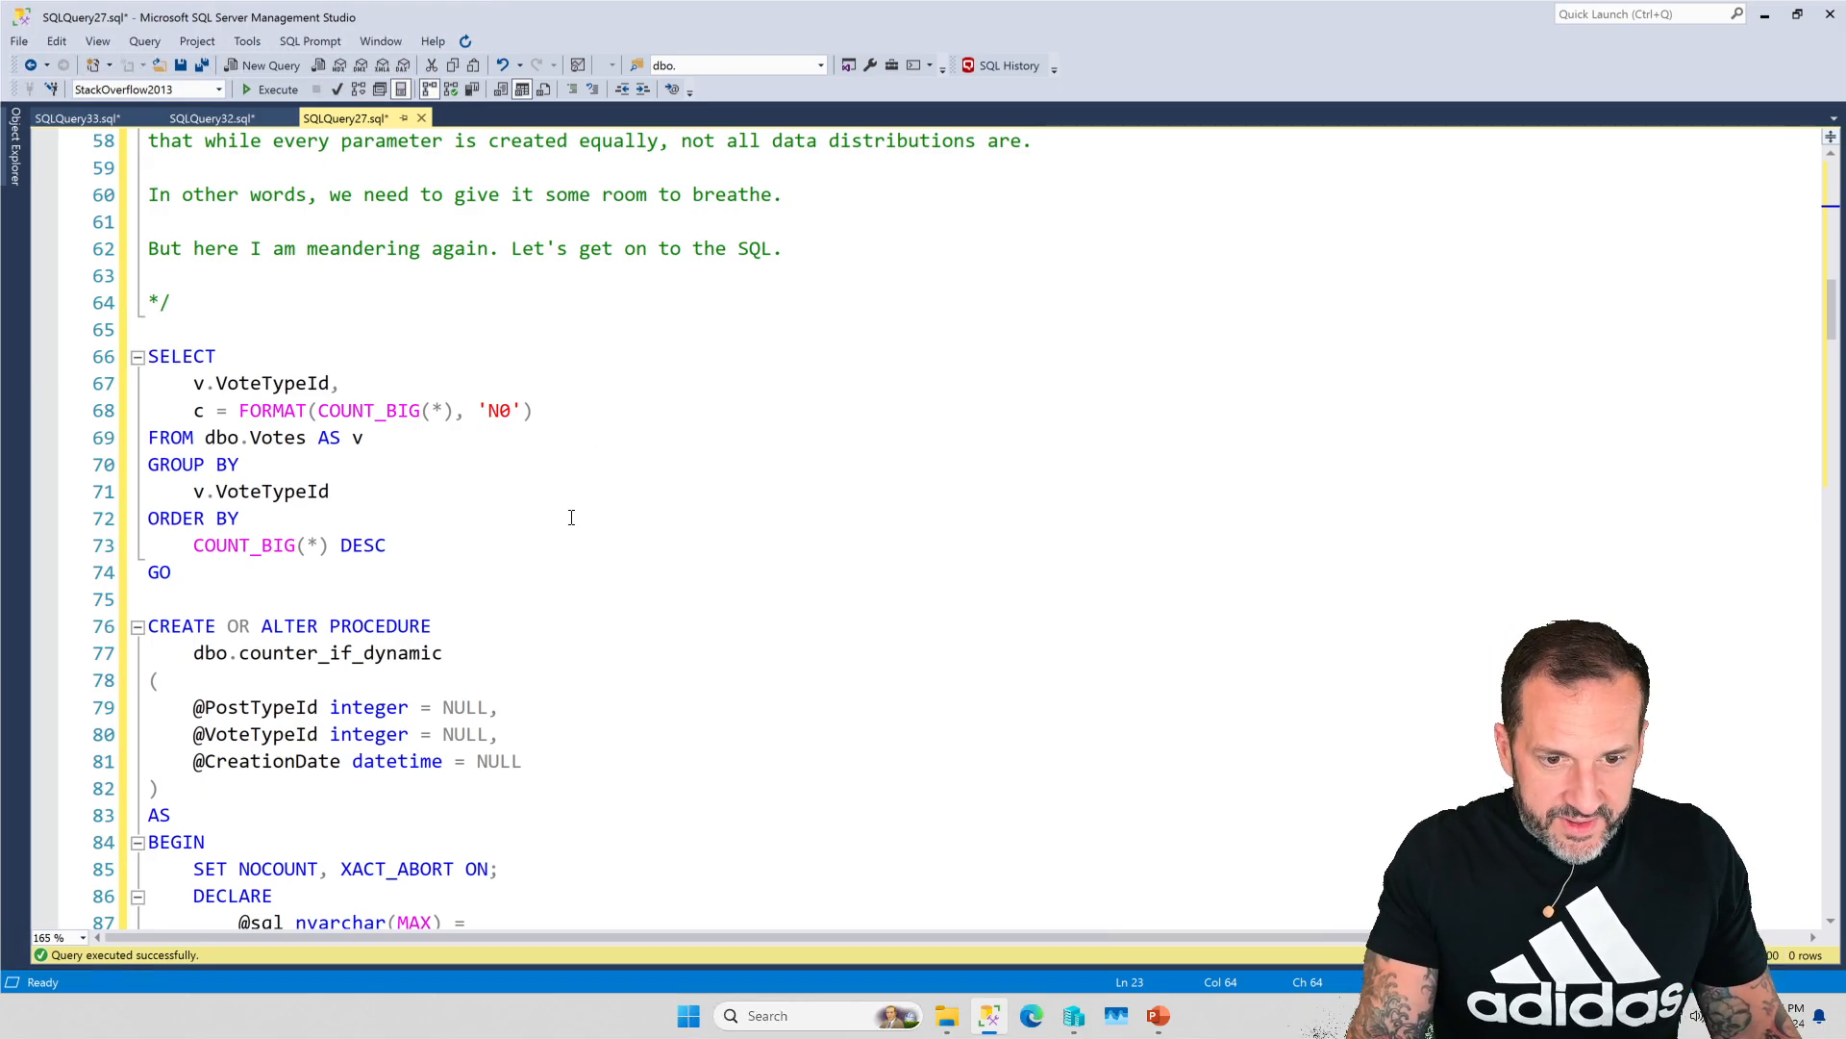
{"action": "scroll", "scroll_direction": "down", "scroll_amount": 3}
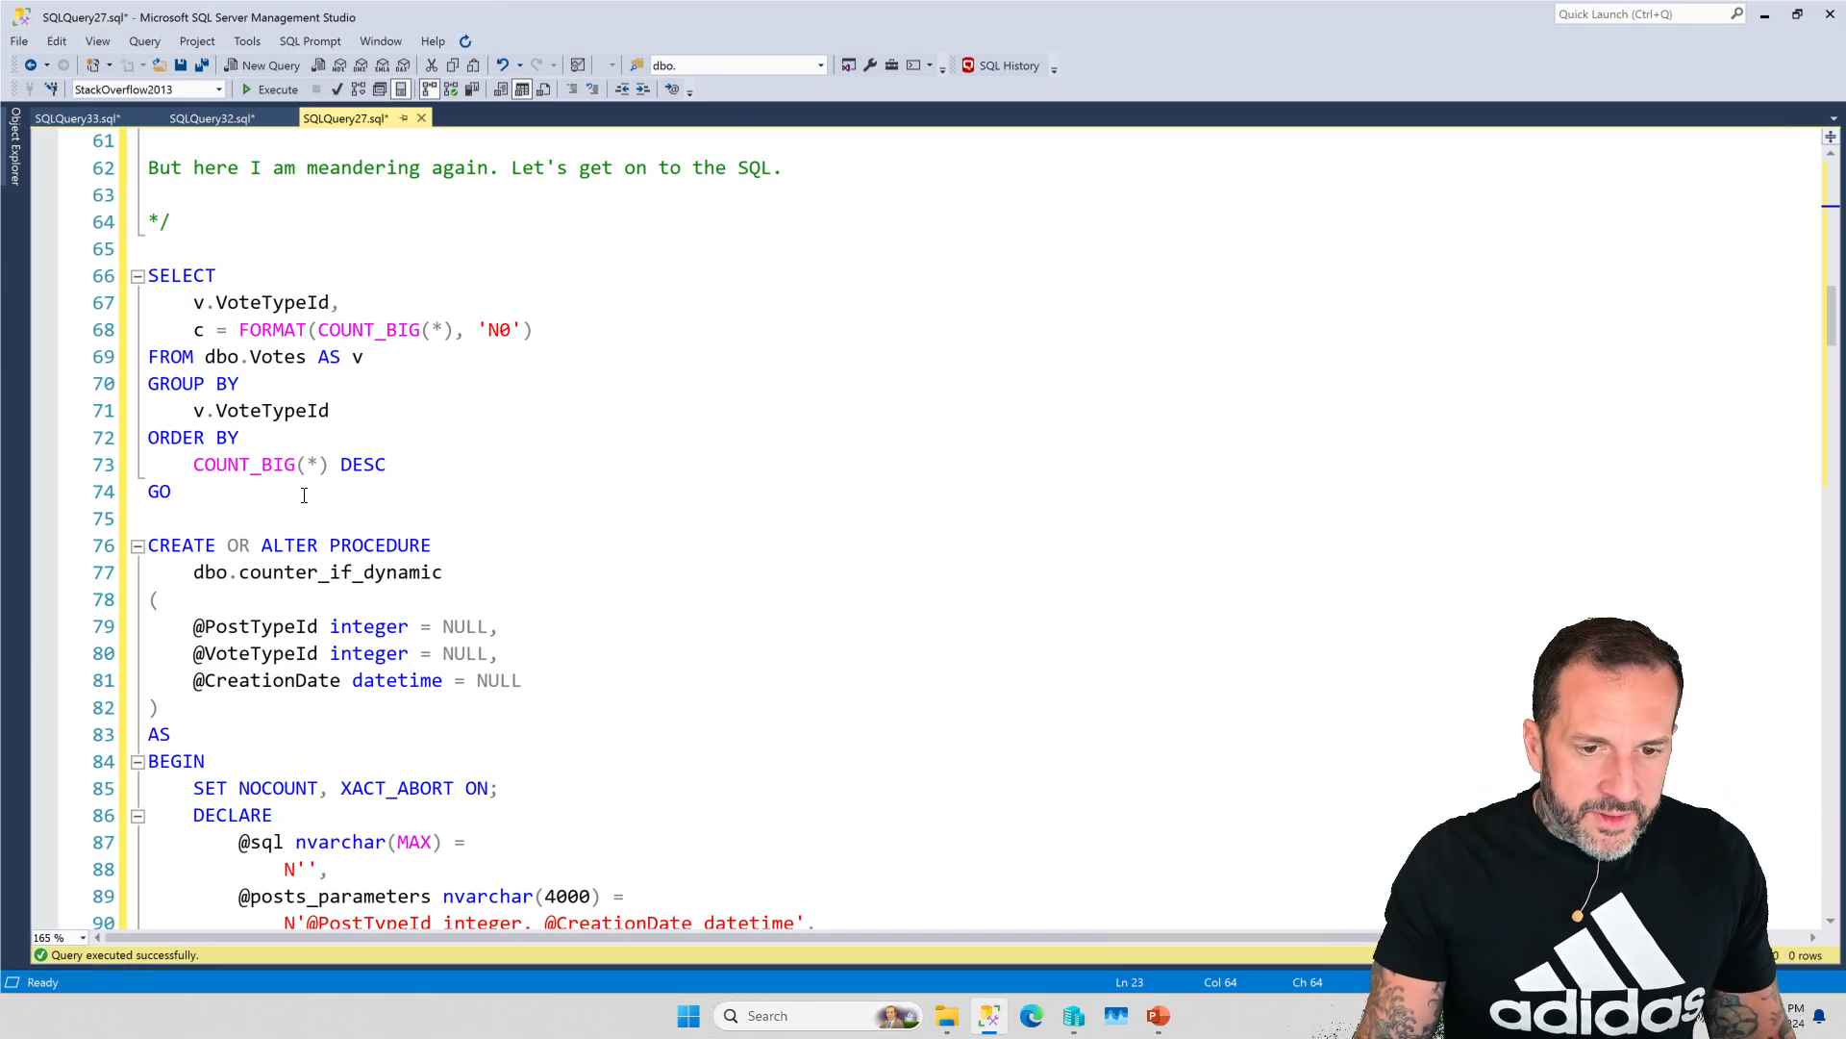
- Execute the selected Votes count query and highlight result rows from VoteTypeId 1 to 16
{"action": "left_click_drag", "start_coordinate": [192, 302], "coordinate": [183, 490]}
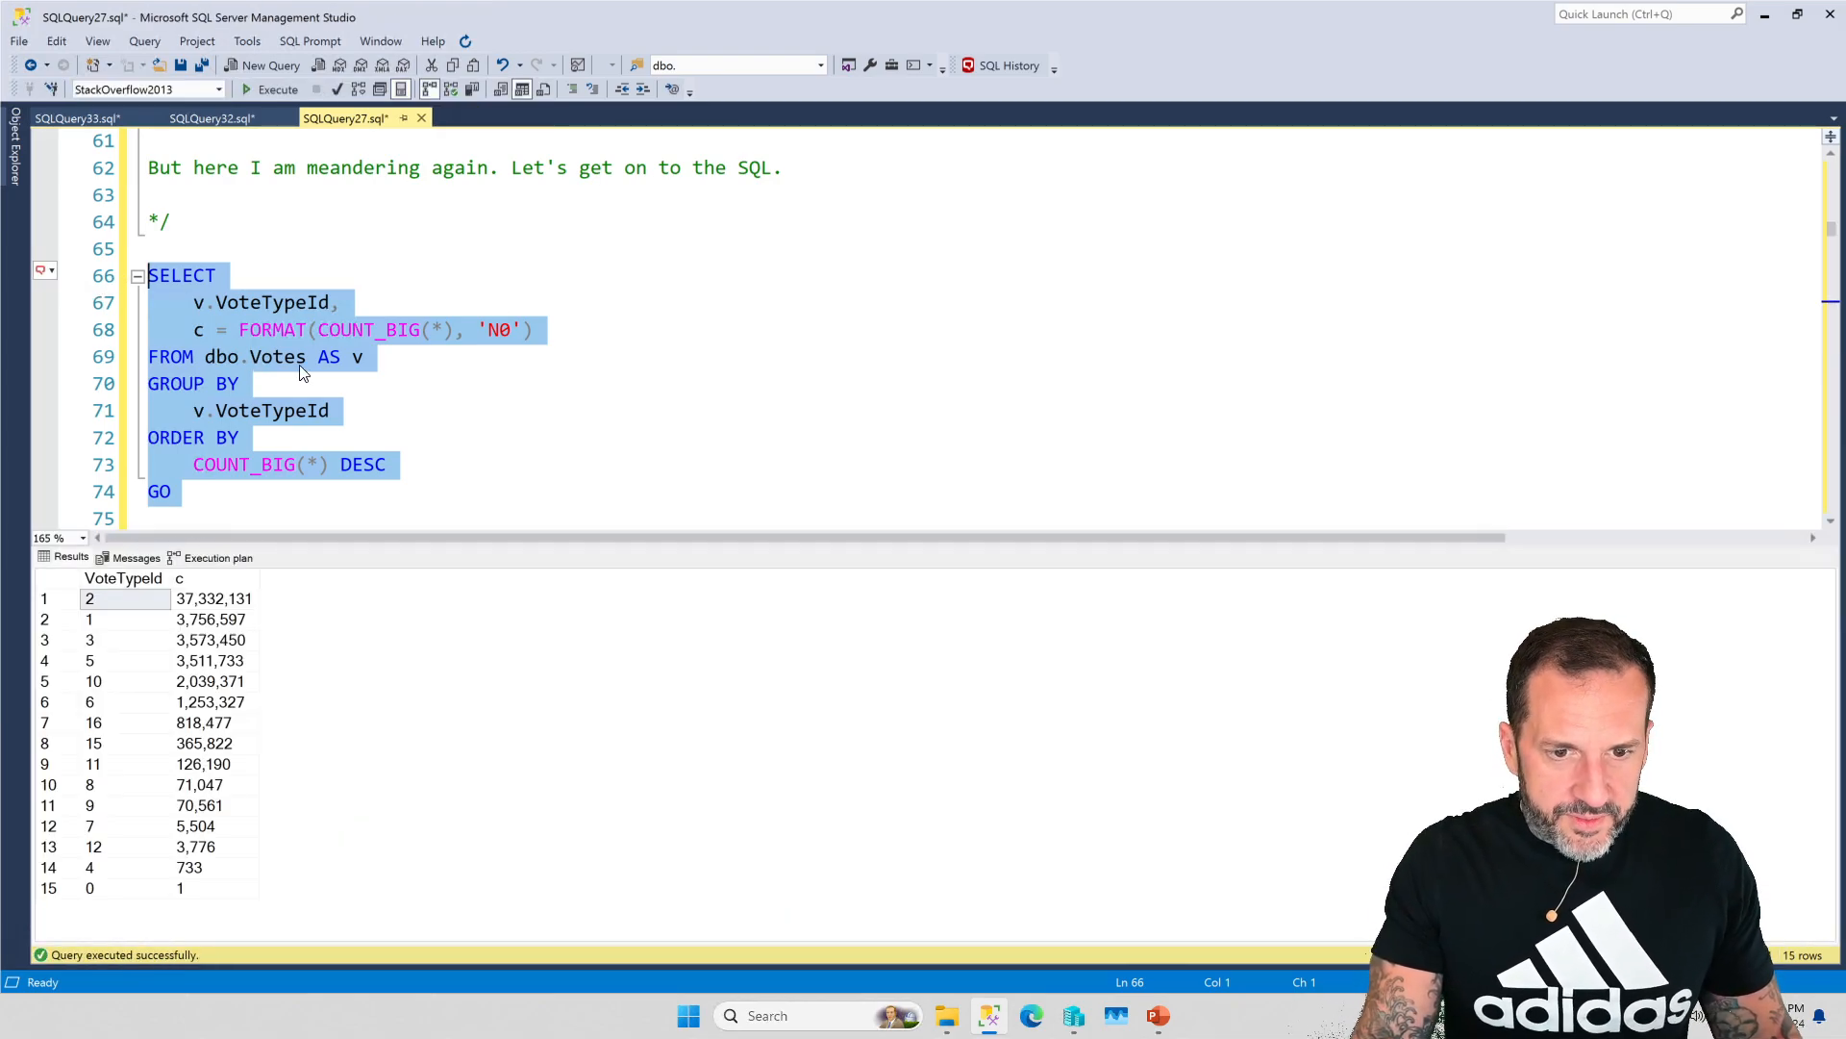
{"action": "mouse_move", "coordinate": [527, 361]}
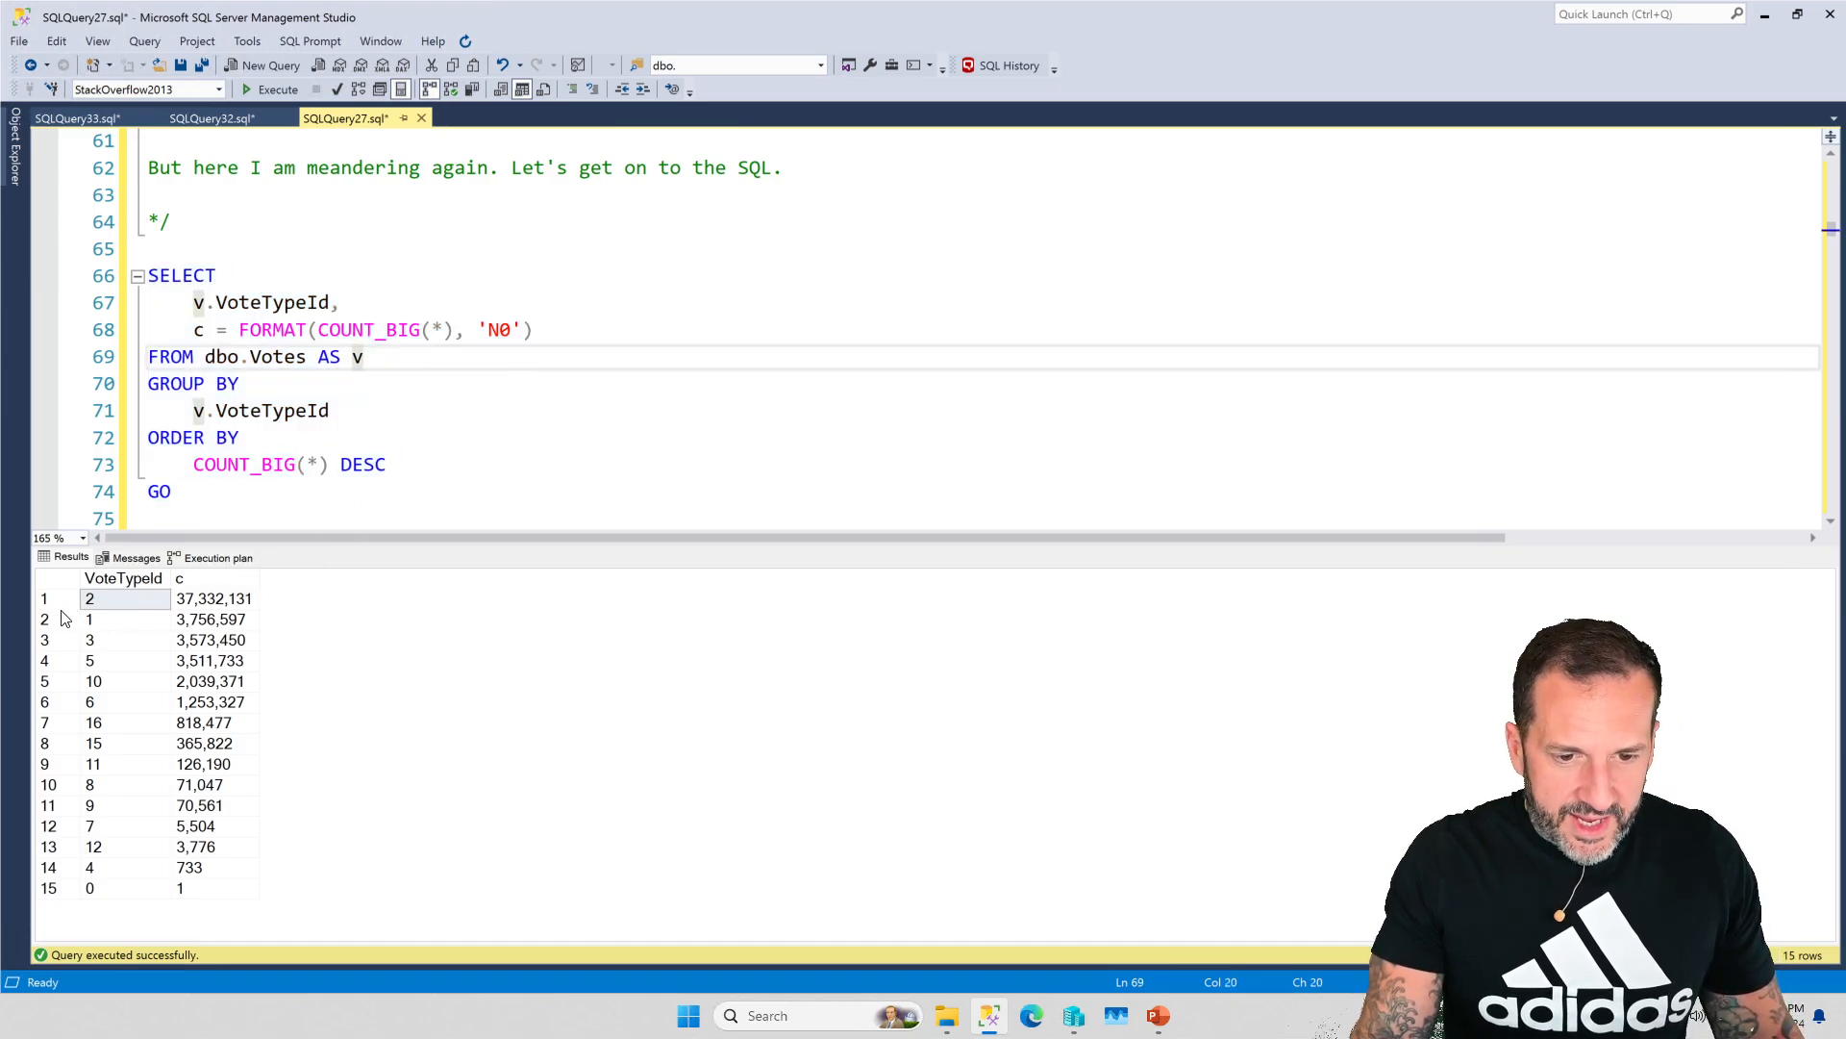
{"action": "mouse_move", "coordinate": [64, 640]}
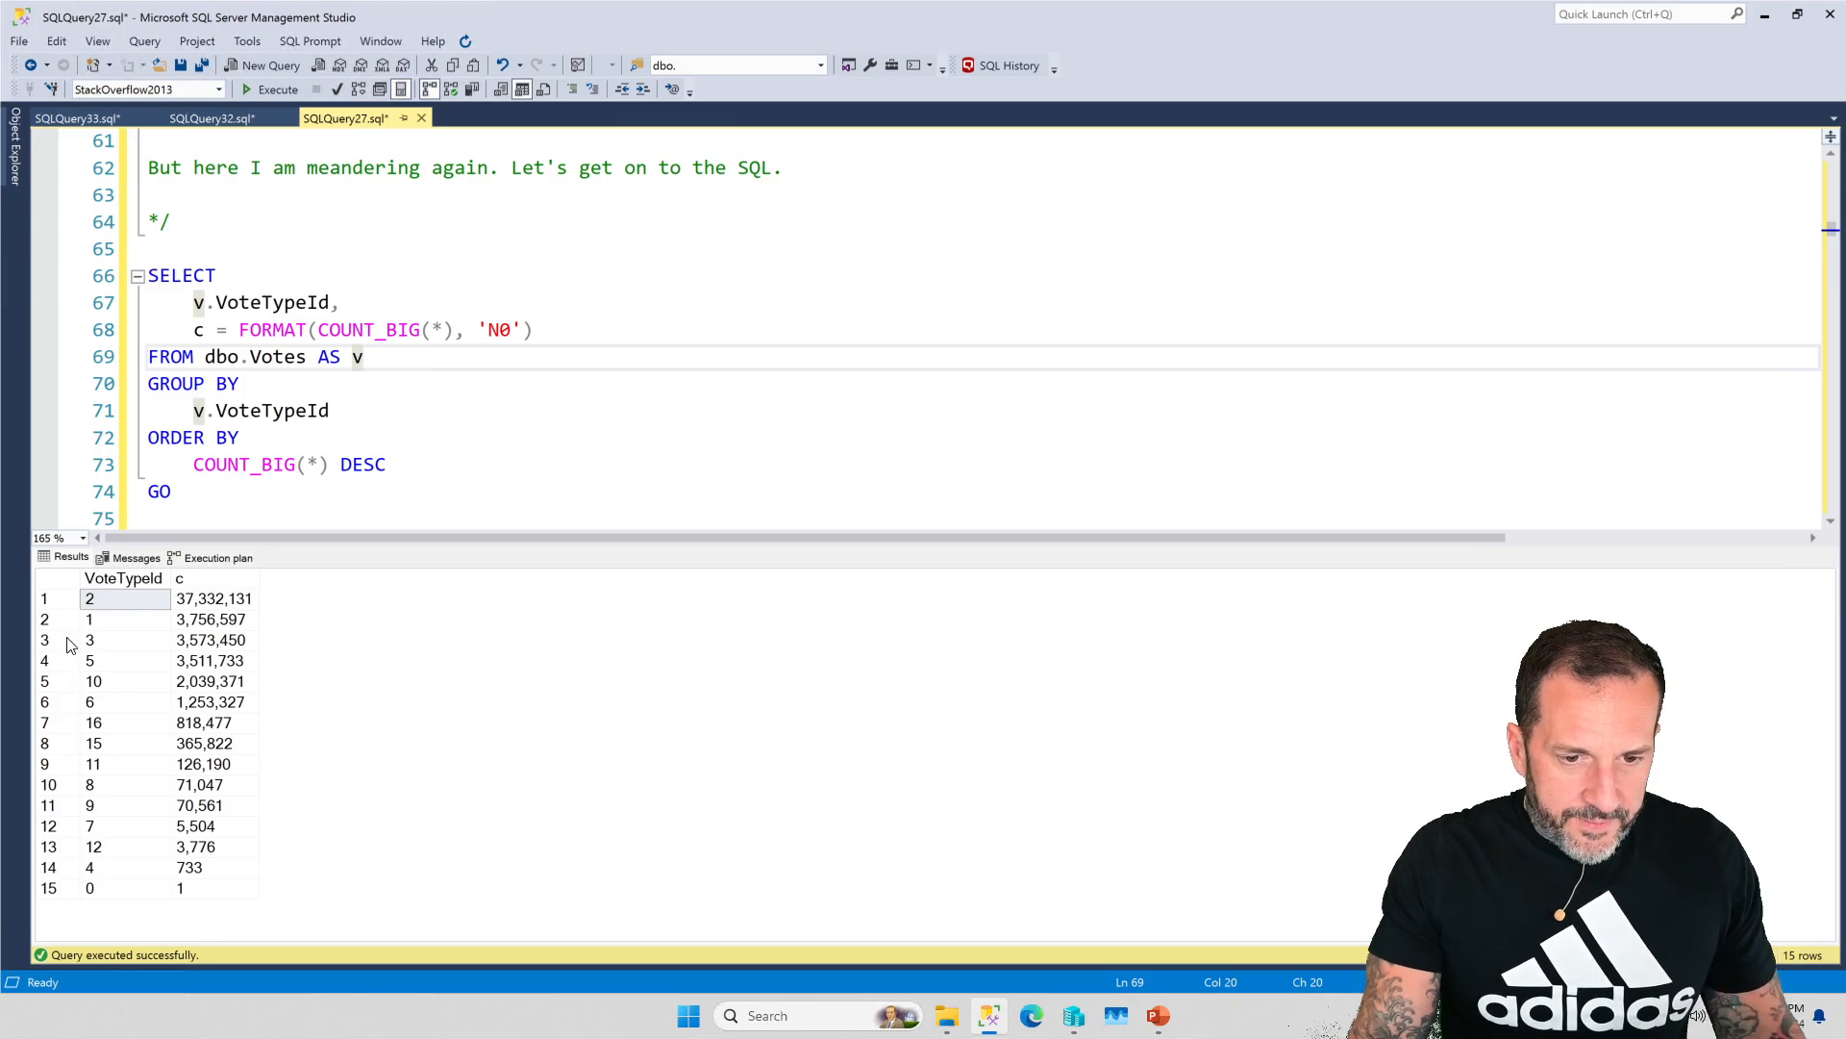
{"action": "mouse_move", "coordinate": [43, 619]}
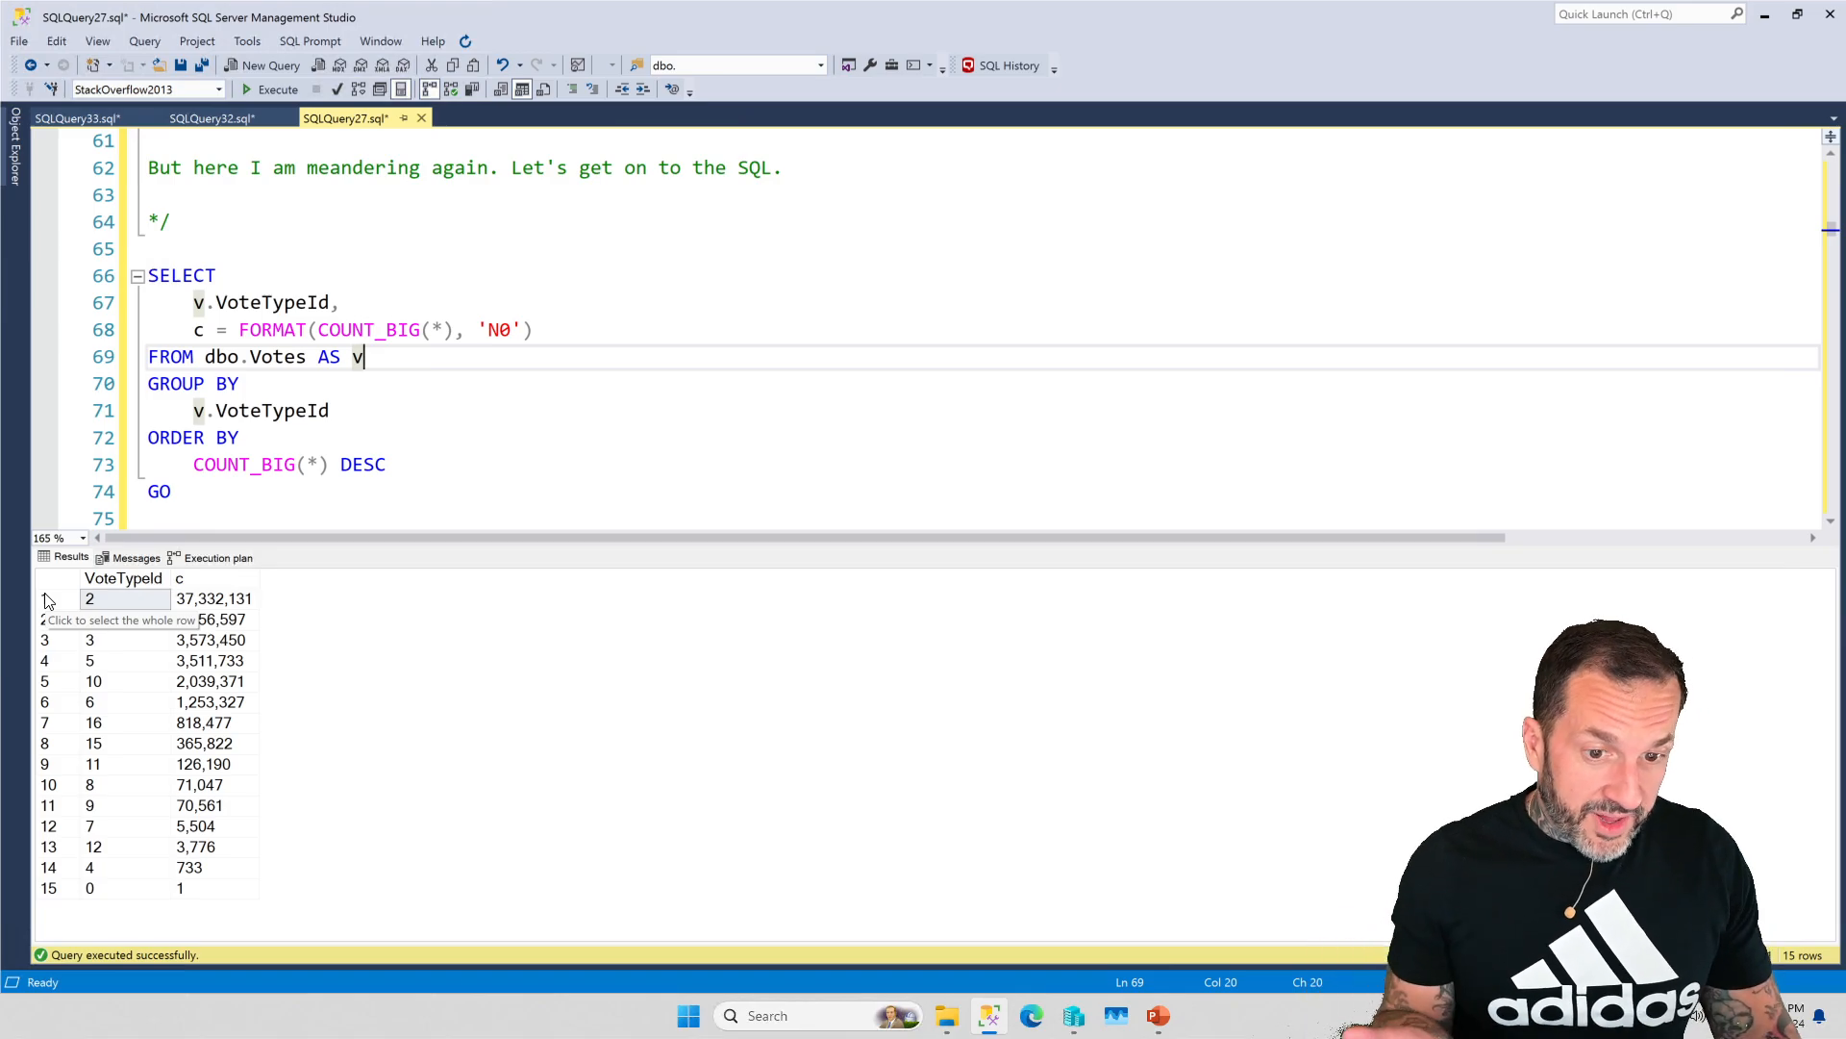
{"action": "left_click", "coordinate": [89, 600]}
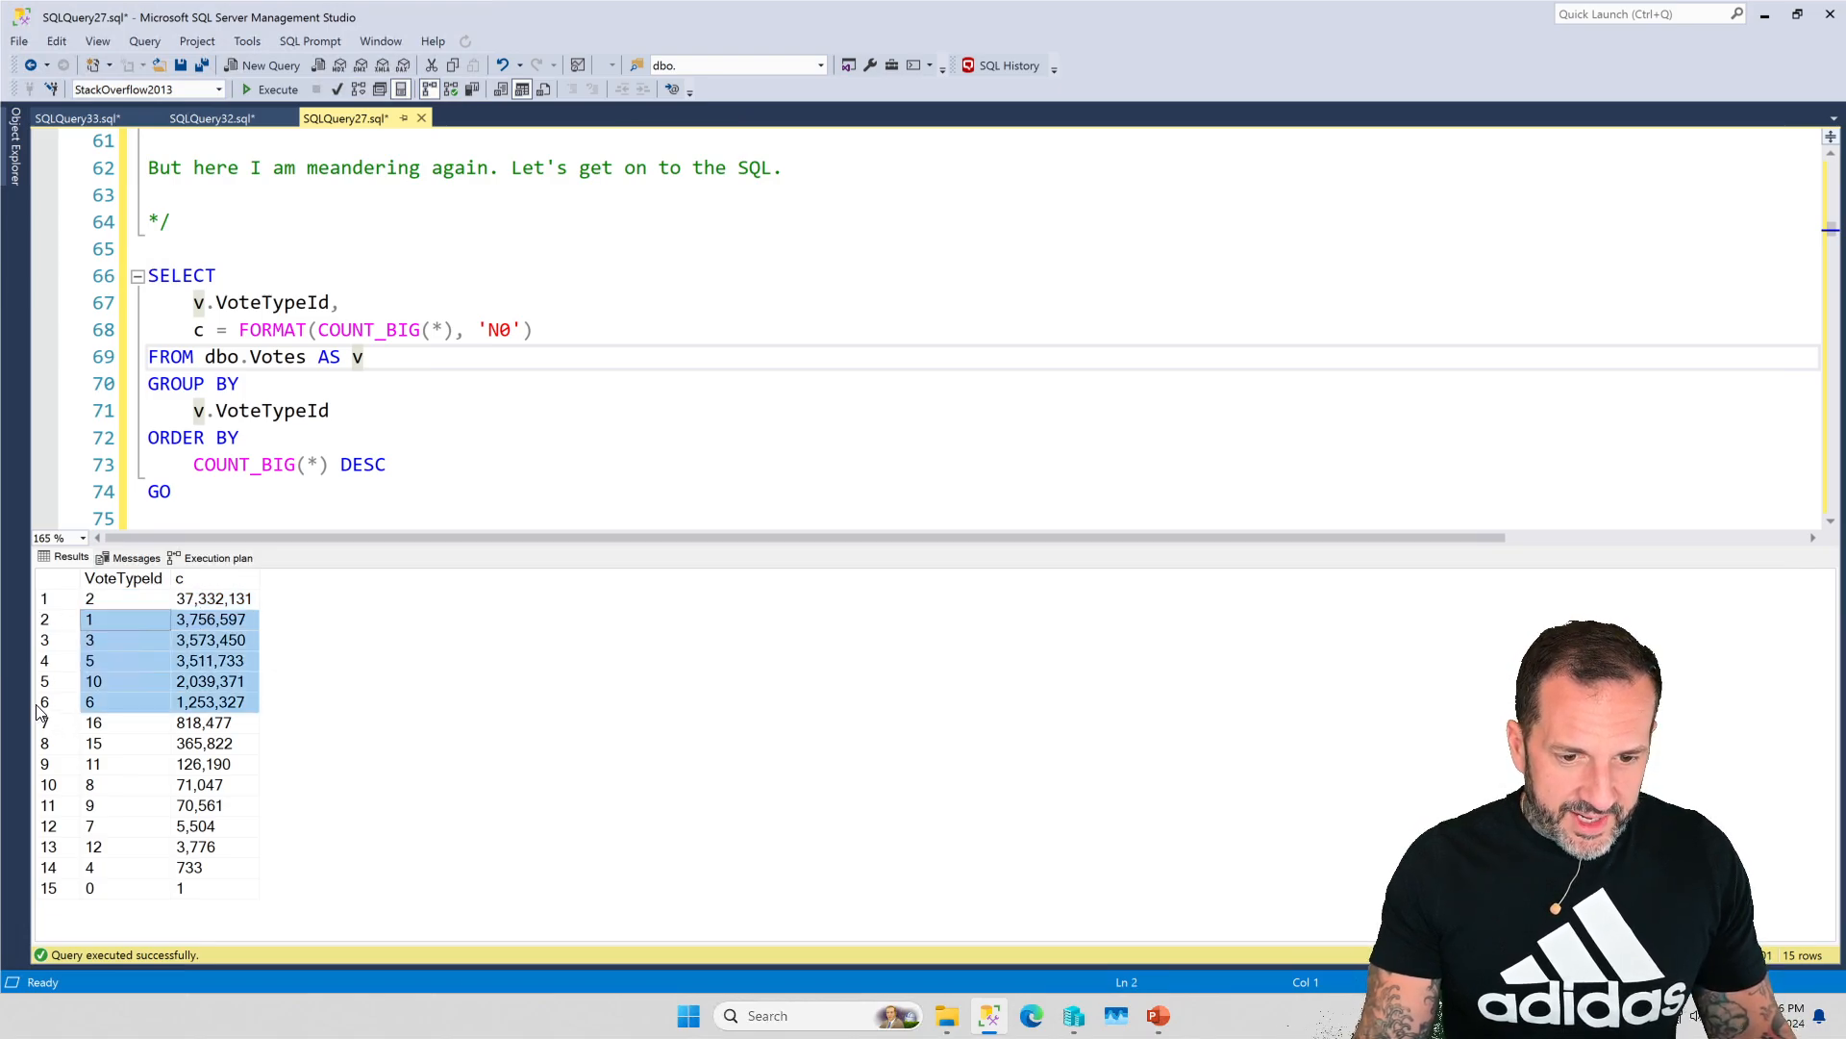
{"action": "left_click", "coordinate": [39, 723]}
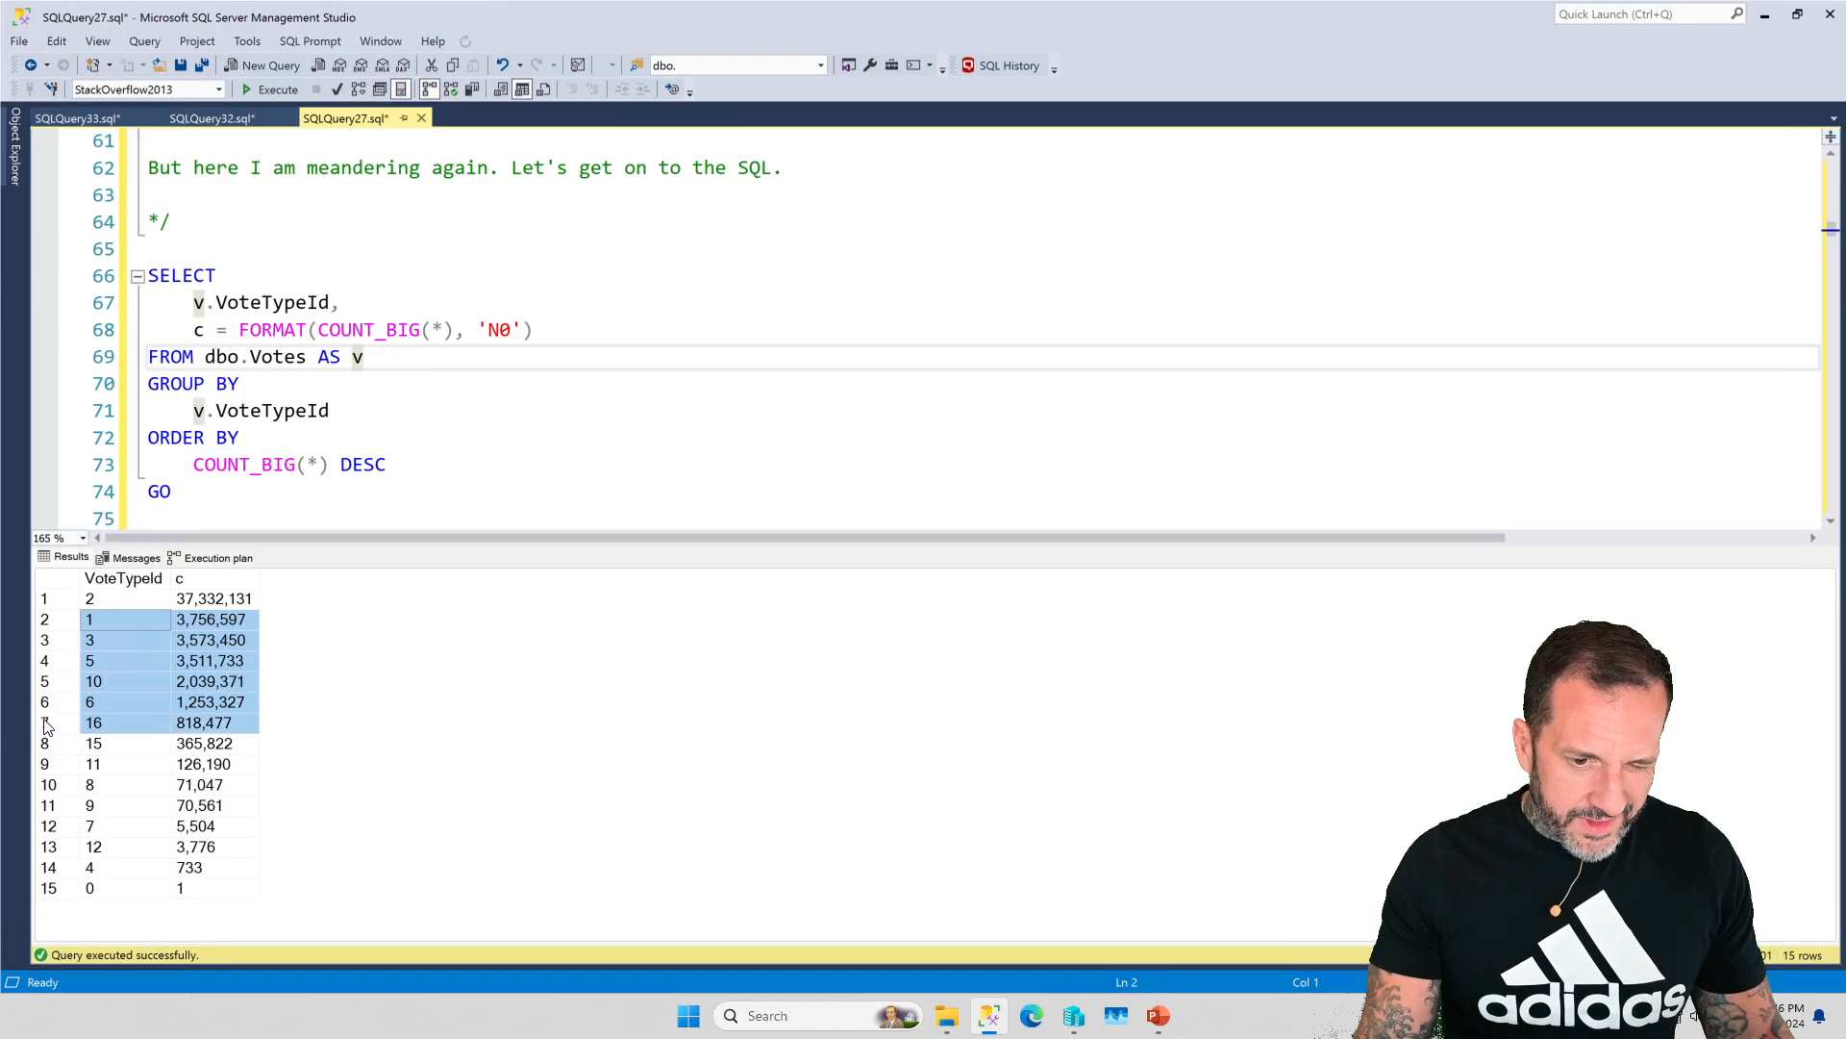
{"action": "mouse_move", "coordinate": [462, 727]}
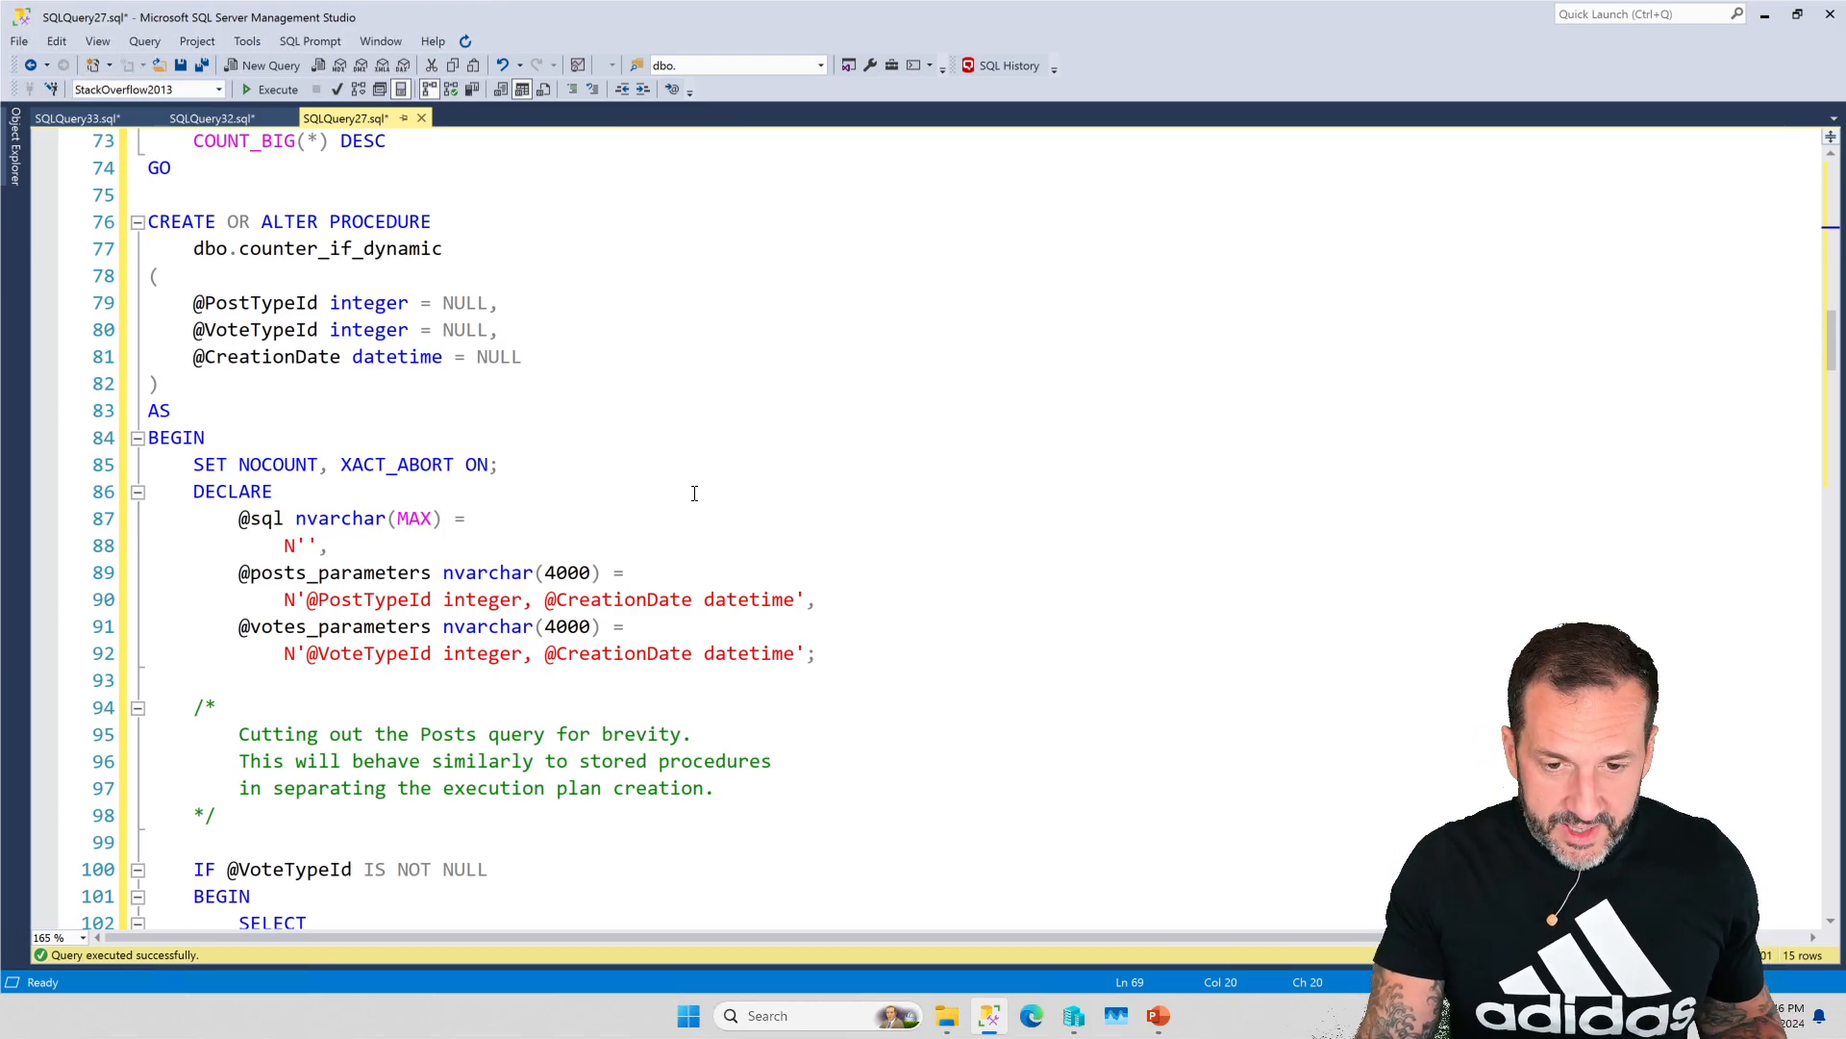
{"action": "scroll", "scroll_direction": "down", "scroll_amount": 3}
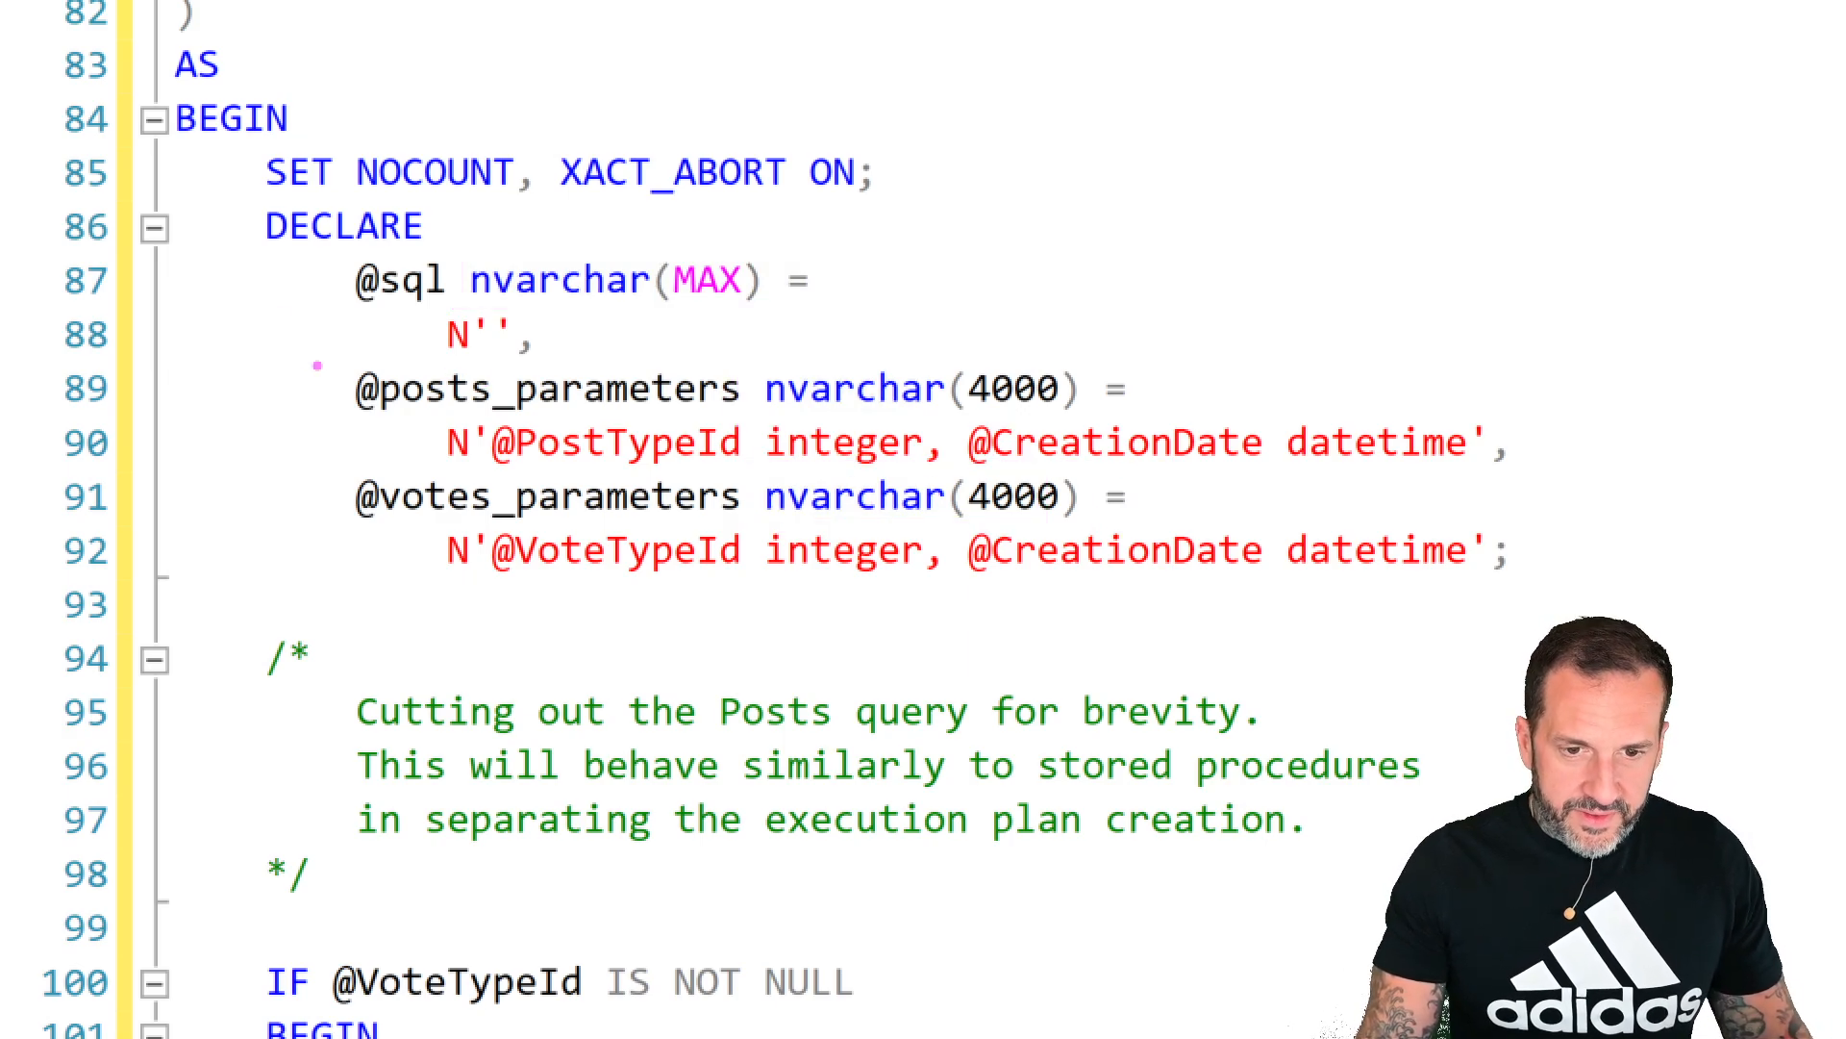
{"action": "double_click", "coordinate": [537, 388]}
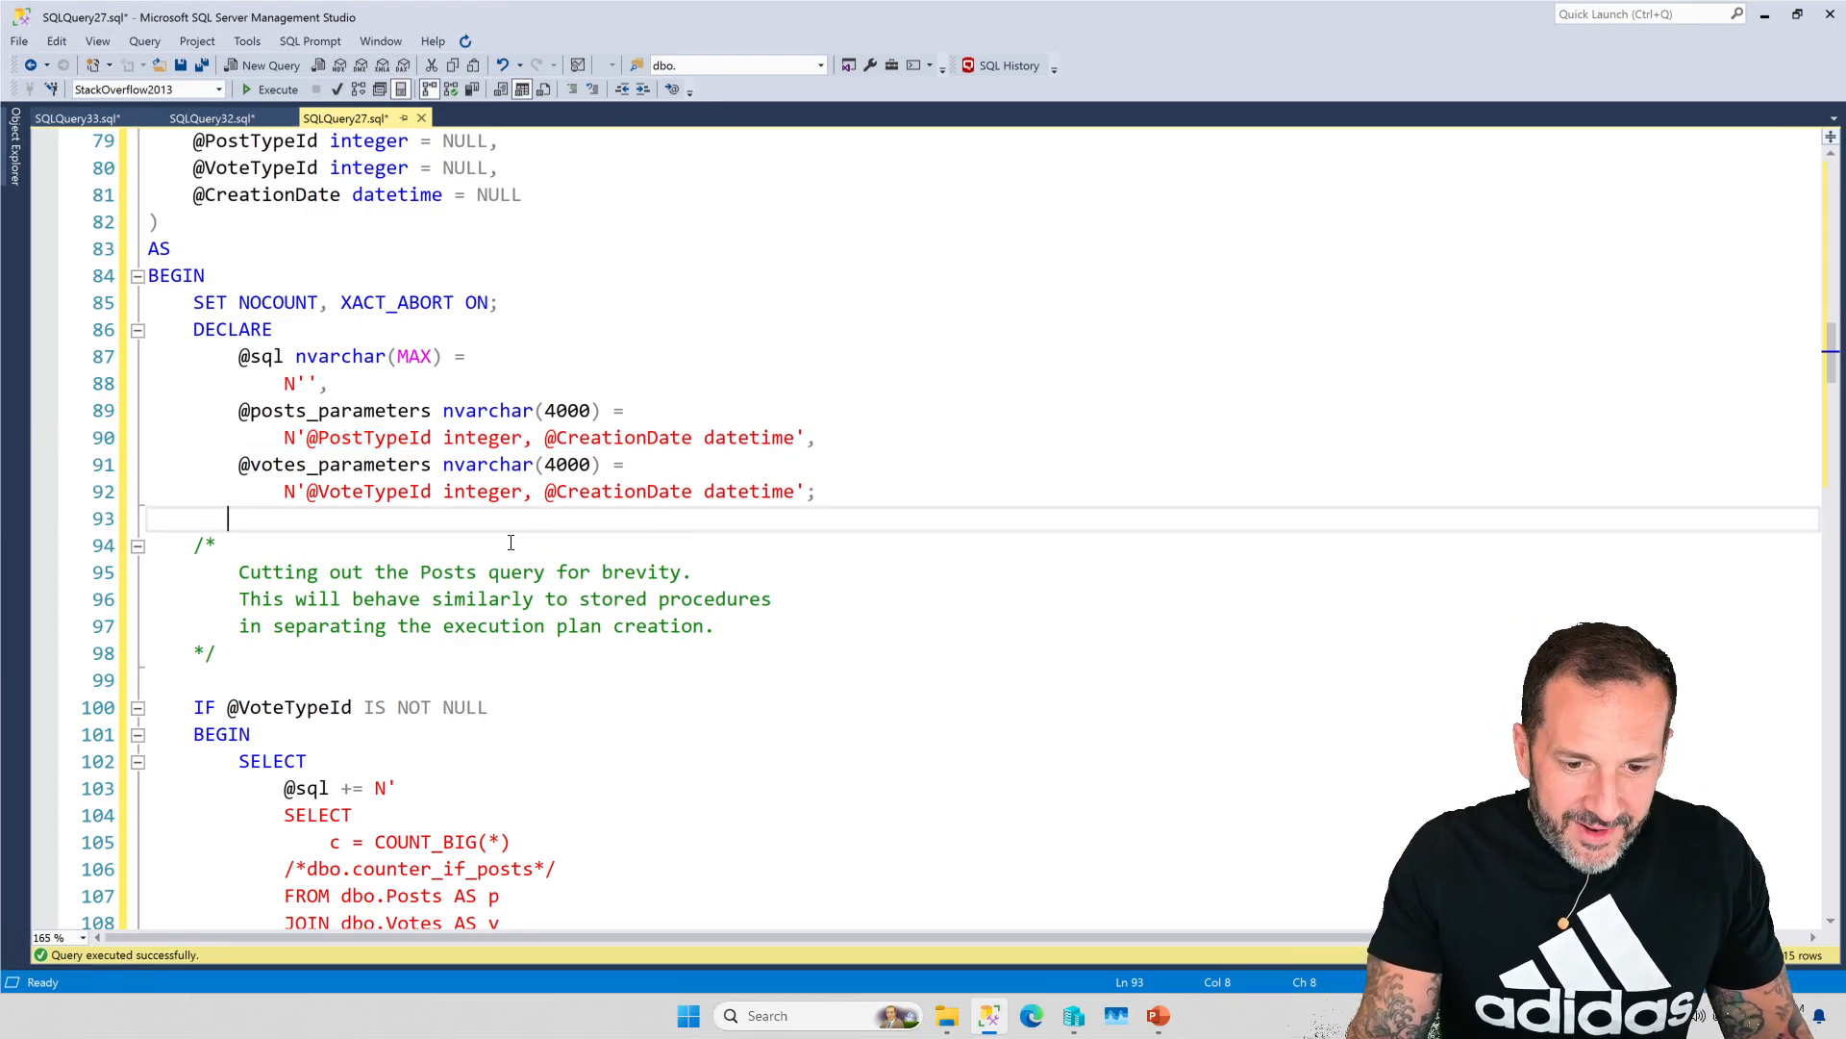
{"action": "scroll", "scroll_direction": "down", "scroll_amount": 3}
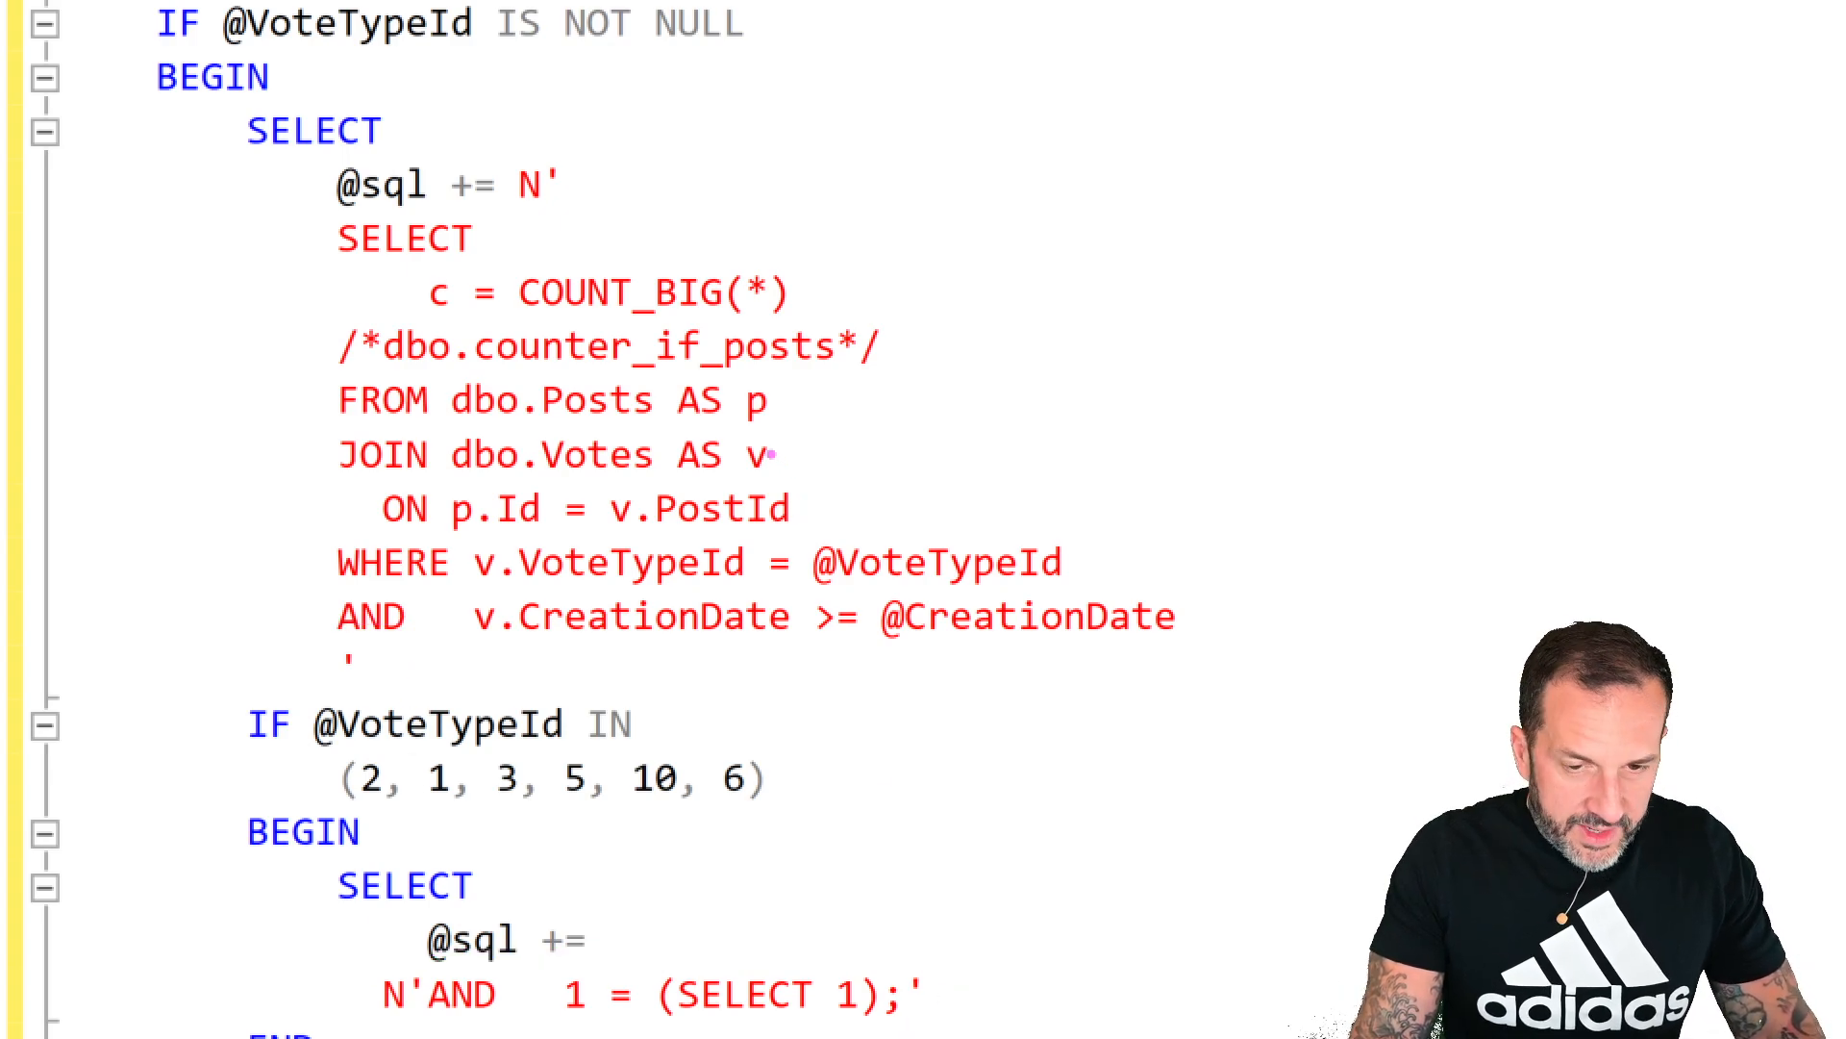
{"action": "mouse_move", "coordinate": [412, 320]}
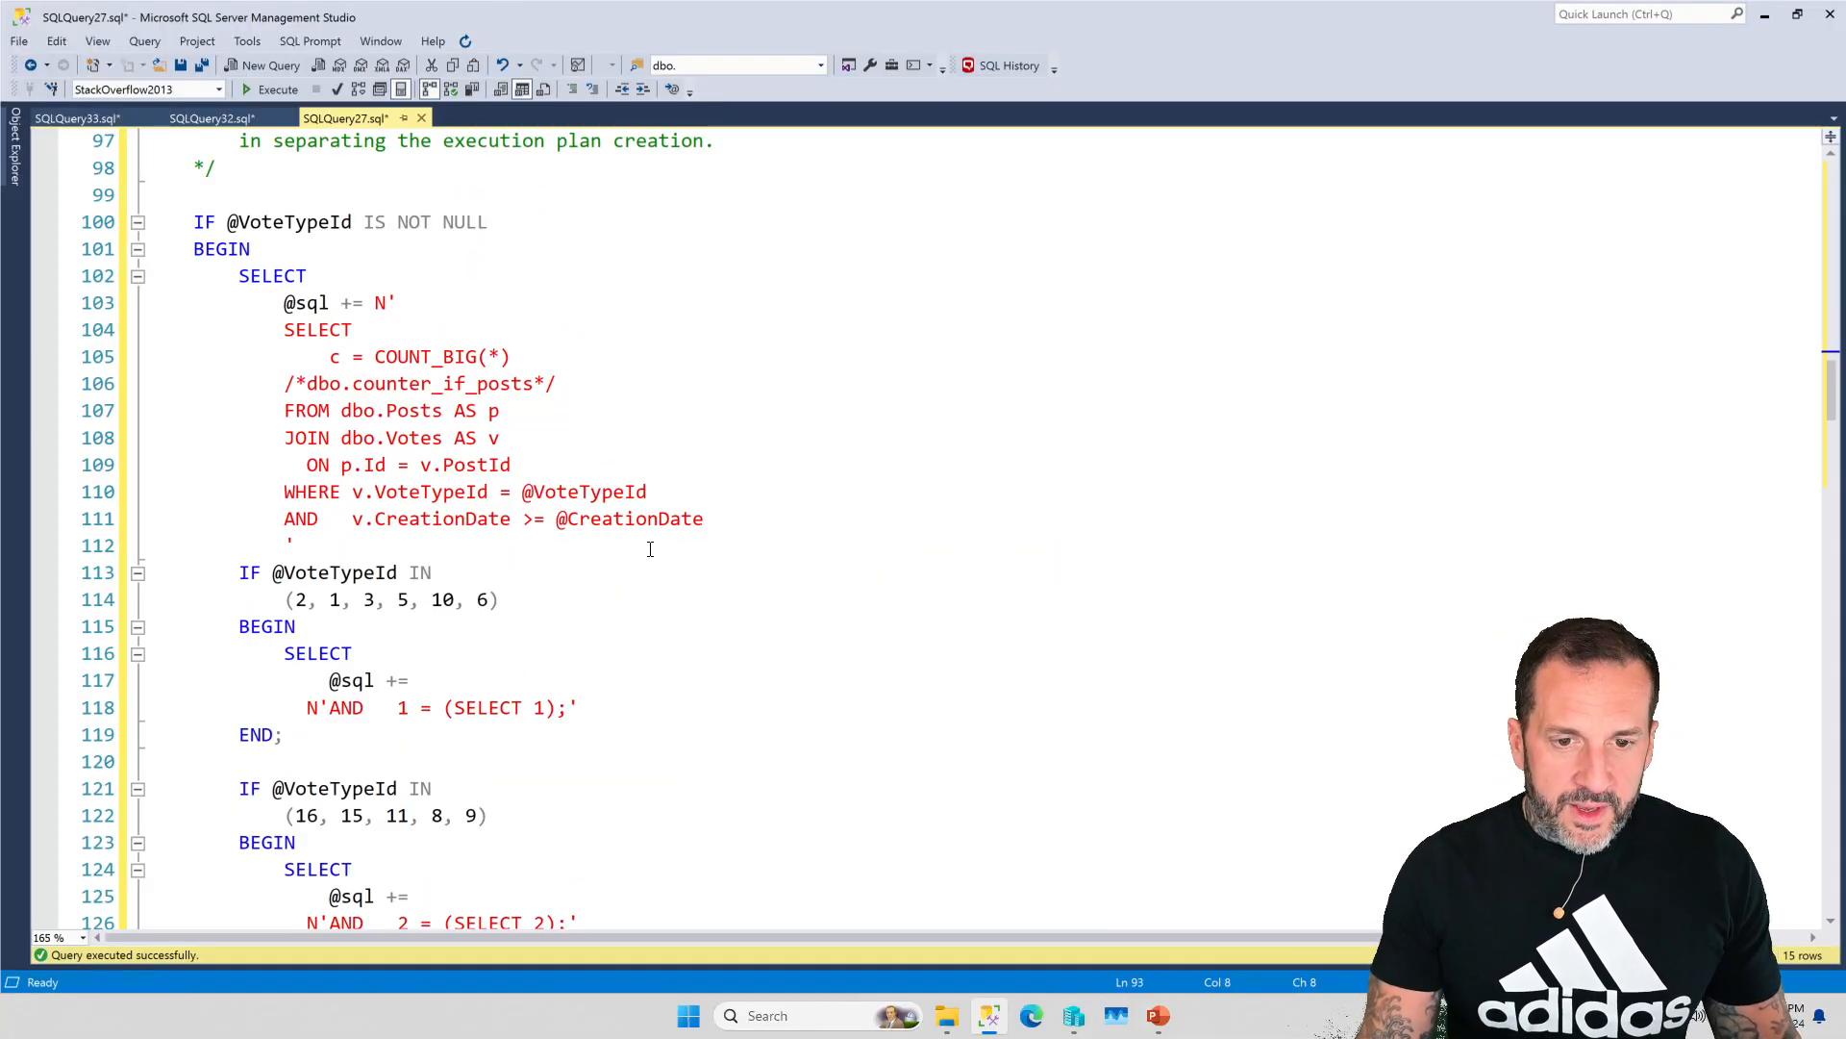
{"action": "scroll", "scroll_direction": "down", "scroll_amount": 3}
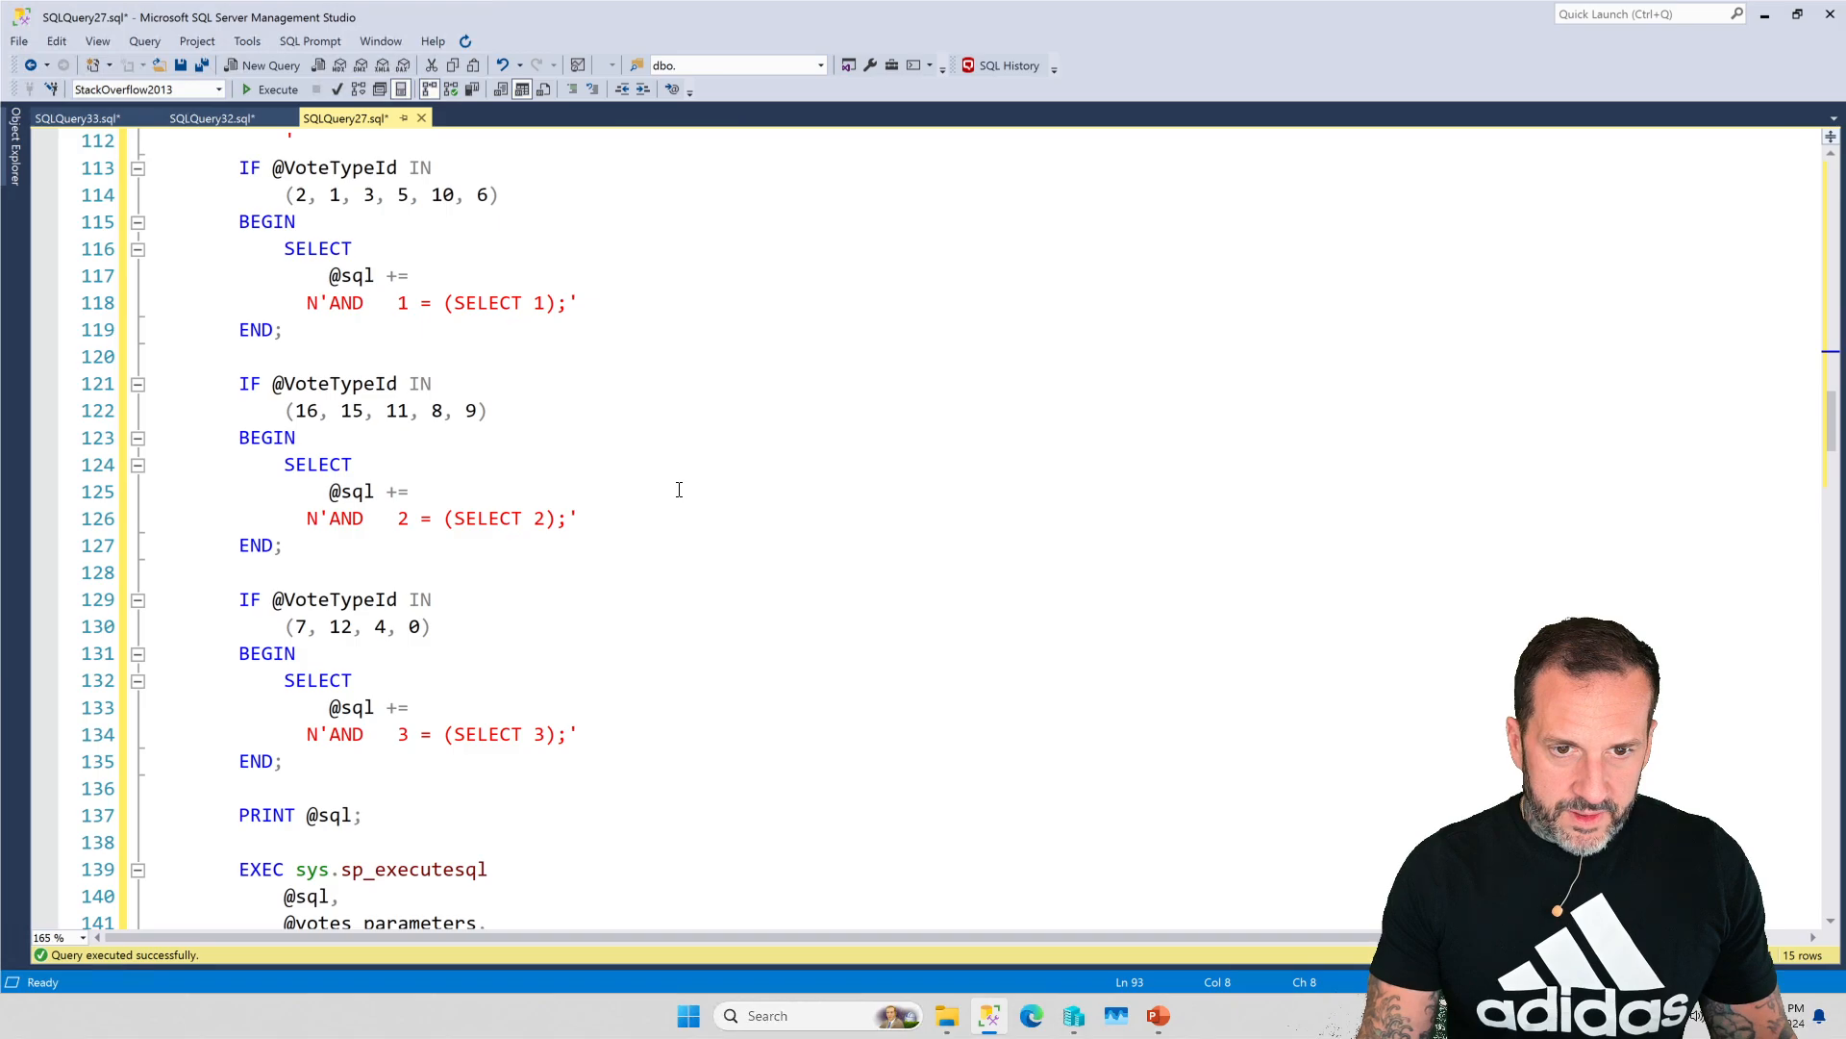
{"action": "left_click", "coordinate": [235, 91]}
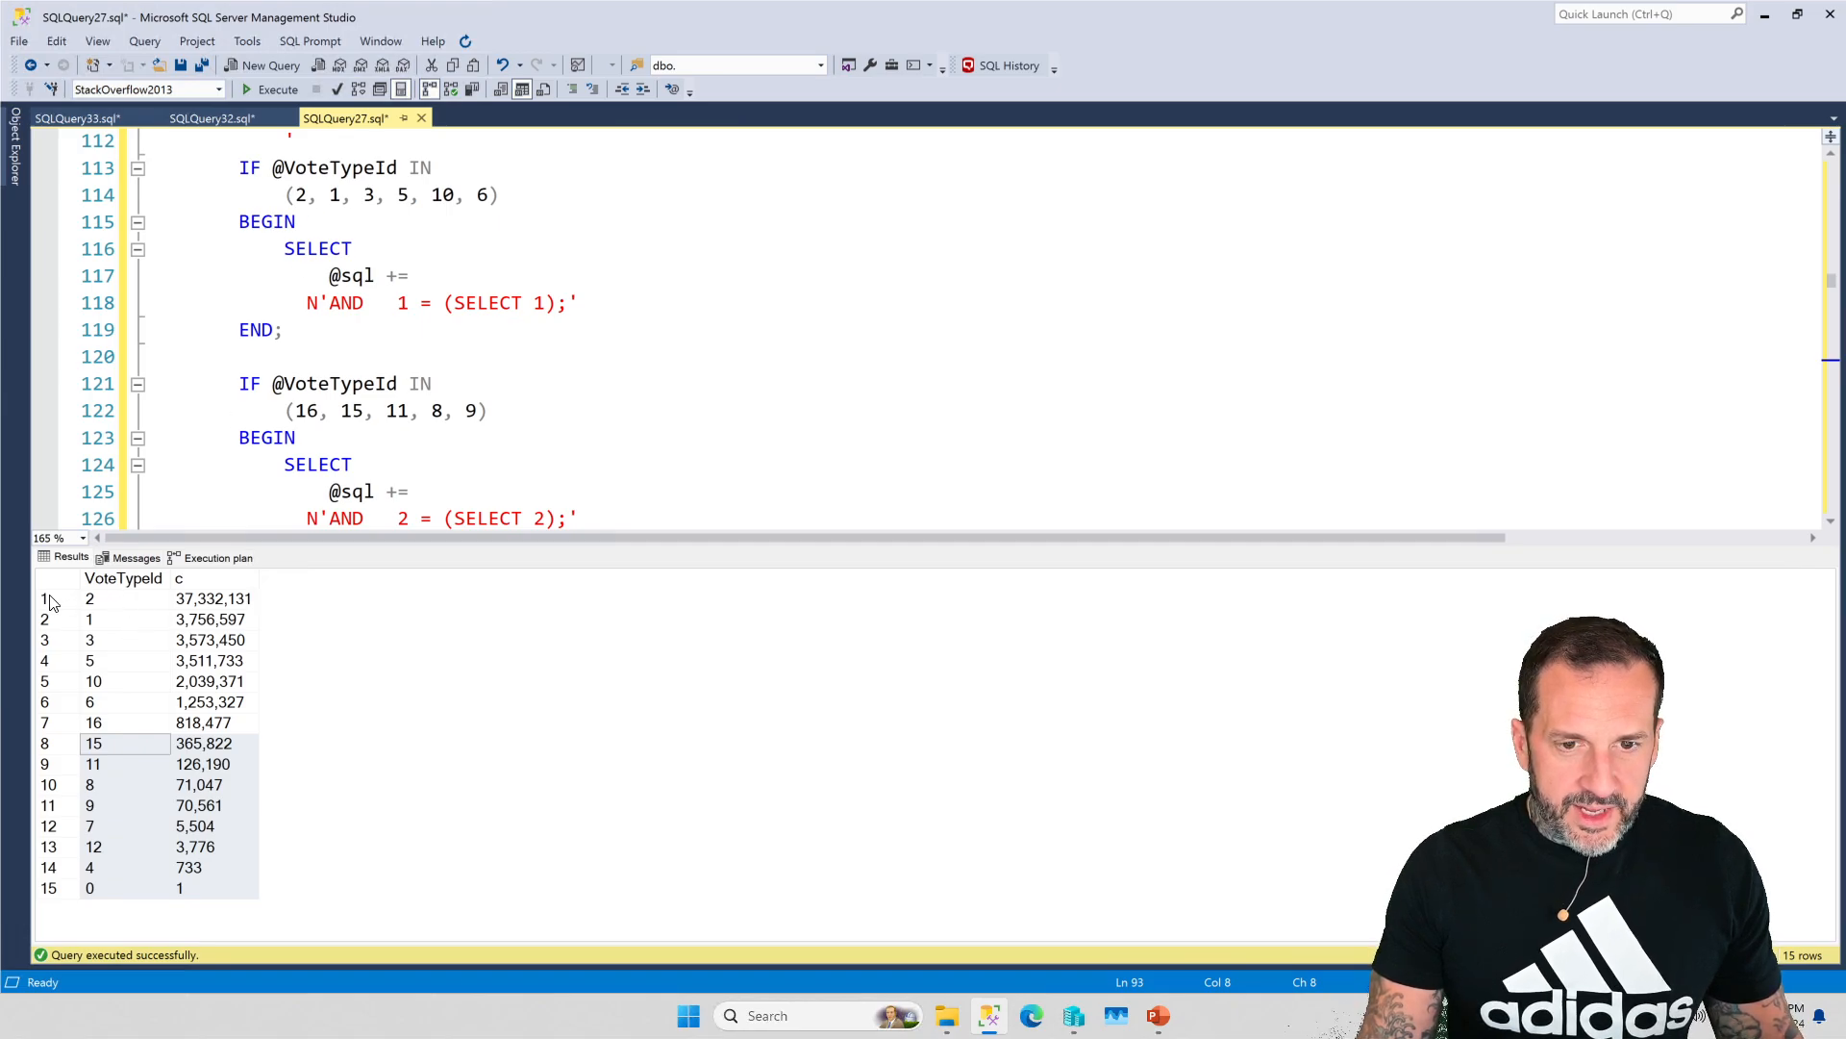
{"action": "left_click_drag", "start_coordinate": [89, 598], "coordinate": [88, 702]}
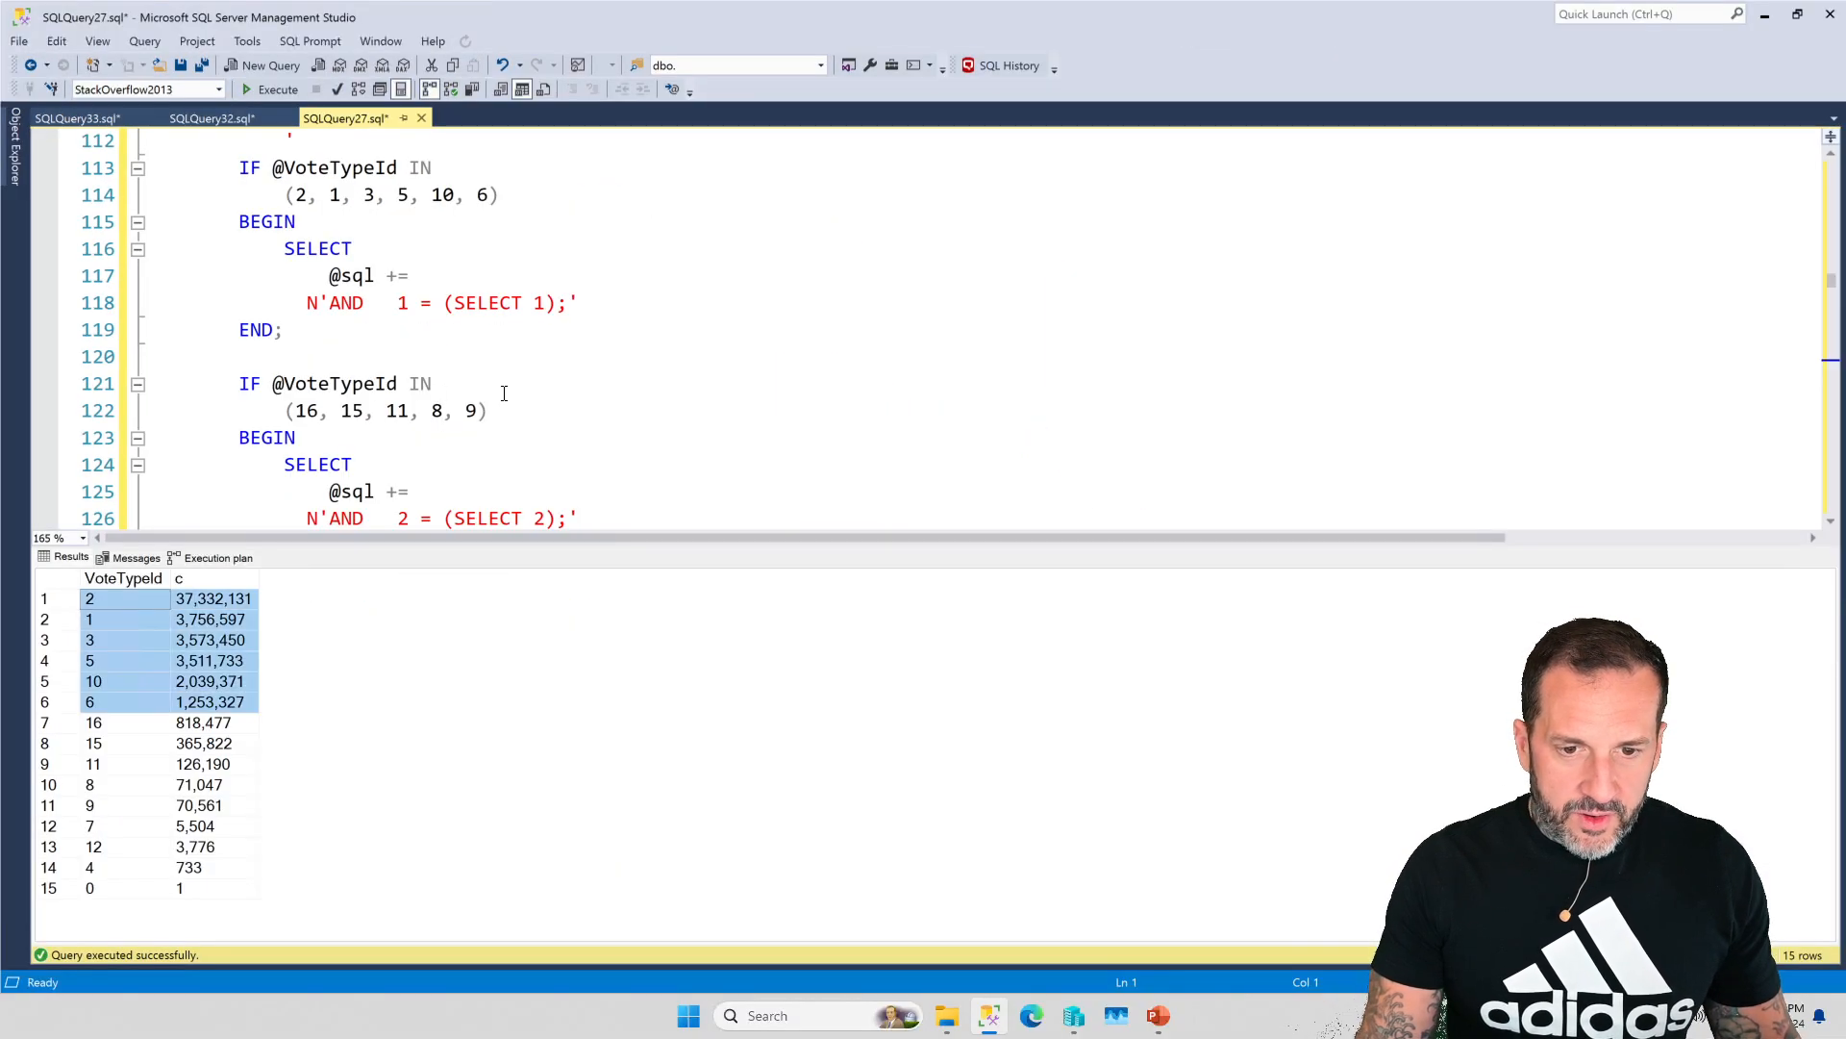
{"action": "scroll", "scroll_direction": "down", "scroll_amount": 3}
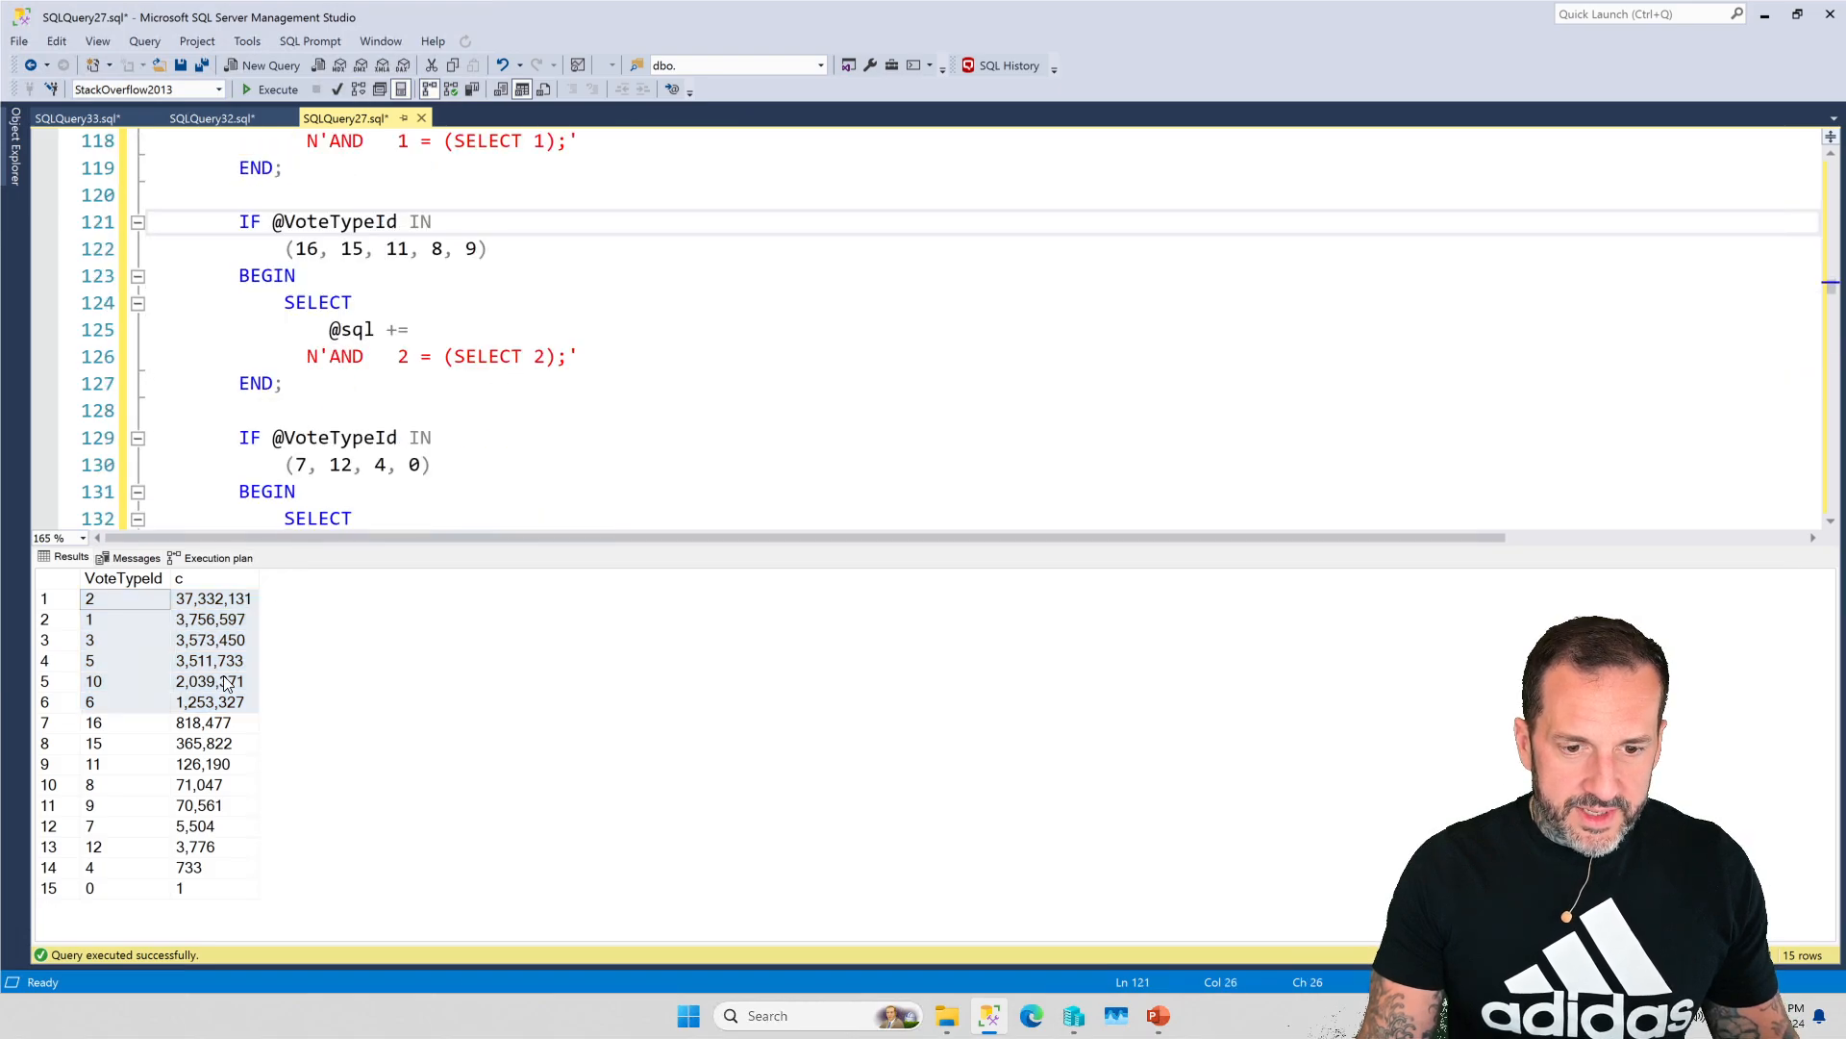
{"action": "left_click", "coordinate": [94, 721]}
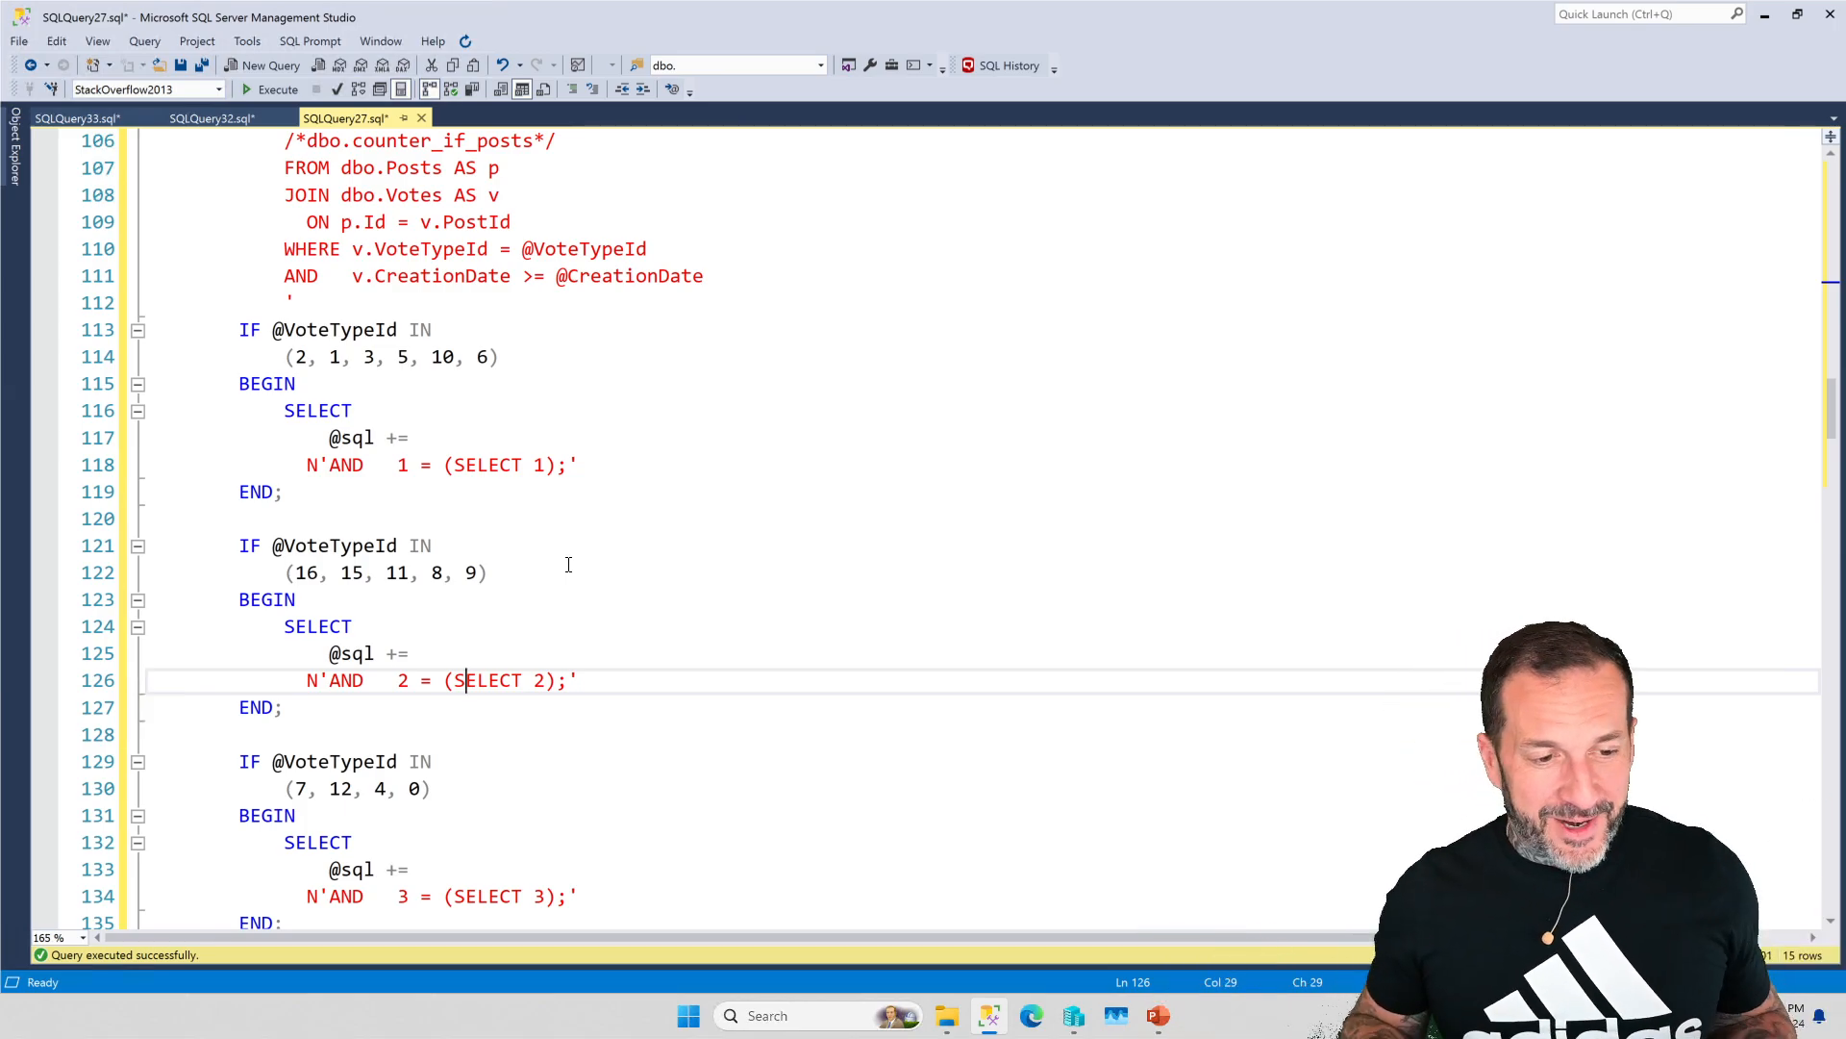
{"action": "mouse_move", "coordinate": [794, 581]}
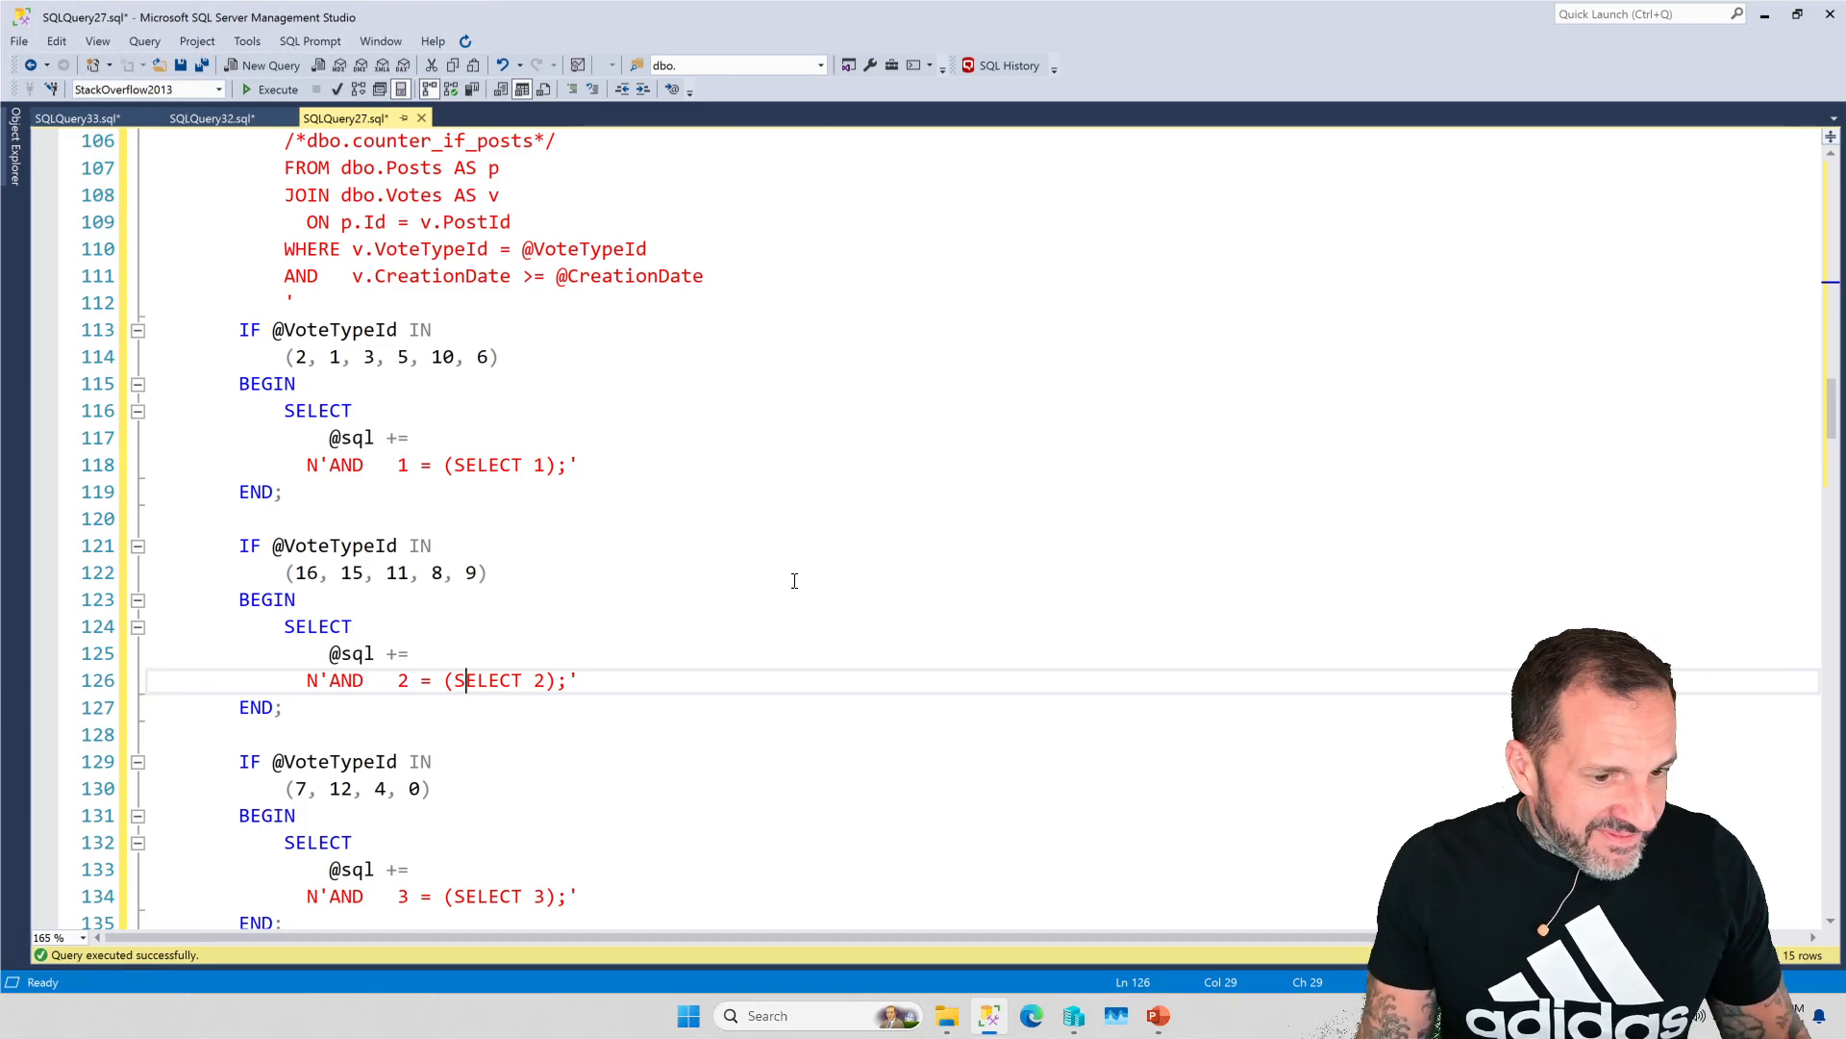
{"action": "mouse_move", "coordinate": [677, 571]}
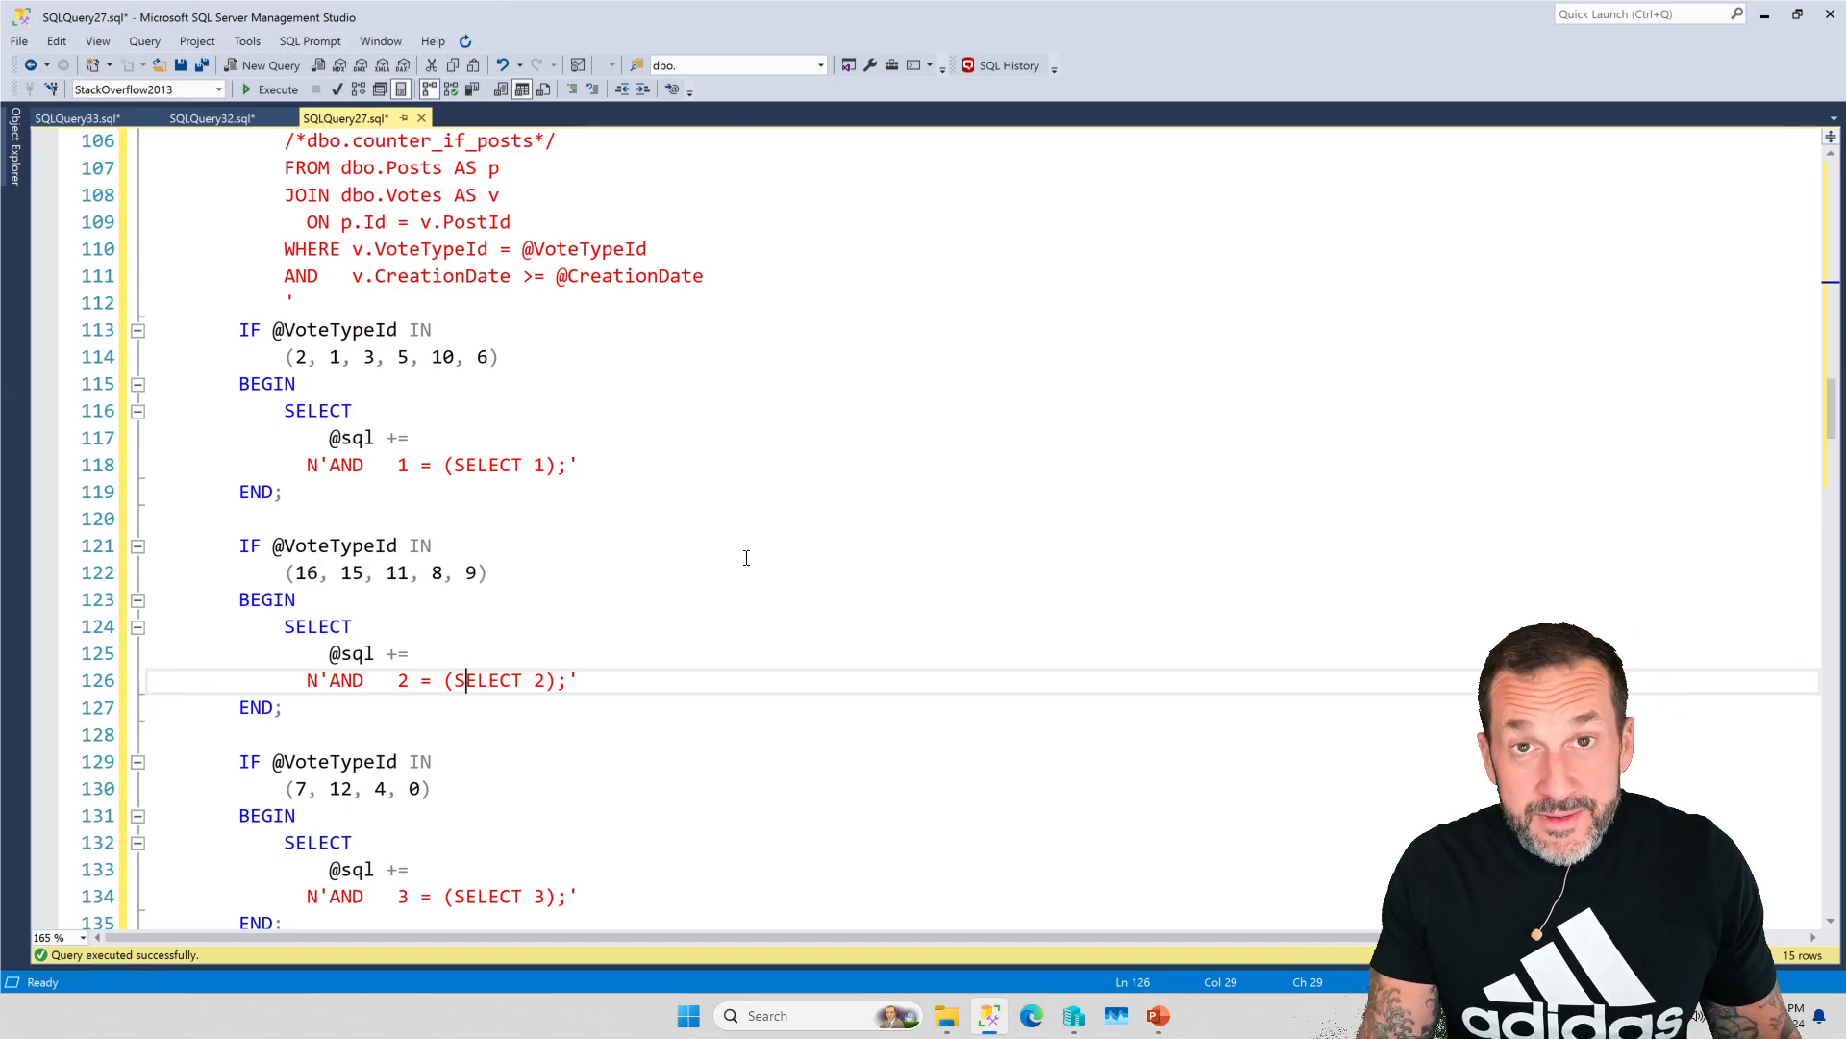
{"action": "scroll", "scroll_direction": "down", "scroll_amount": 3}
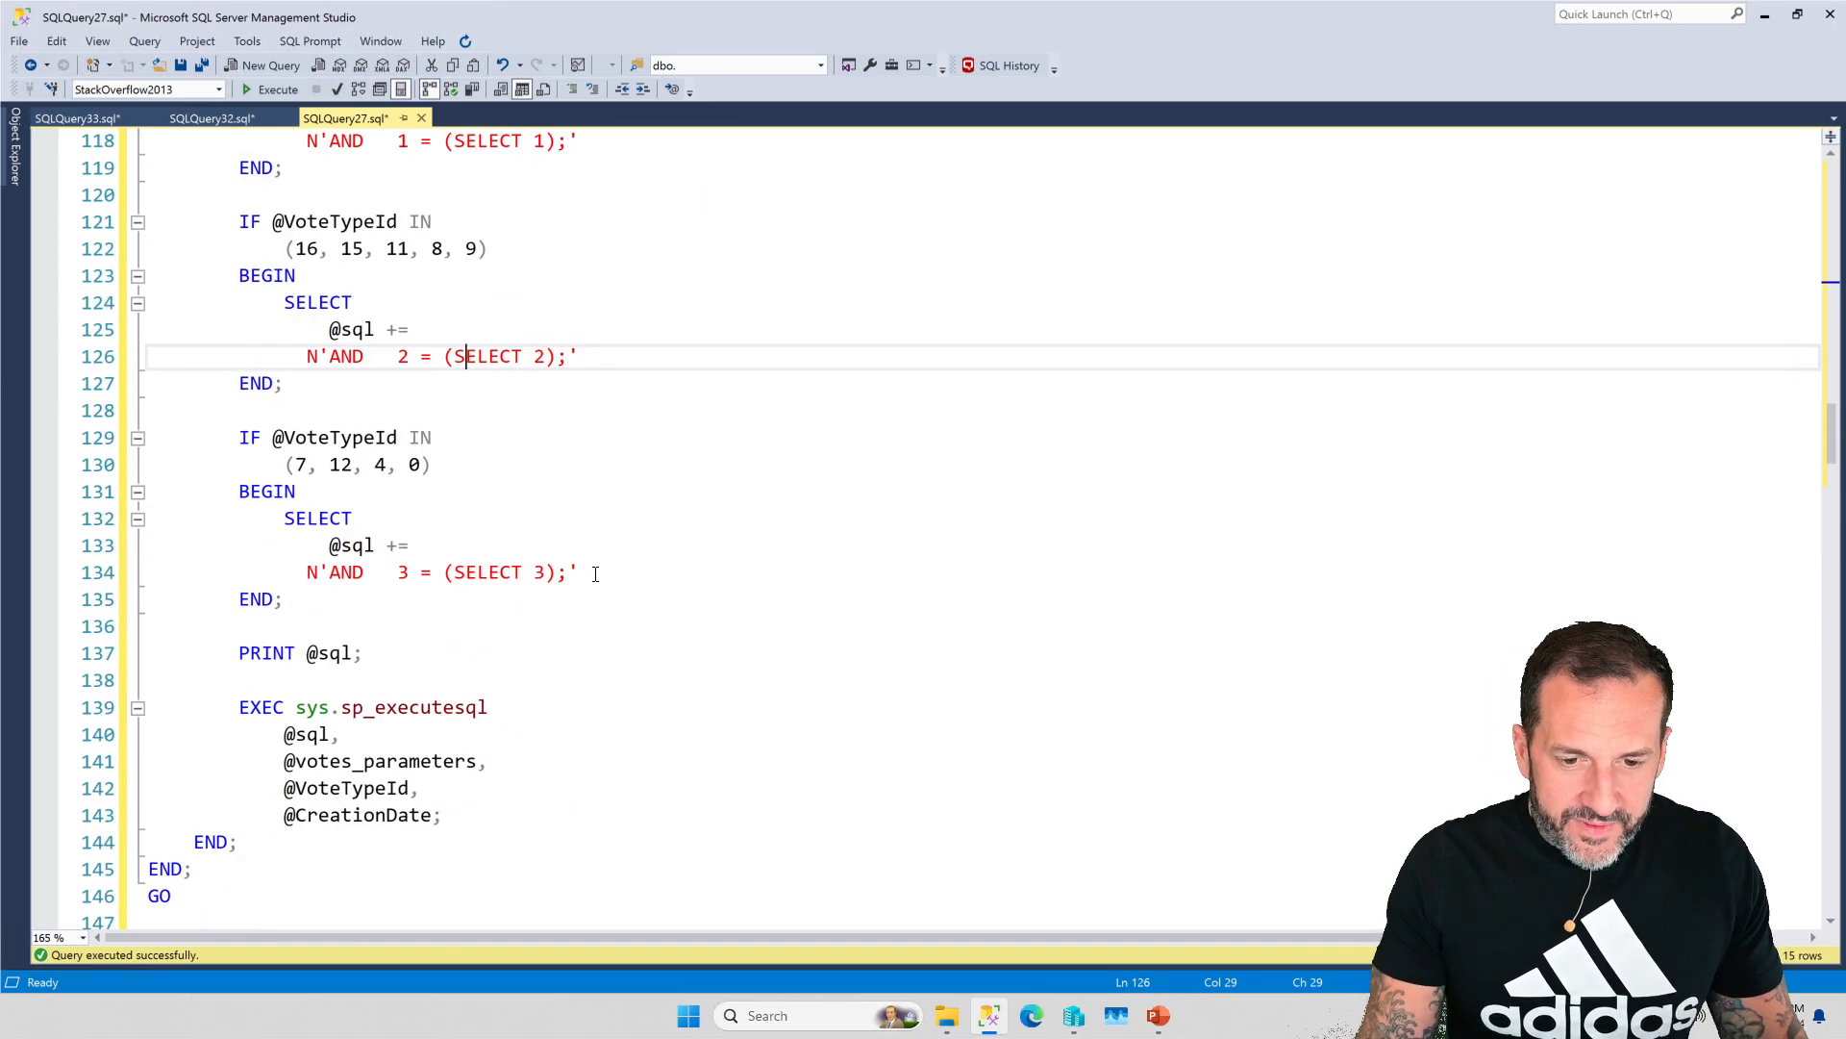
{"action": "scroll", "scroll_direction": "down", "scroll_amount": 3}
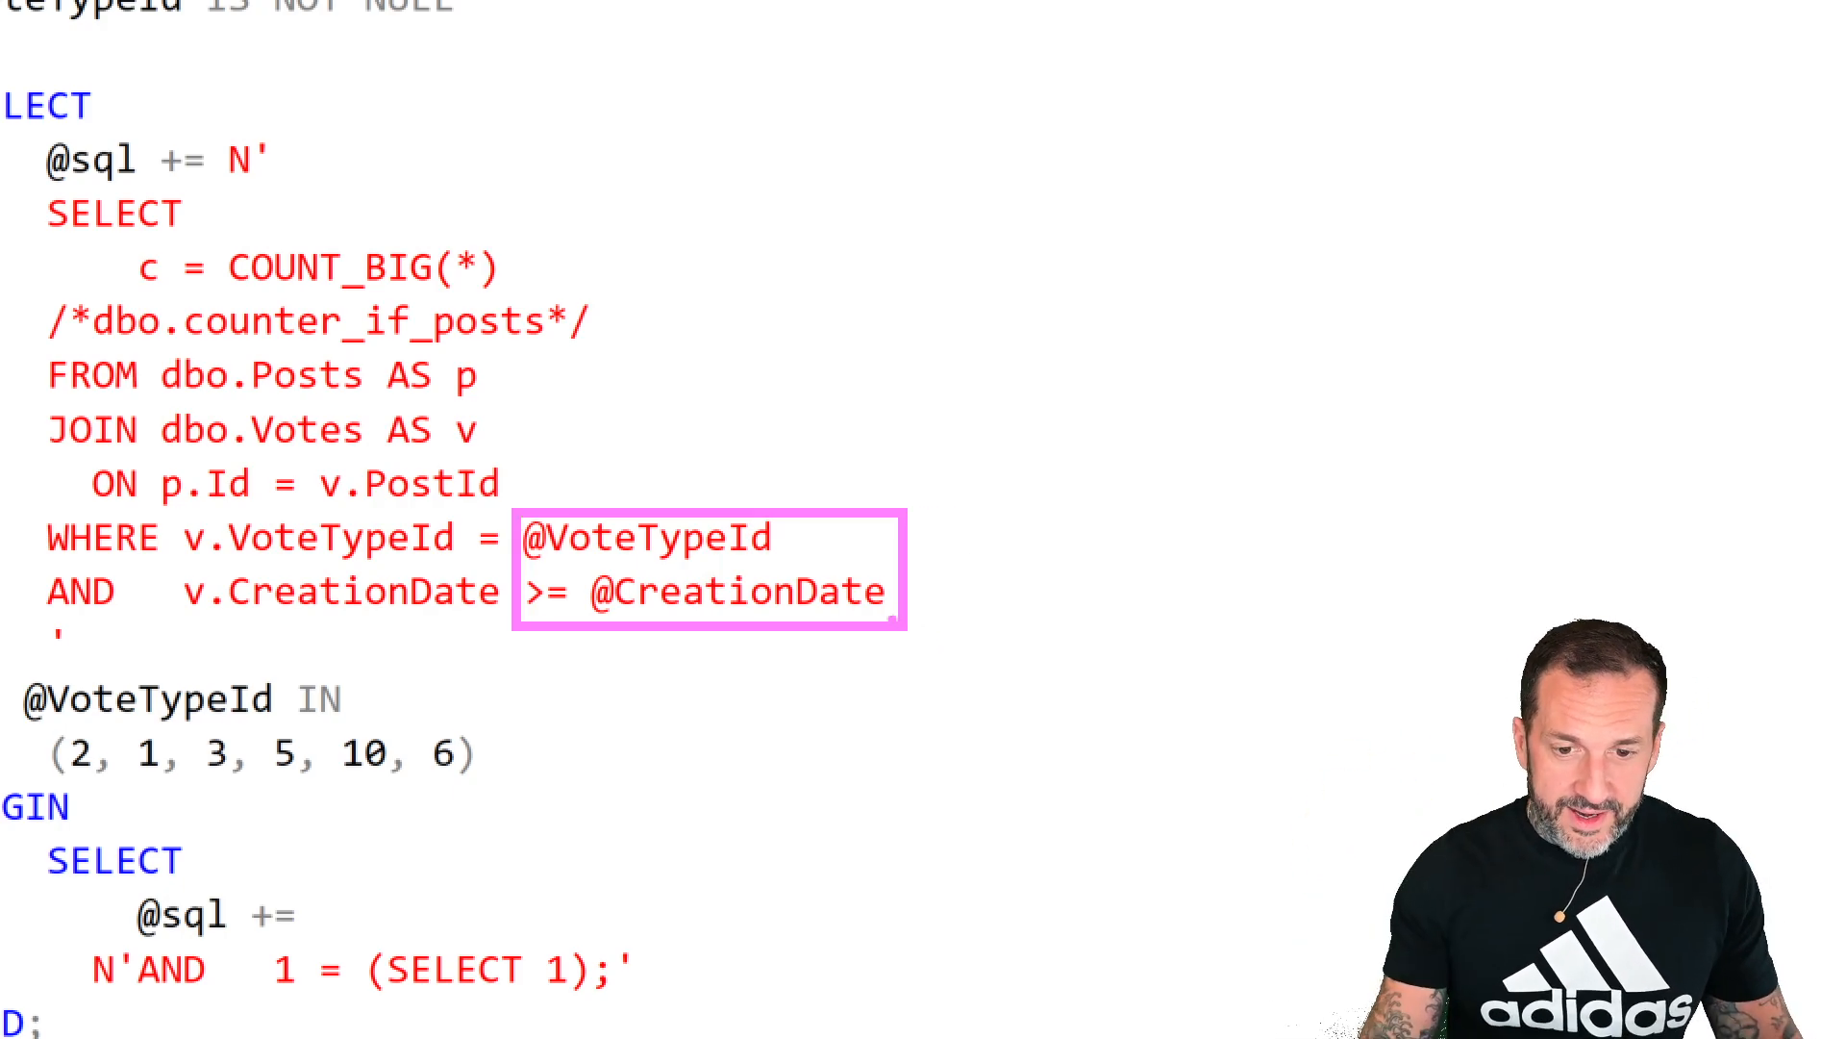
{"action": "scroll", "scroll_direction": "down", "scroll_amount": 3}
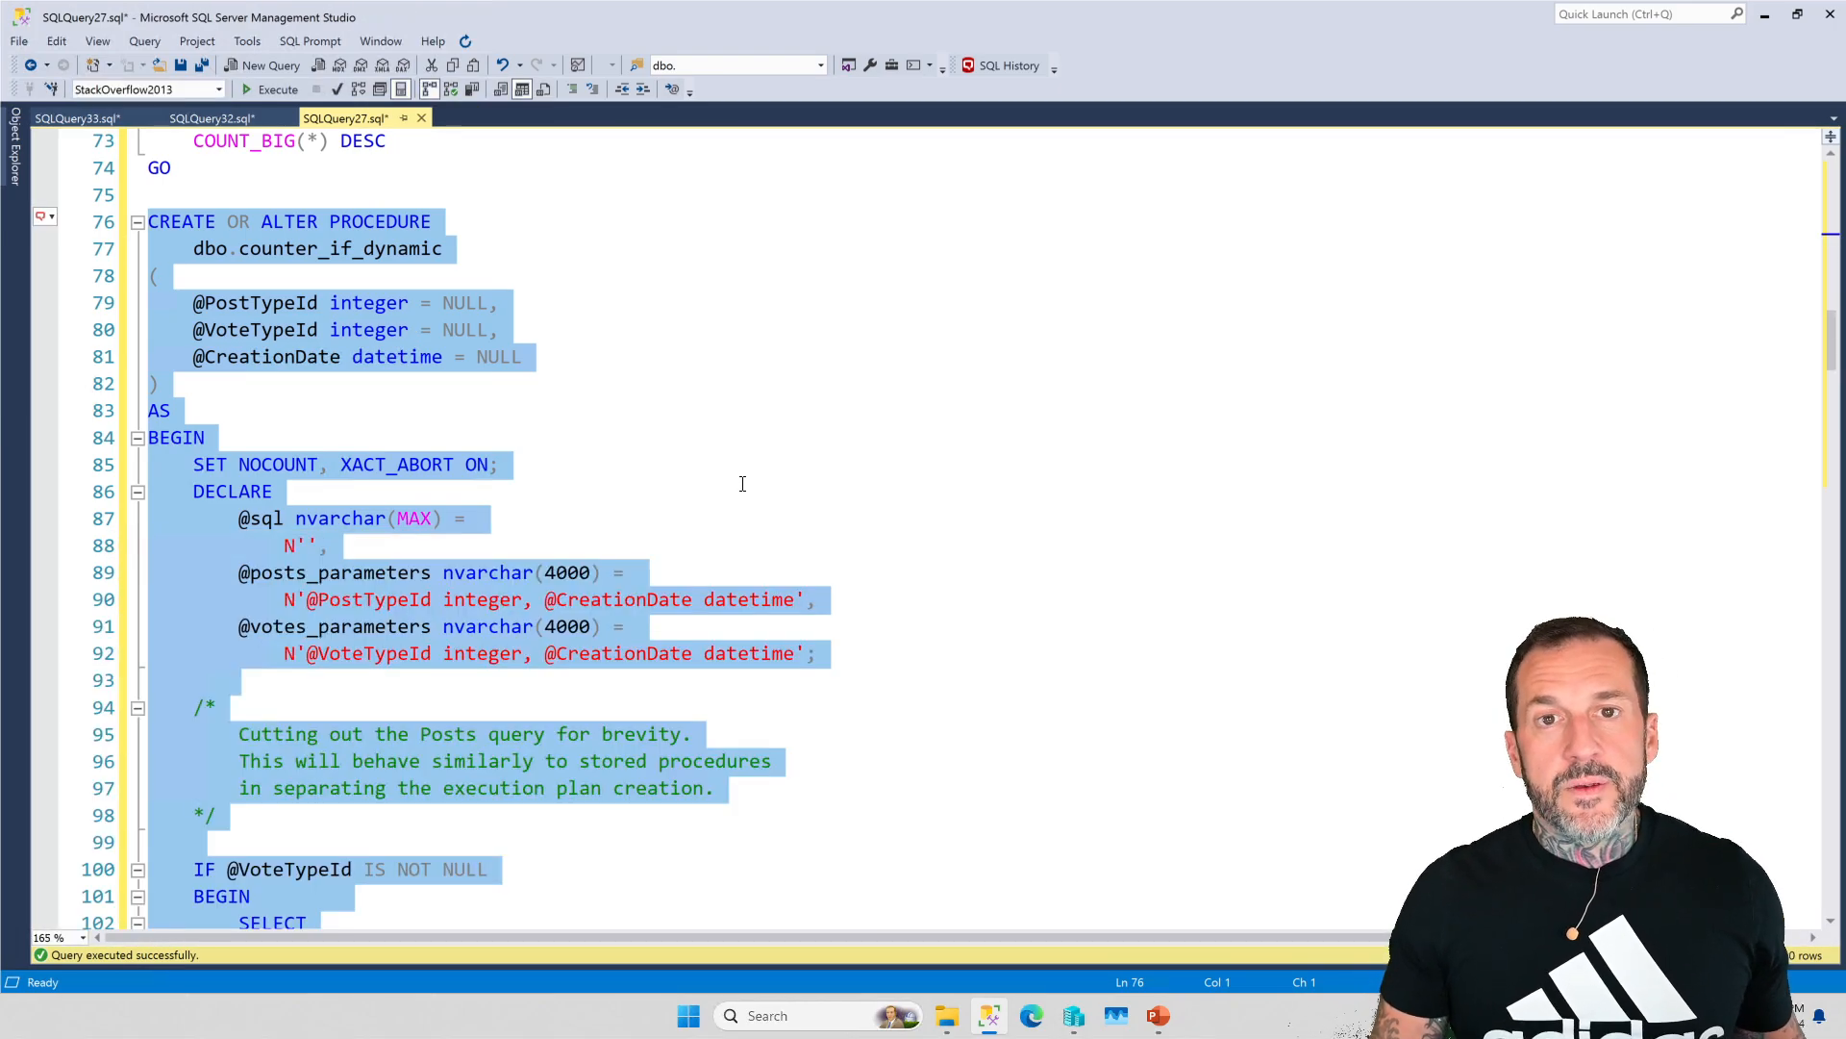
{"action": "scroll", "scroll_direction": "down", "scroll_amount": 3}
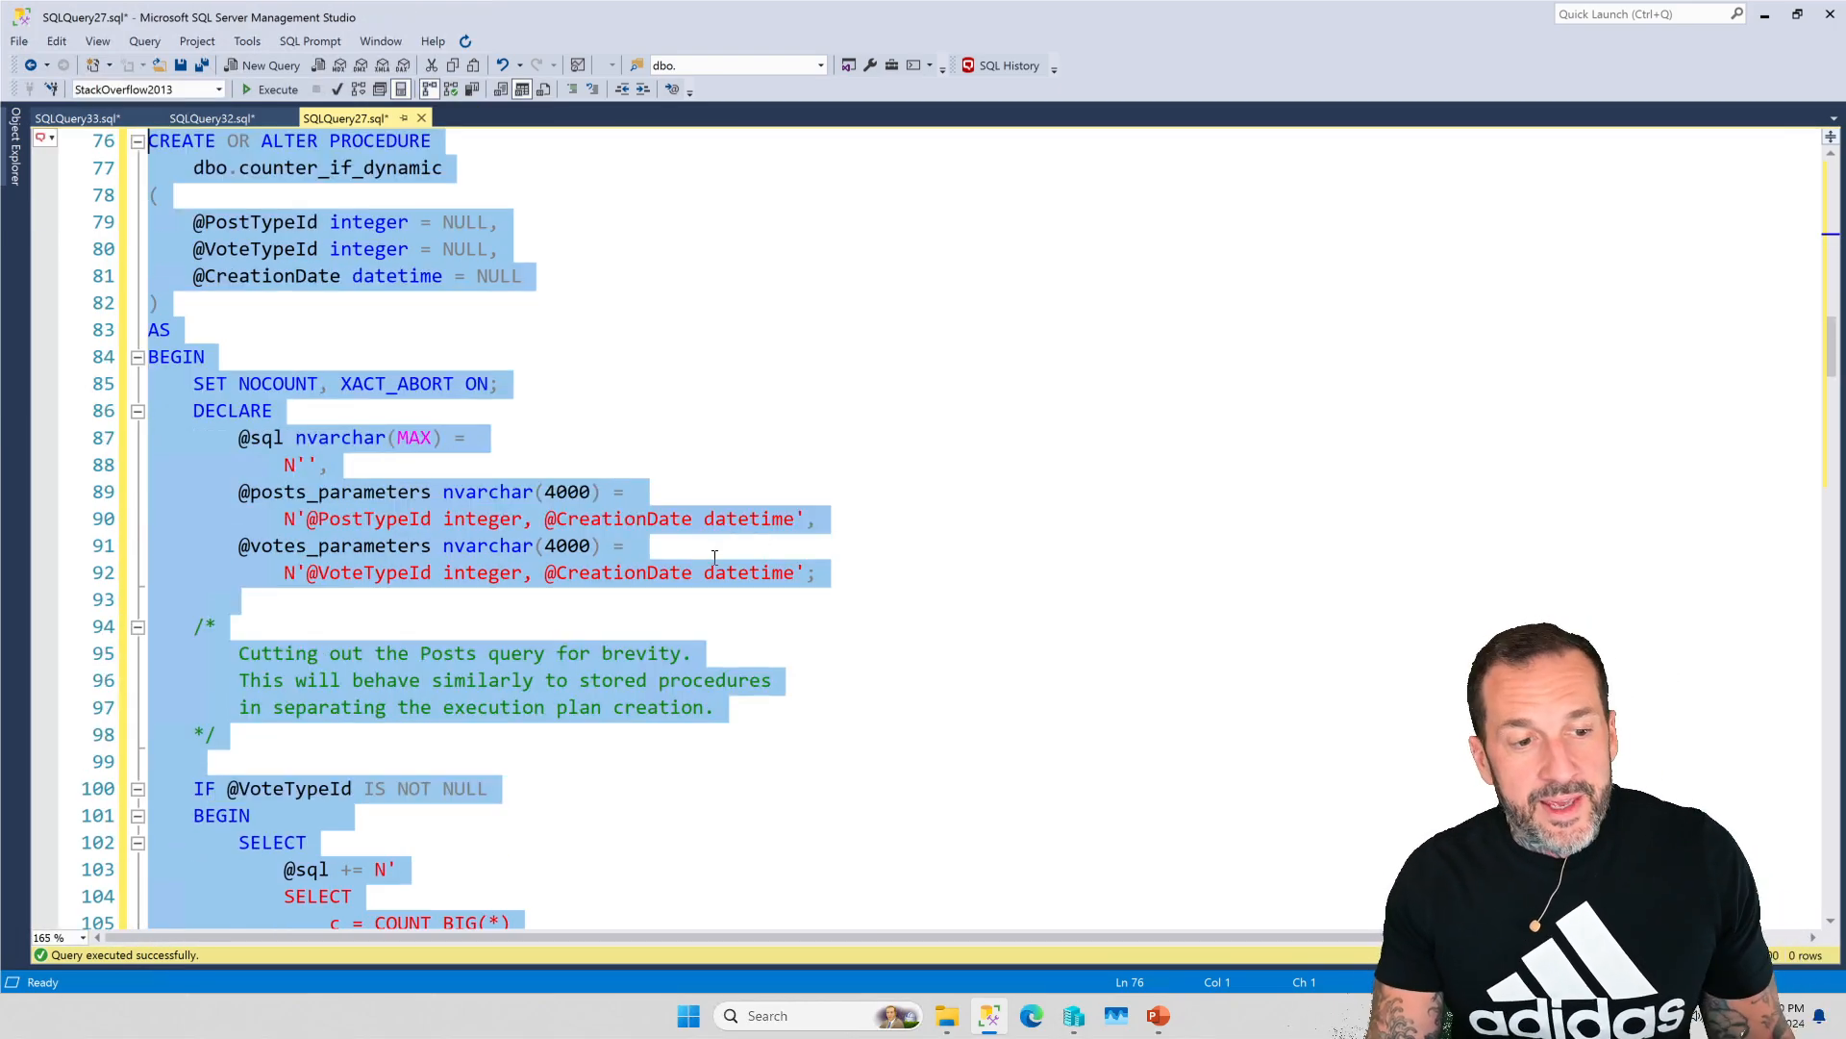
{"action": "scroll", "scroll_direction": "down", "scroll_amount": 3}
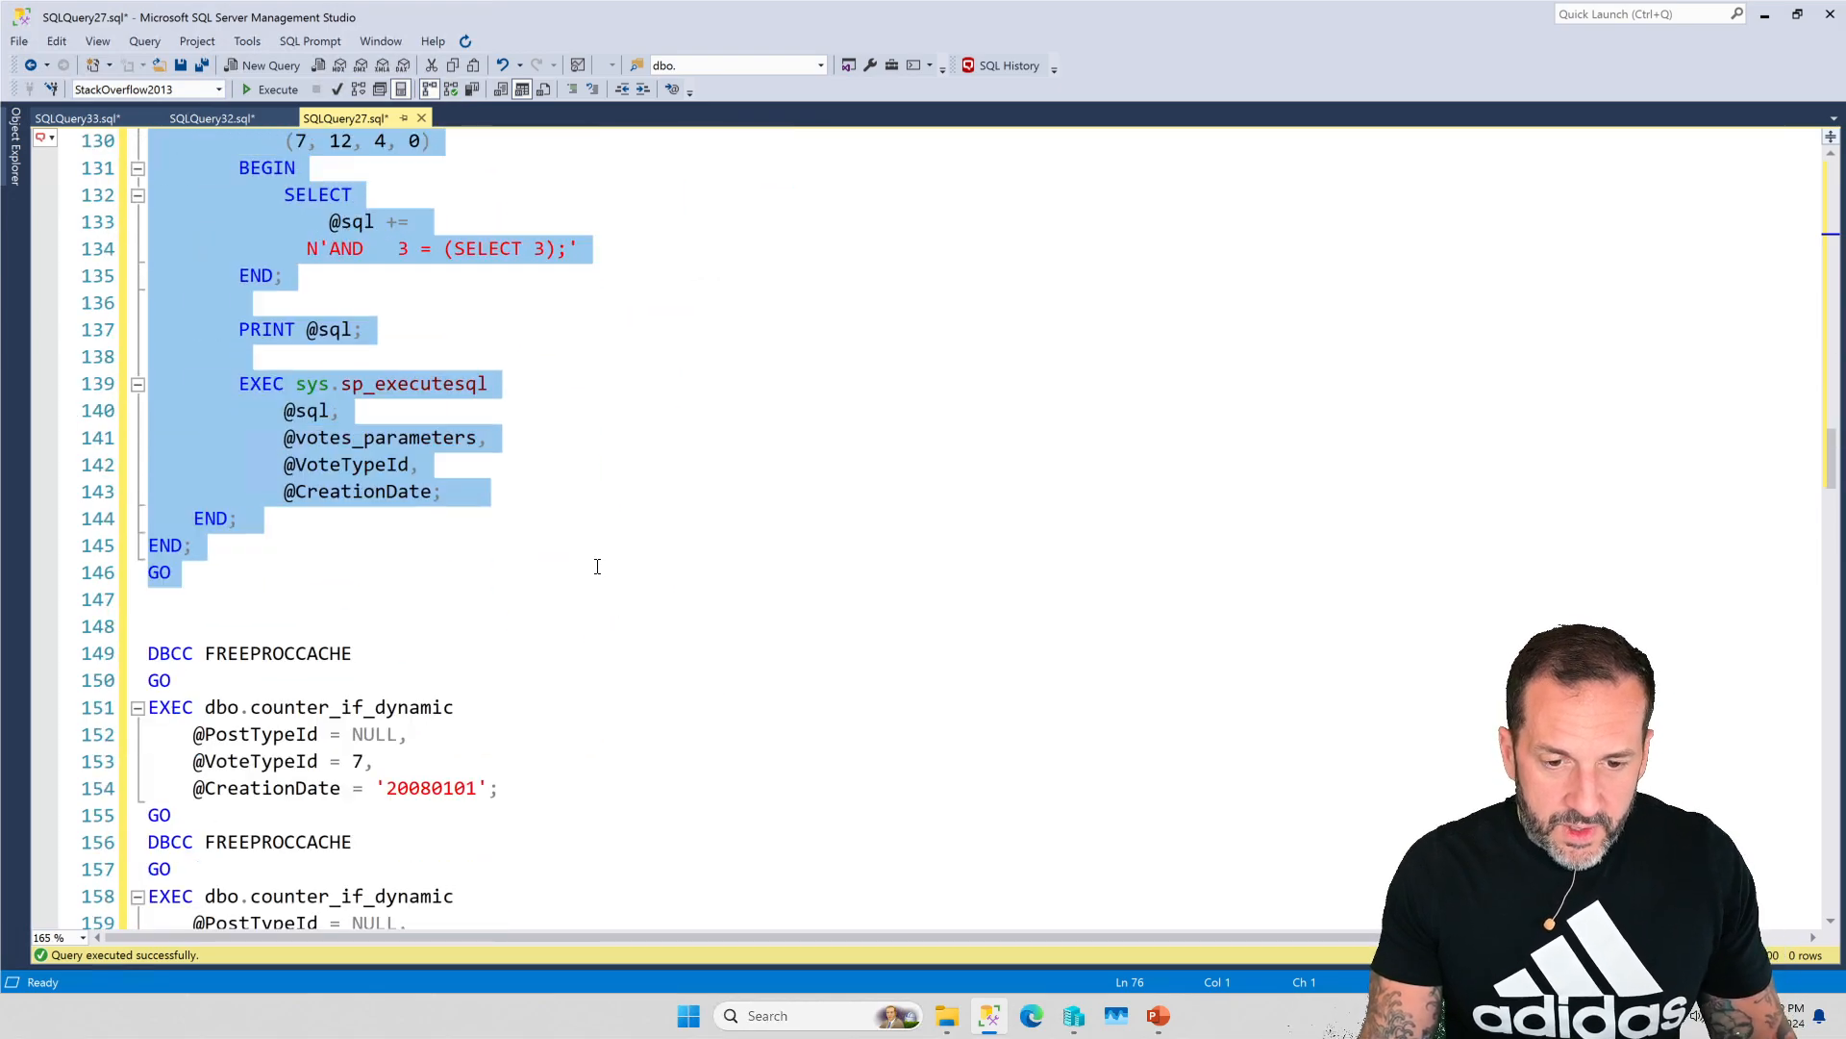
{"action": "scroll", "scroll_direction": "down", "scroll_amount": 3}
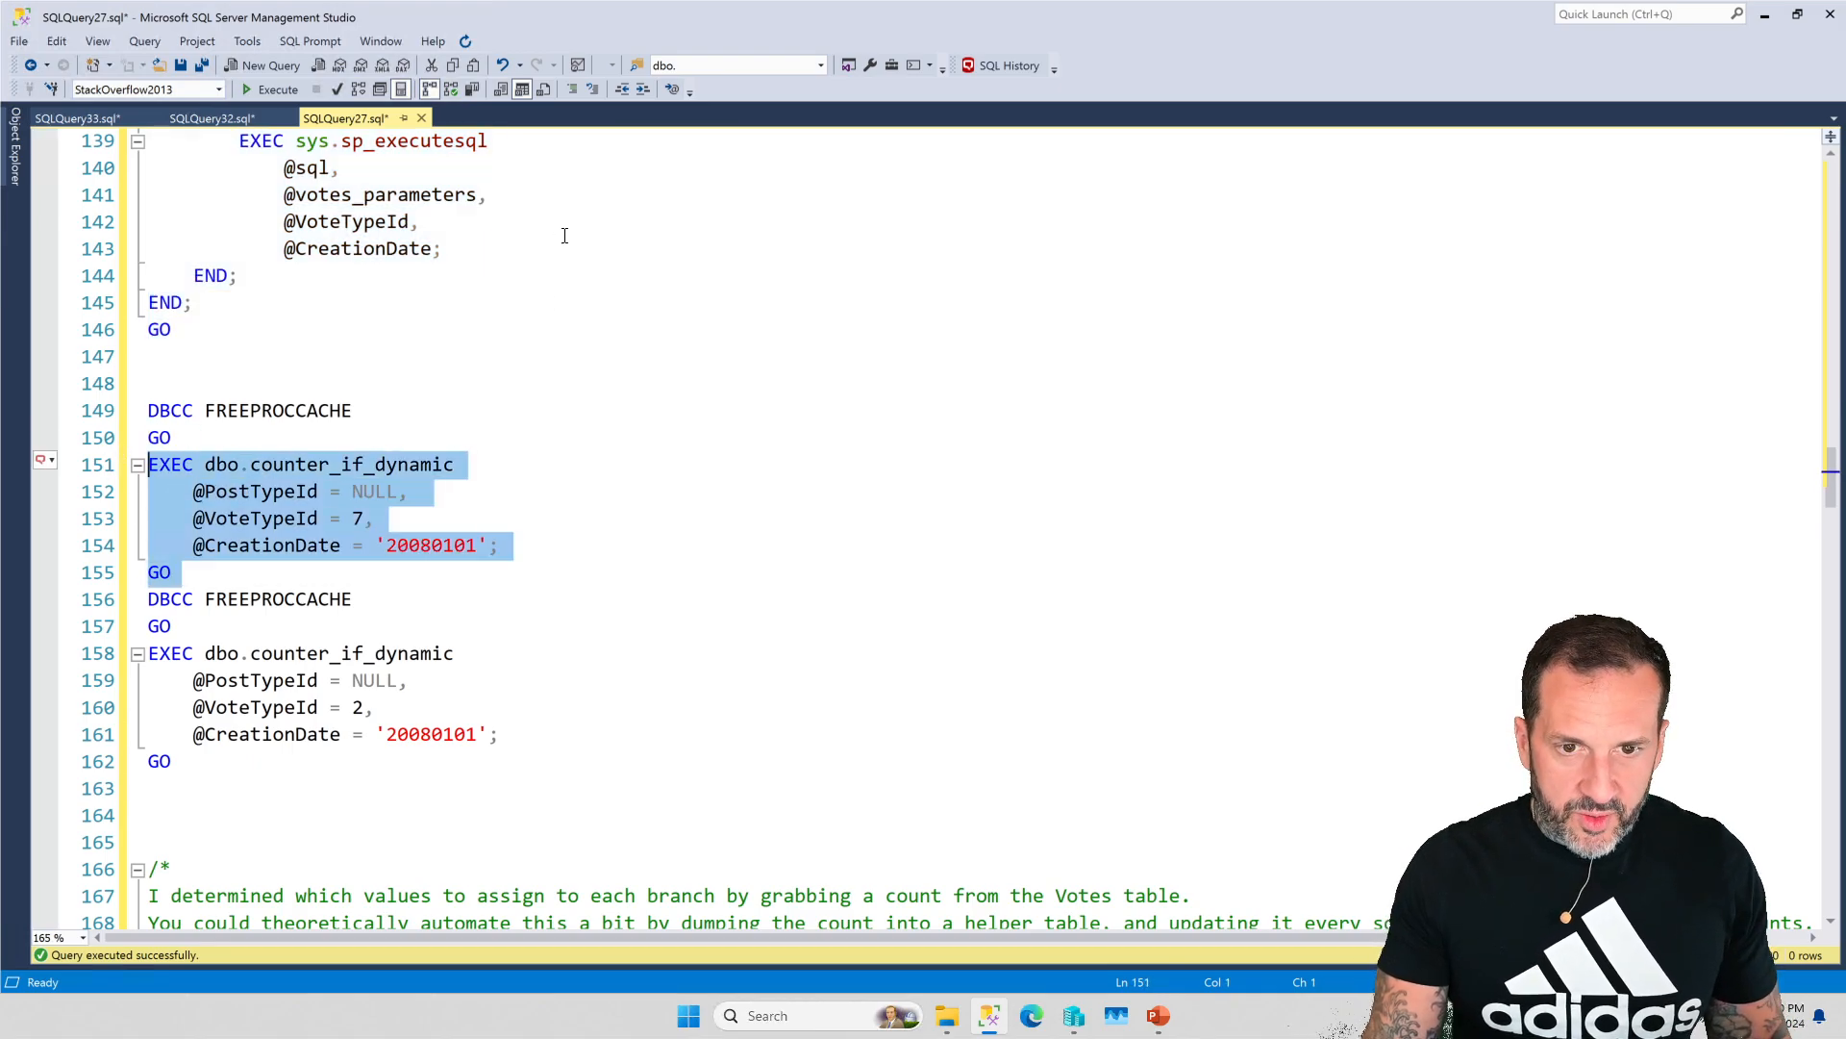
{"action": "mouse_move", "coordinate": [596, 343]}
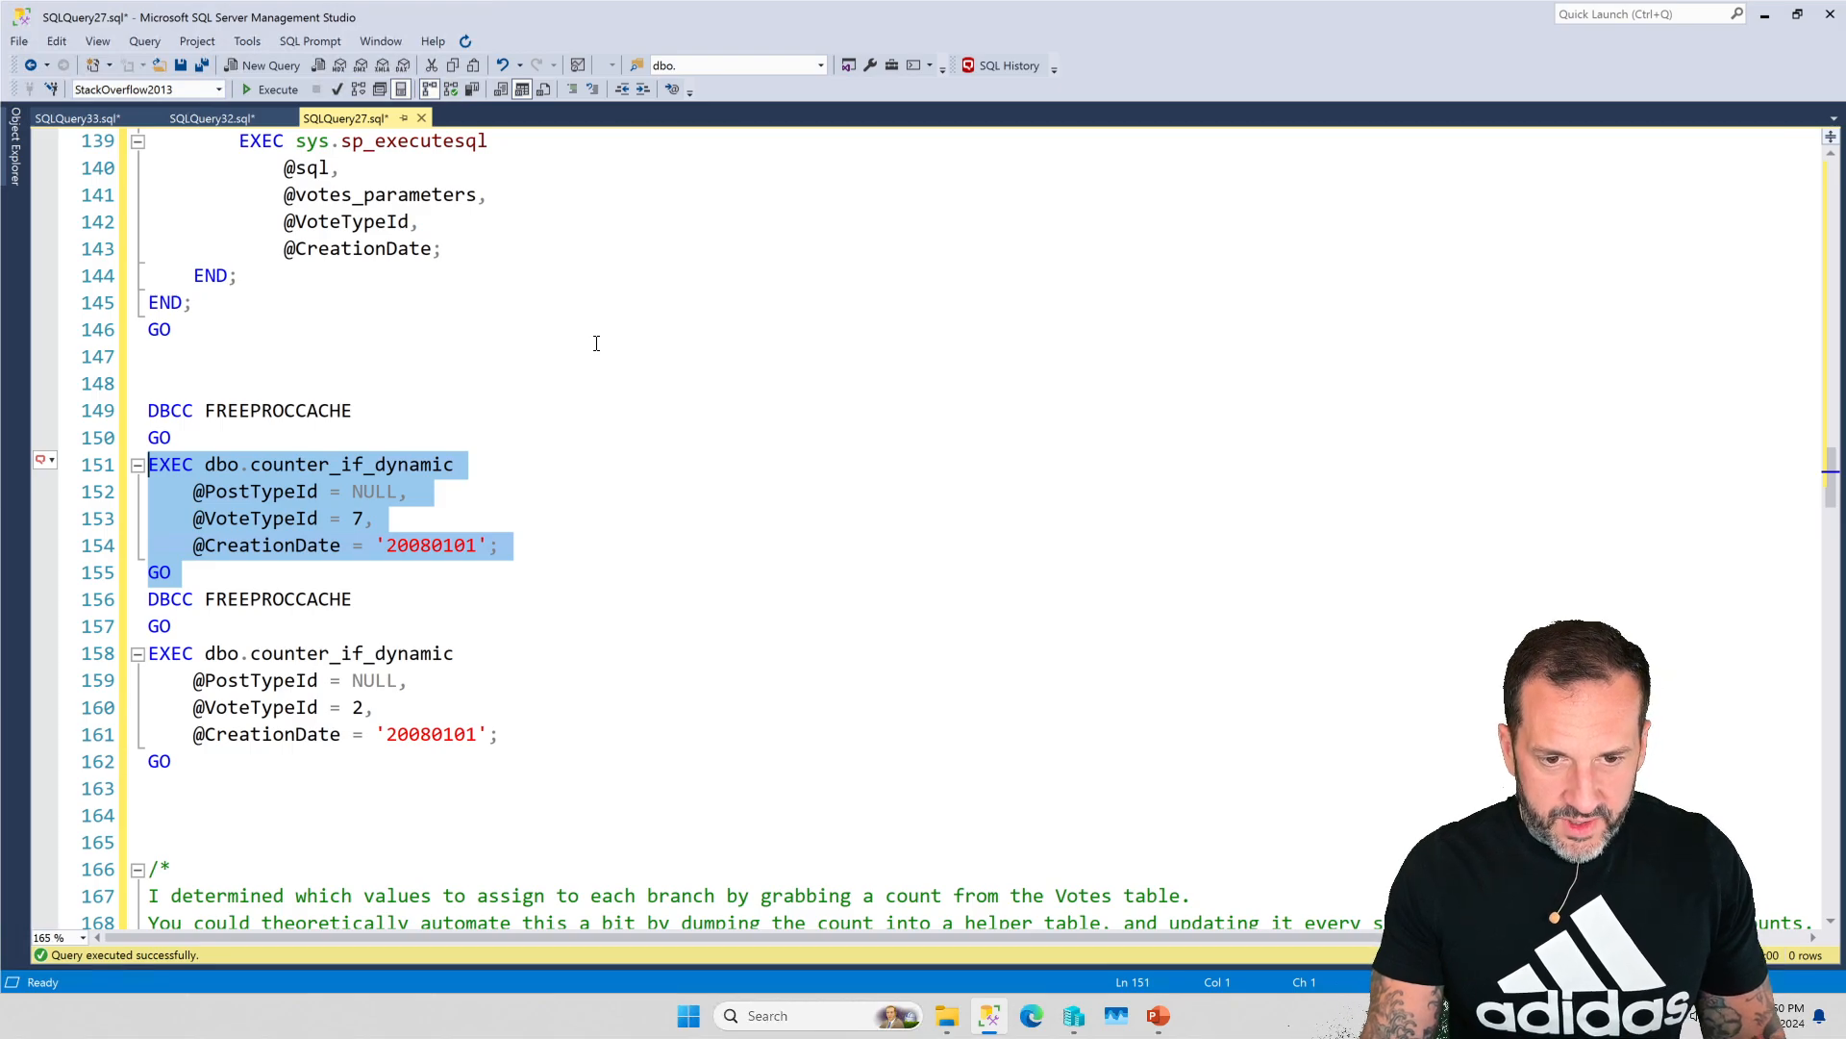
{"action": "left_click", "coordinate": [273, 91]}
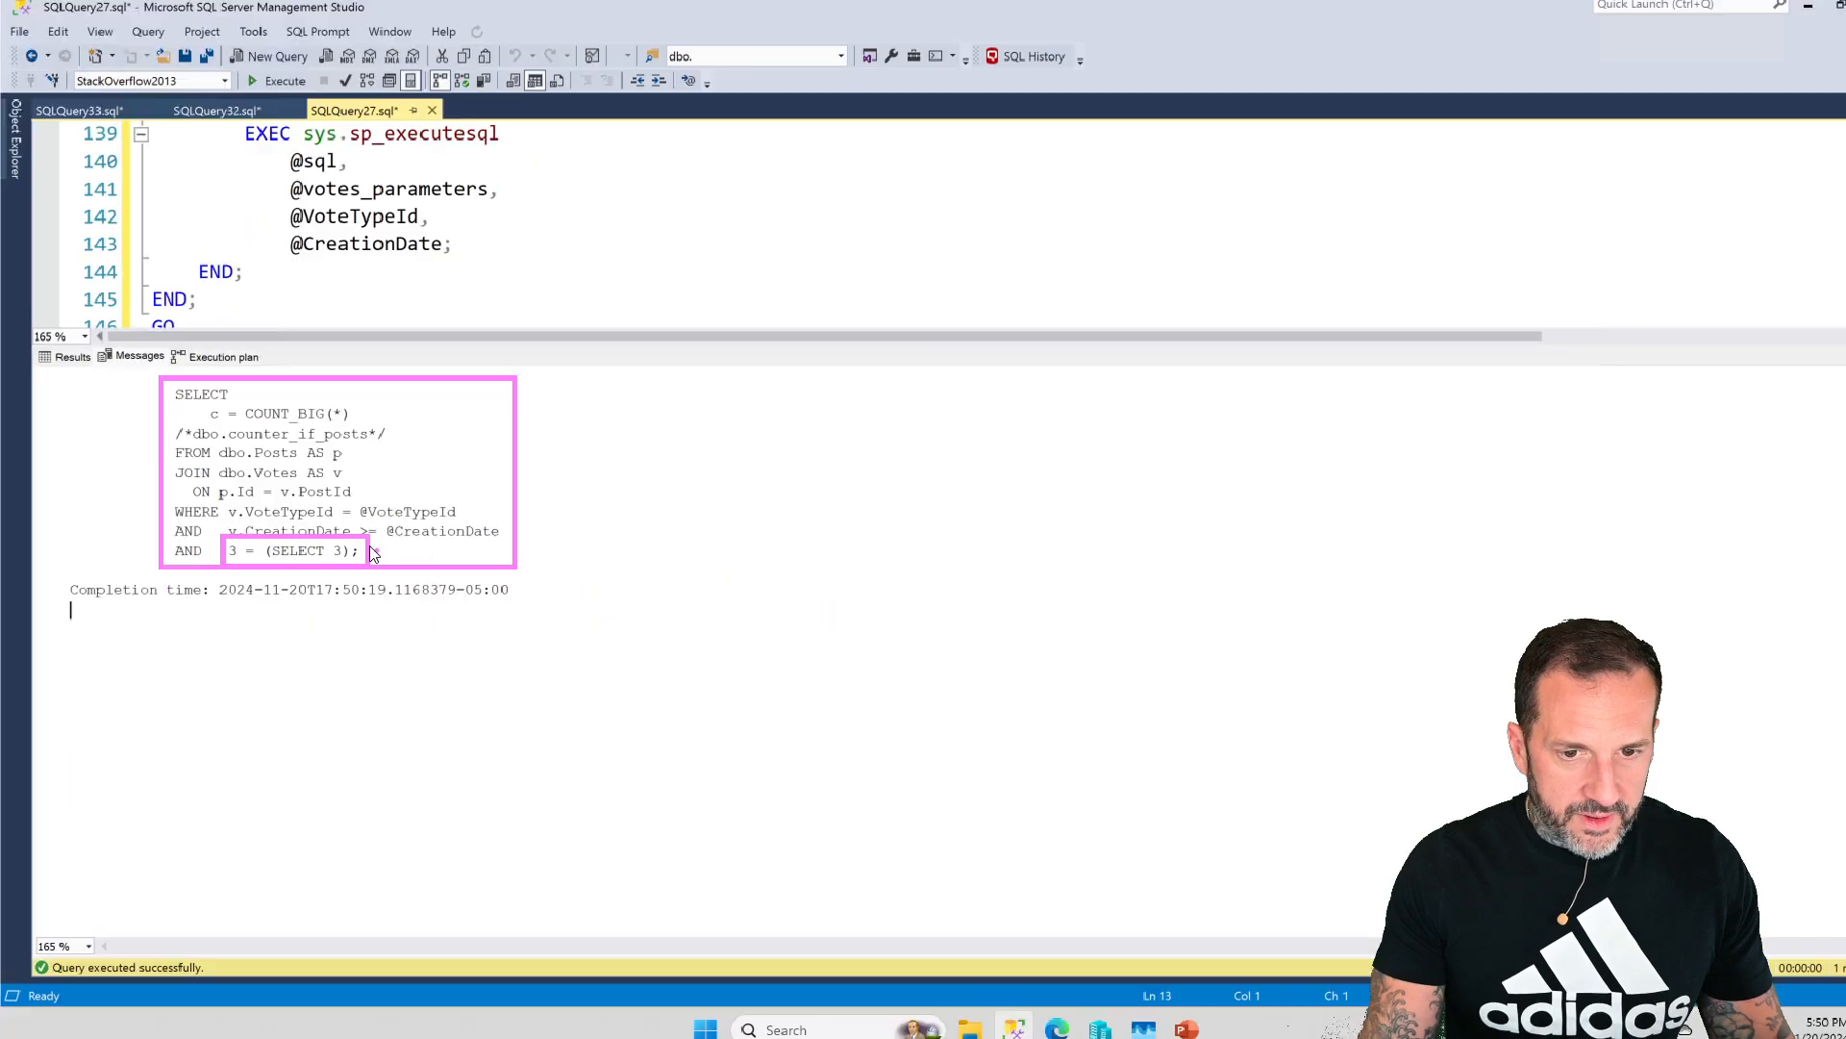
- Review the returned count of 34,972,068 and the execution plan for the VoteTypeId 7 run
{"action": "left_click", "coordinate": [219, 357]}
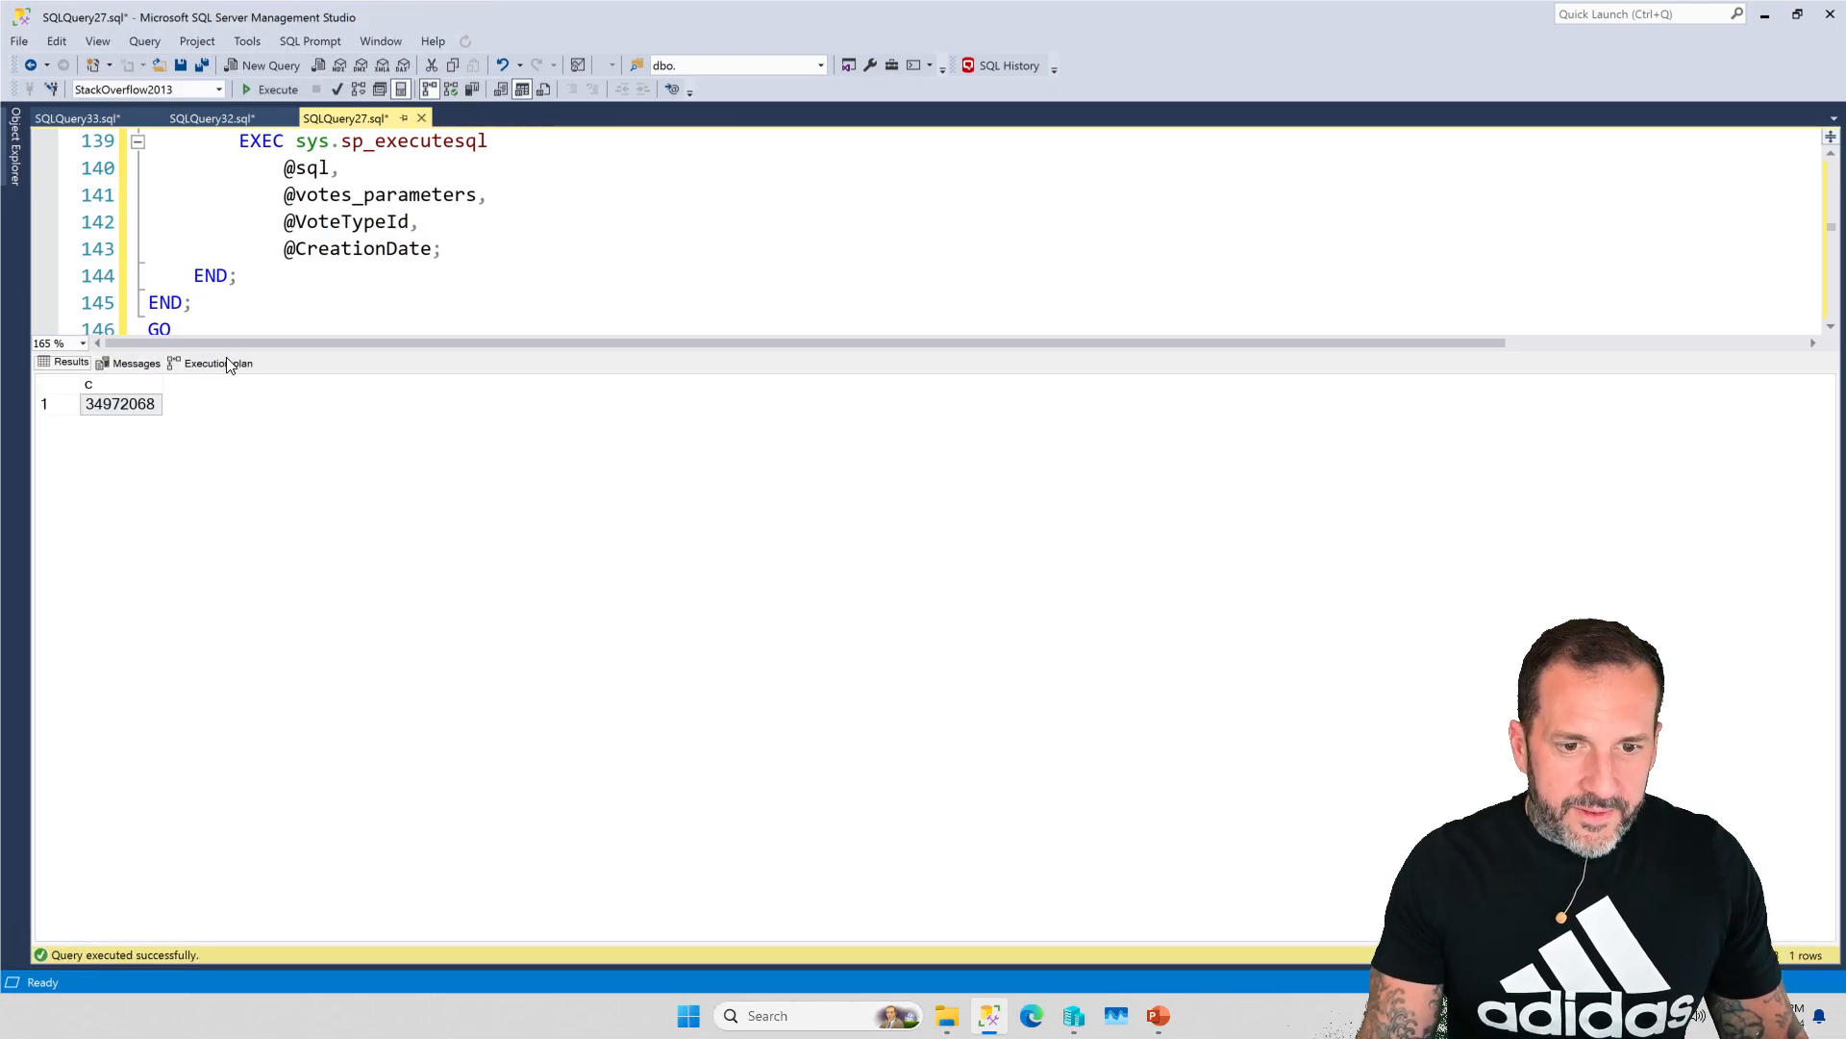
{"action": "left_click", "coordinate": [212, 361]}
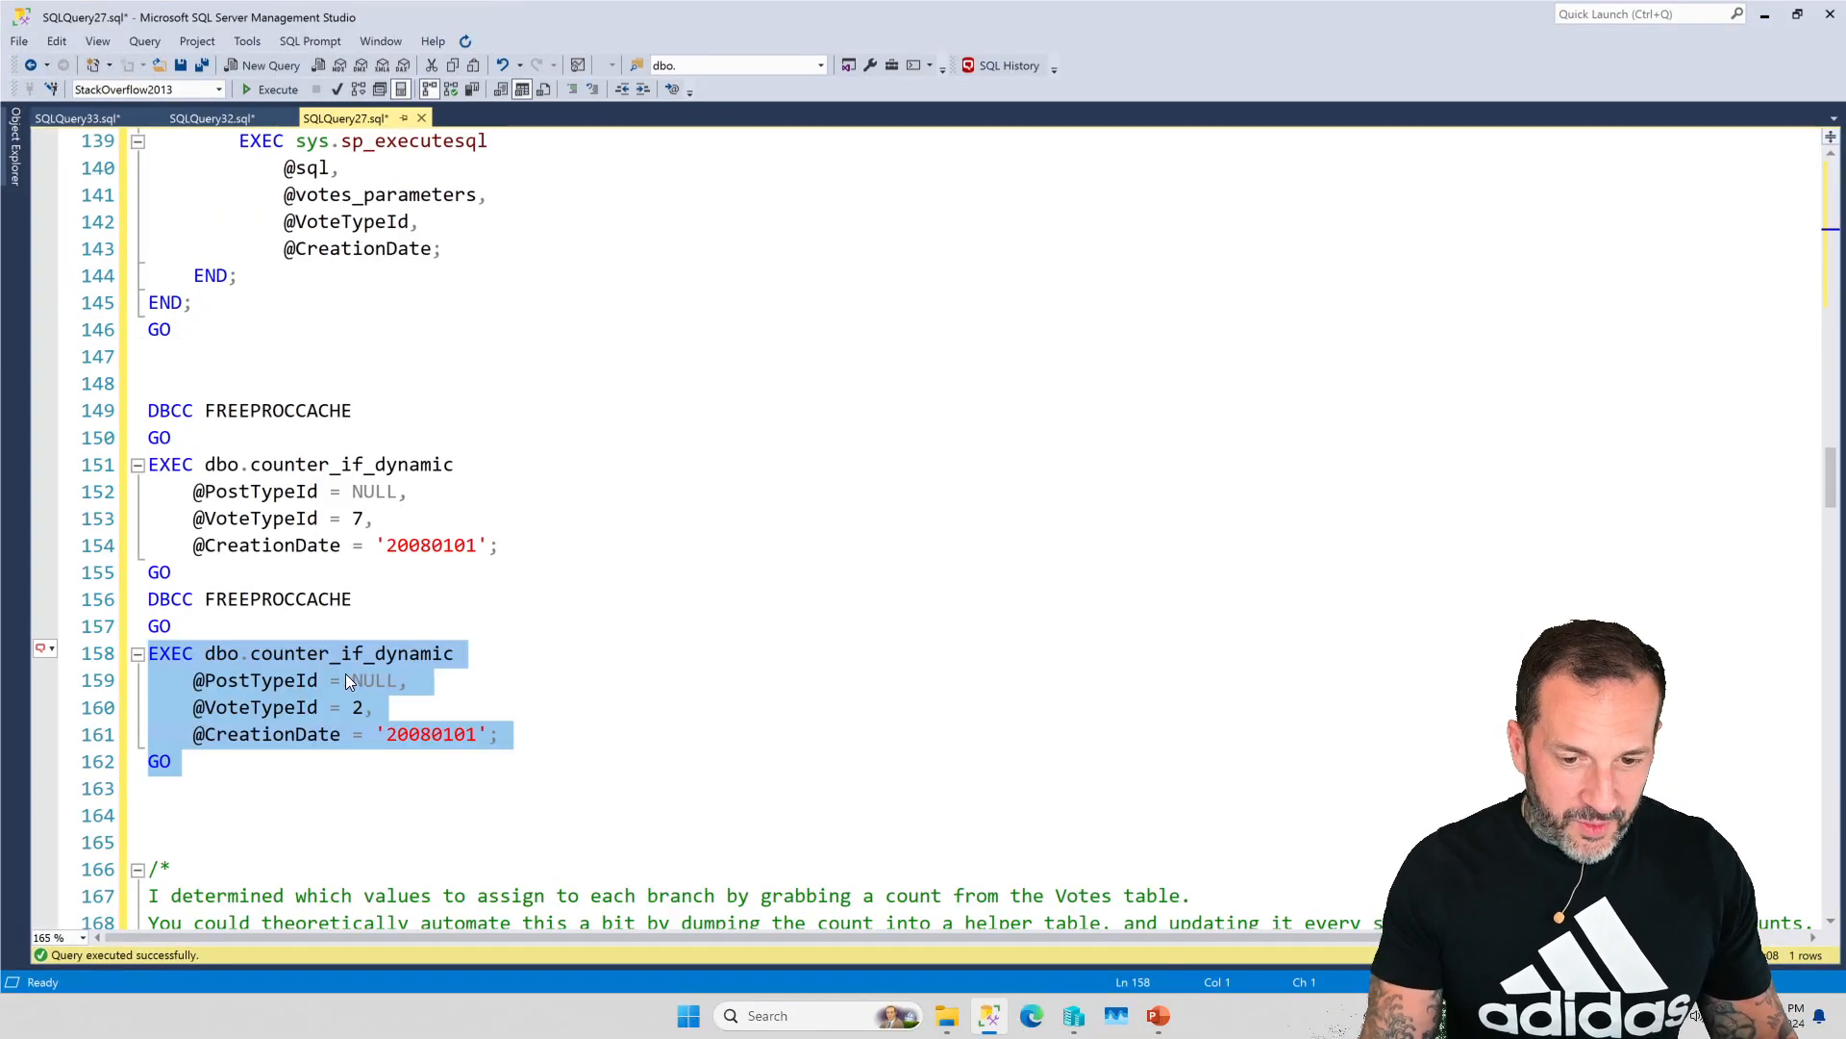
{"action": "left_click", "coordinate": [277, 88]}
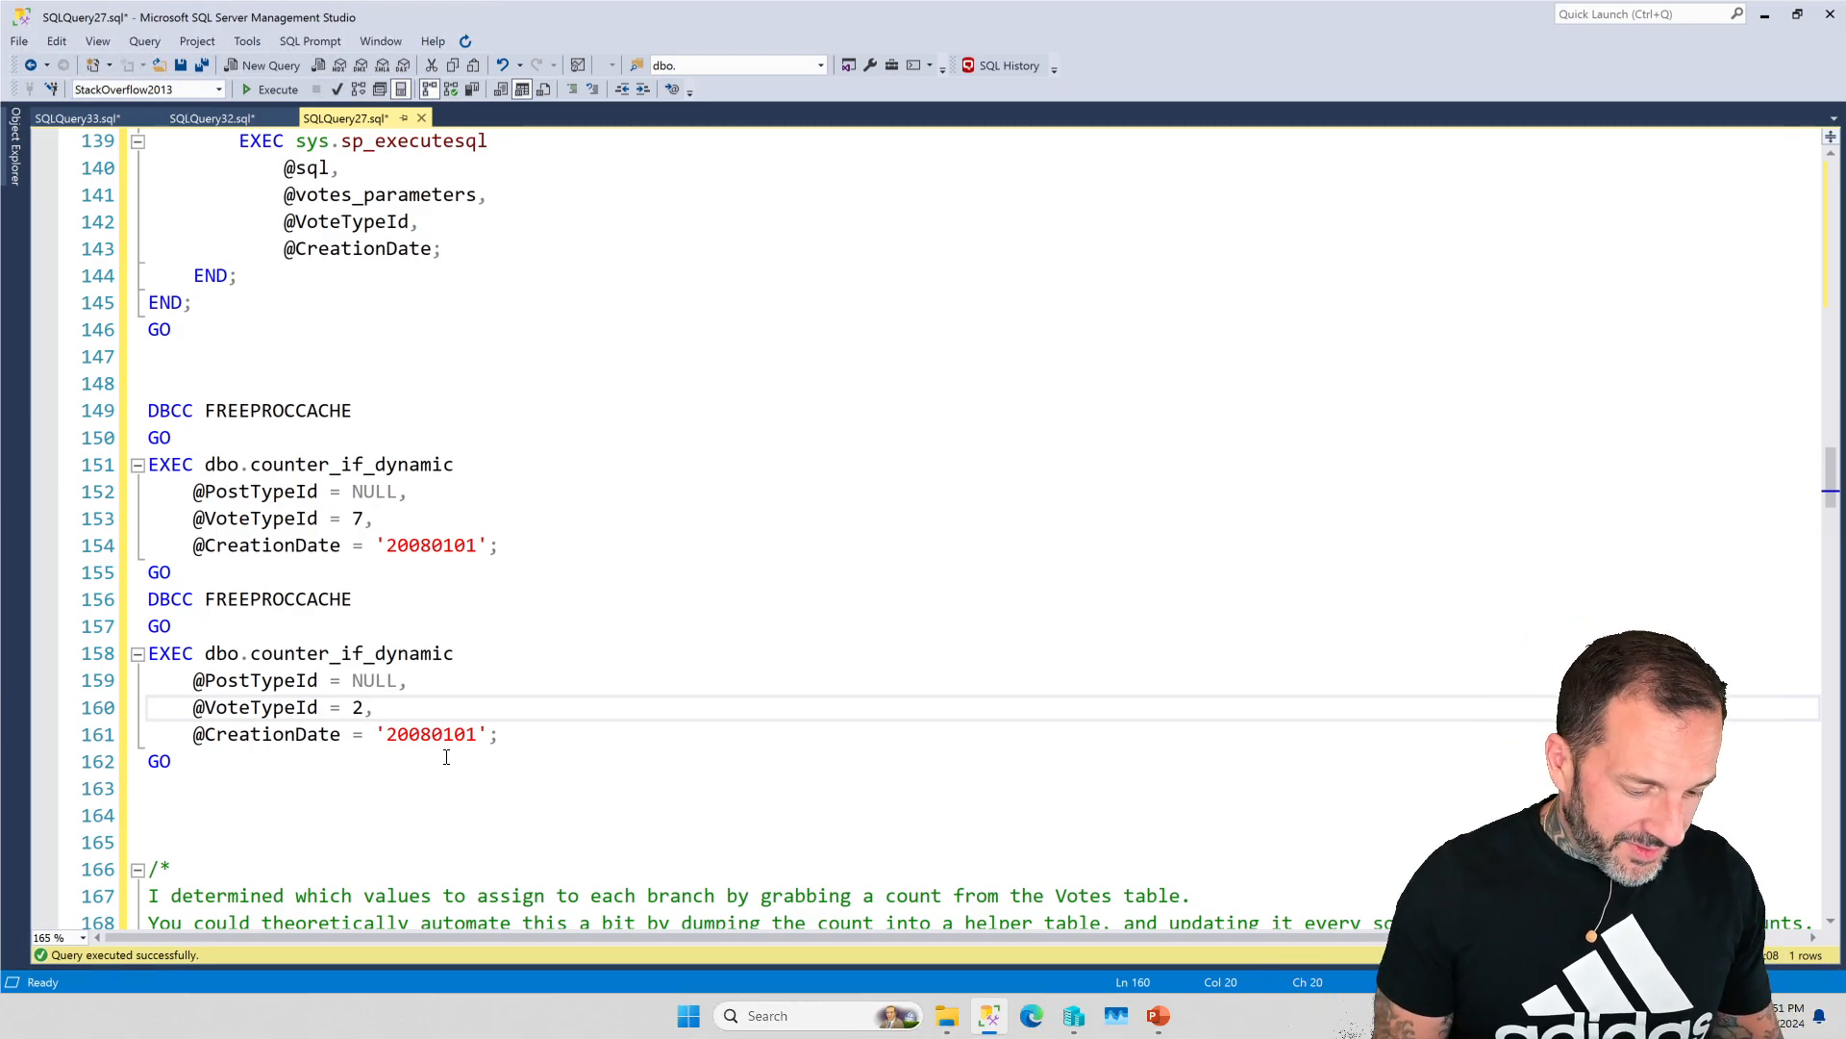
{"action": "type", "text": "11"}
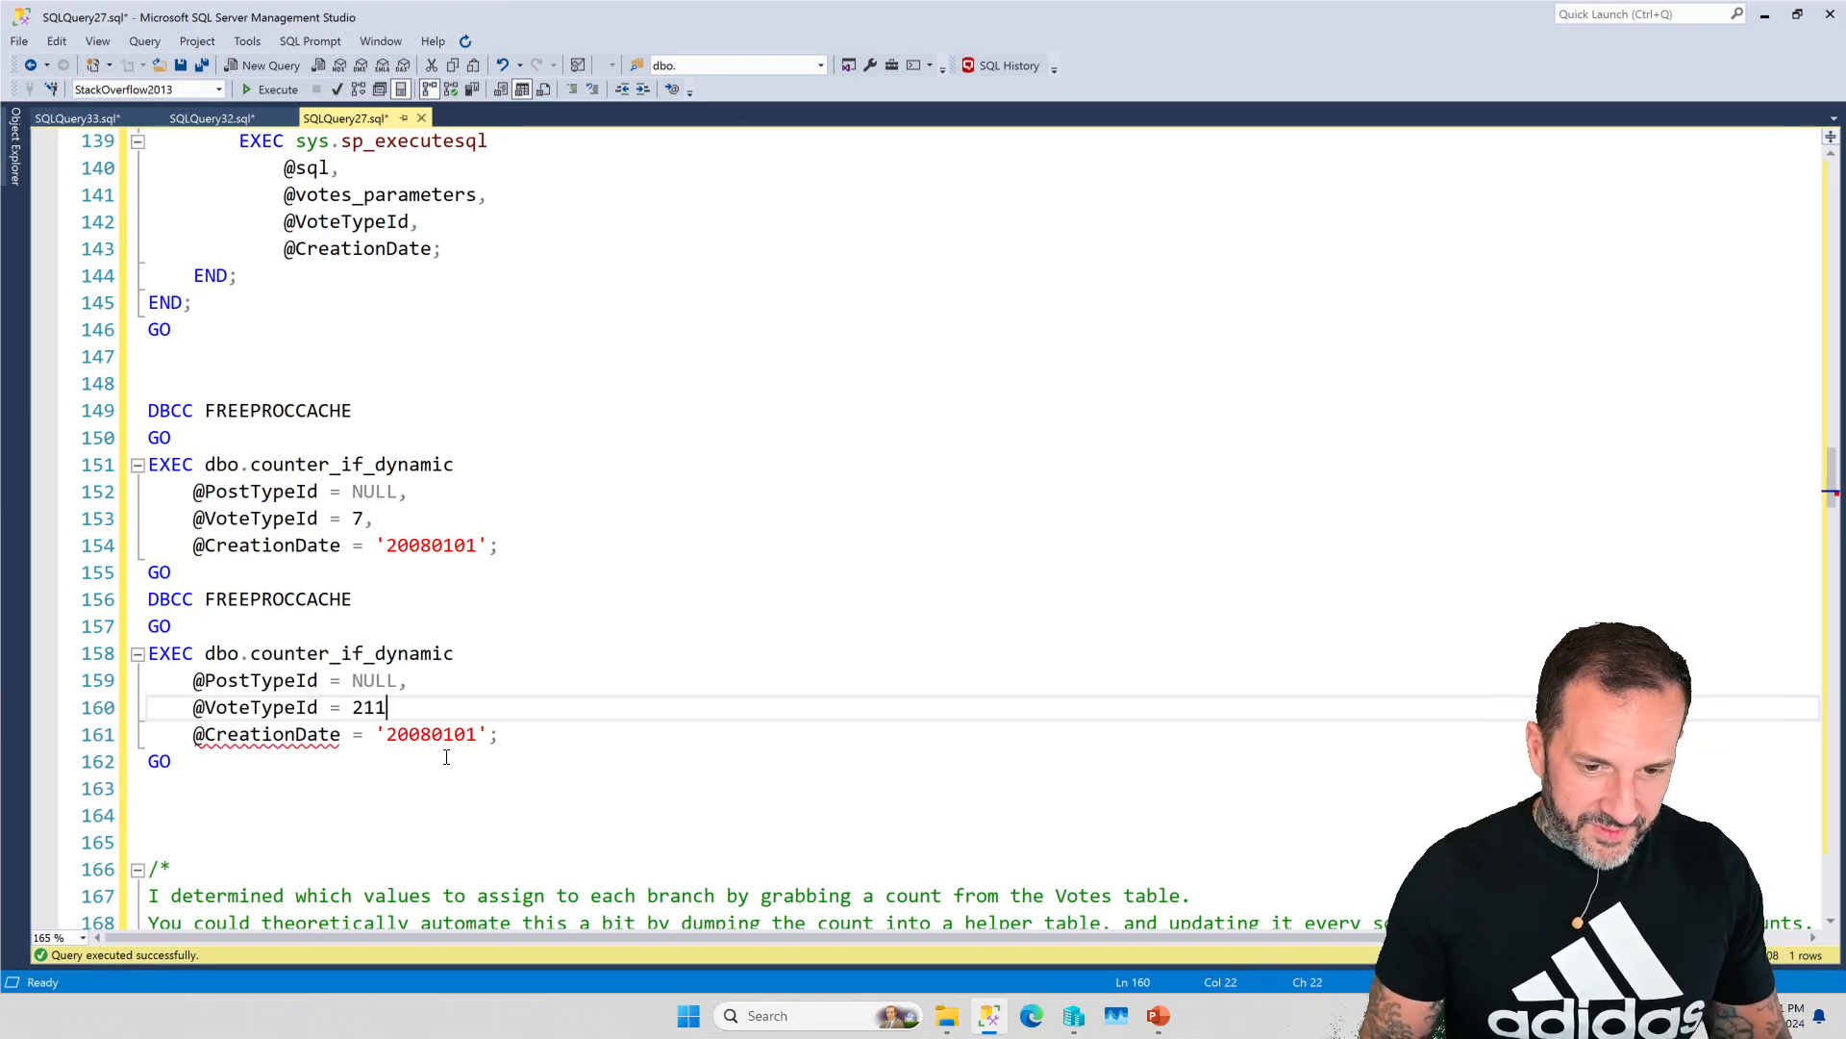
{"action": "key", "text": "Backspace"}
{"action": "type", "text": ","}
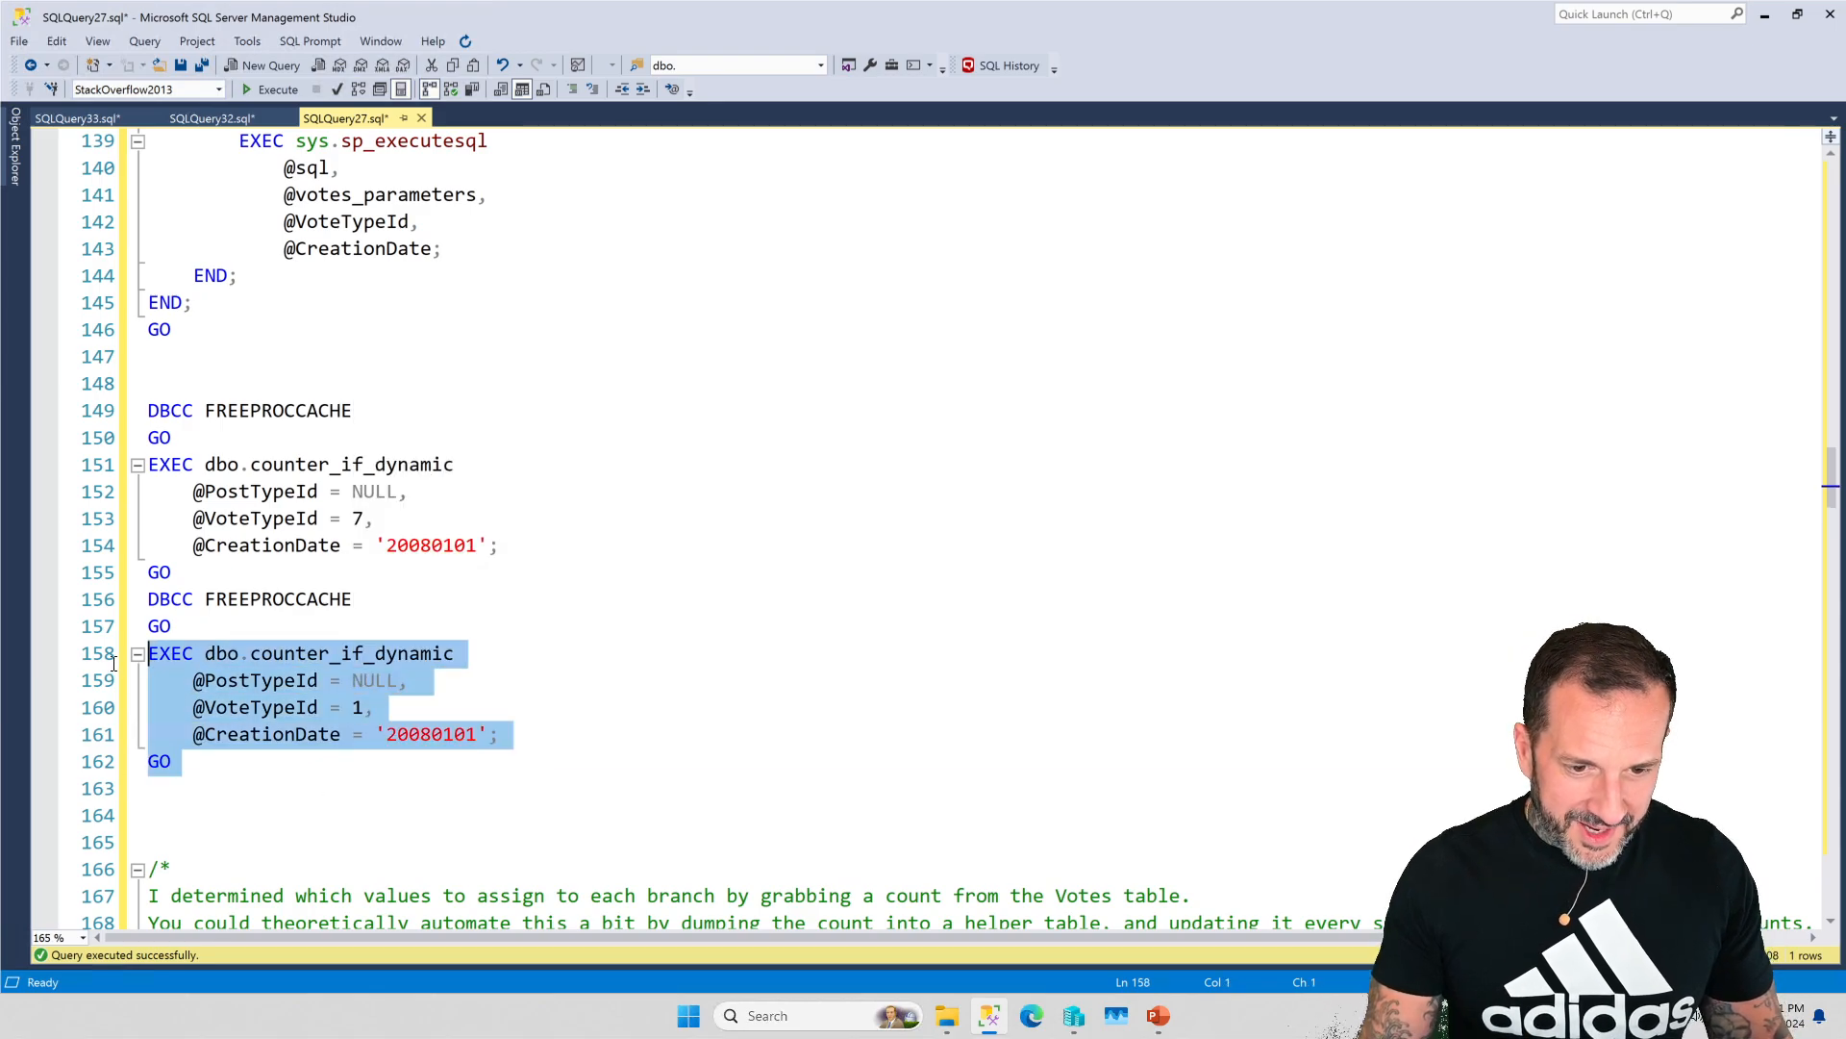
{"action": "left_click", "coordinate": [277, 89]}
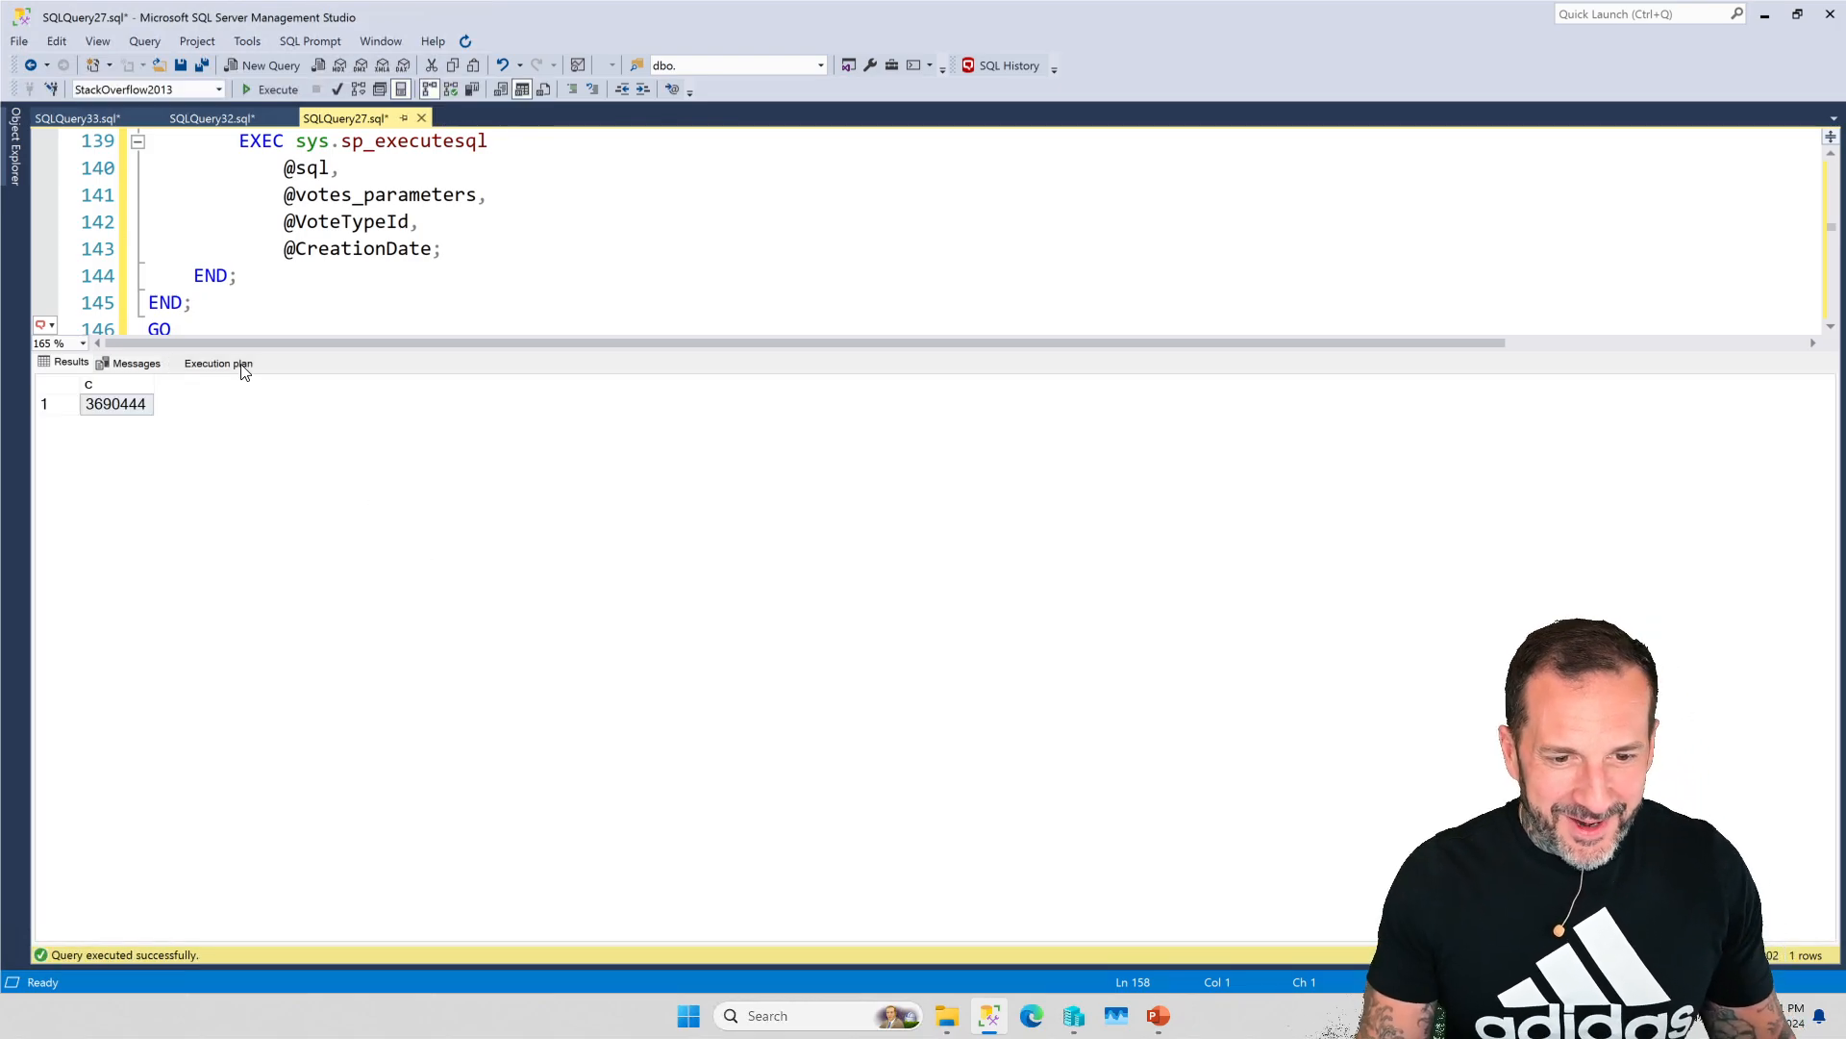
{"action": "left_click", "coordinate": [217, 362]}
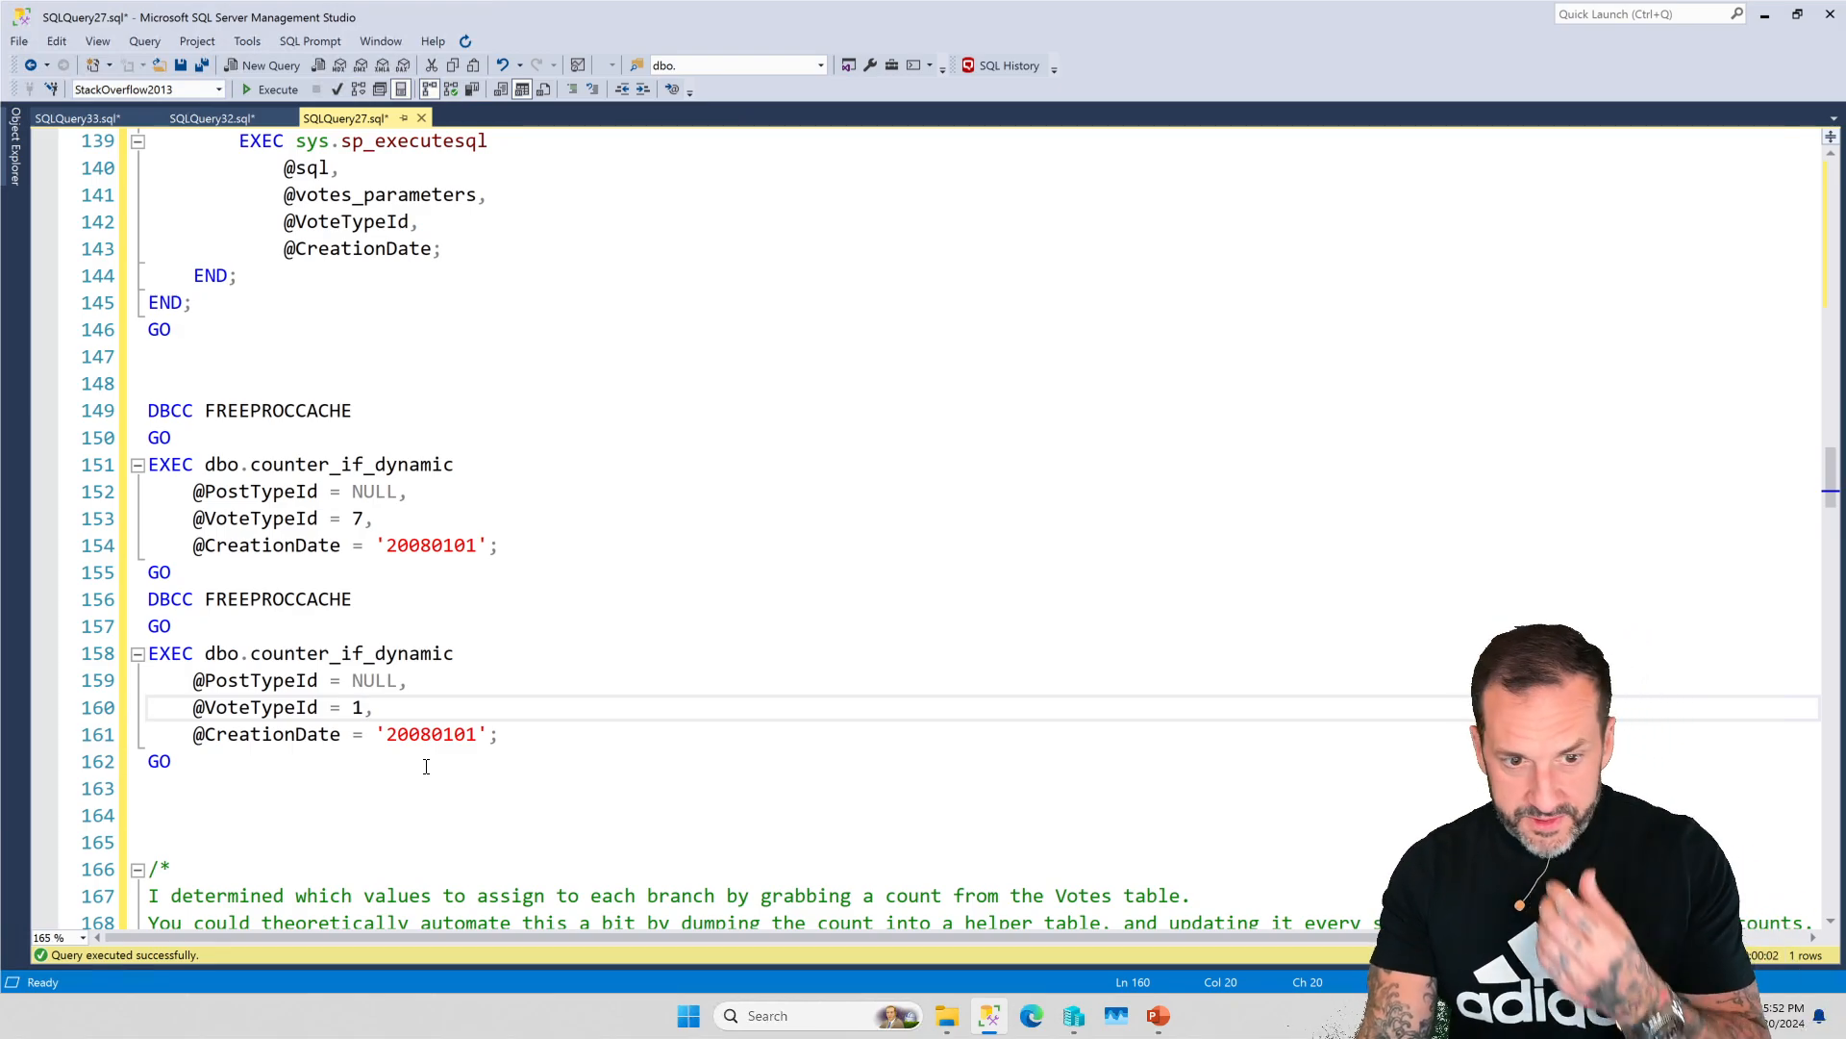
{"action": "scroll", "scroll_direction": "down", "scroll_amount": 3}
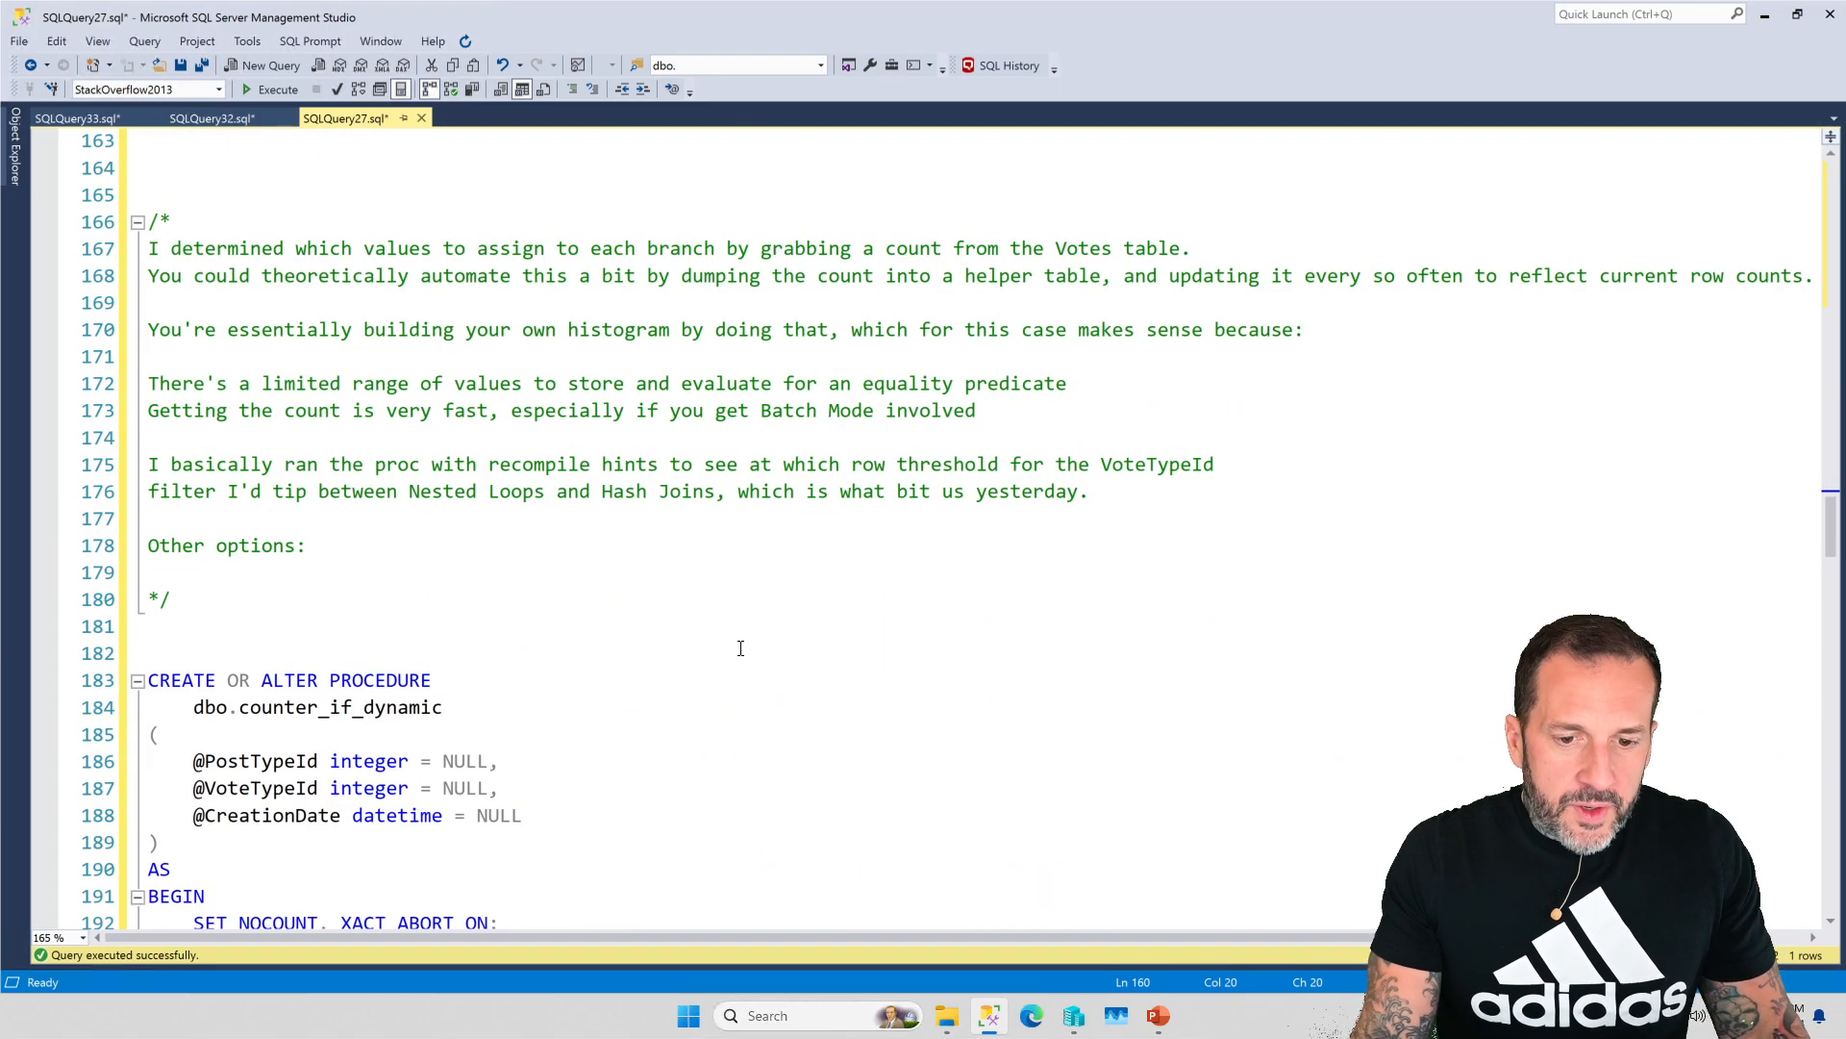
{"action": "mouse_move", "coordinate": [669, 633]}
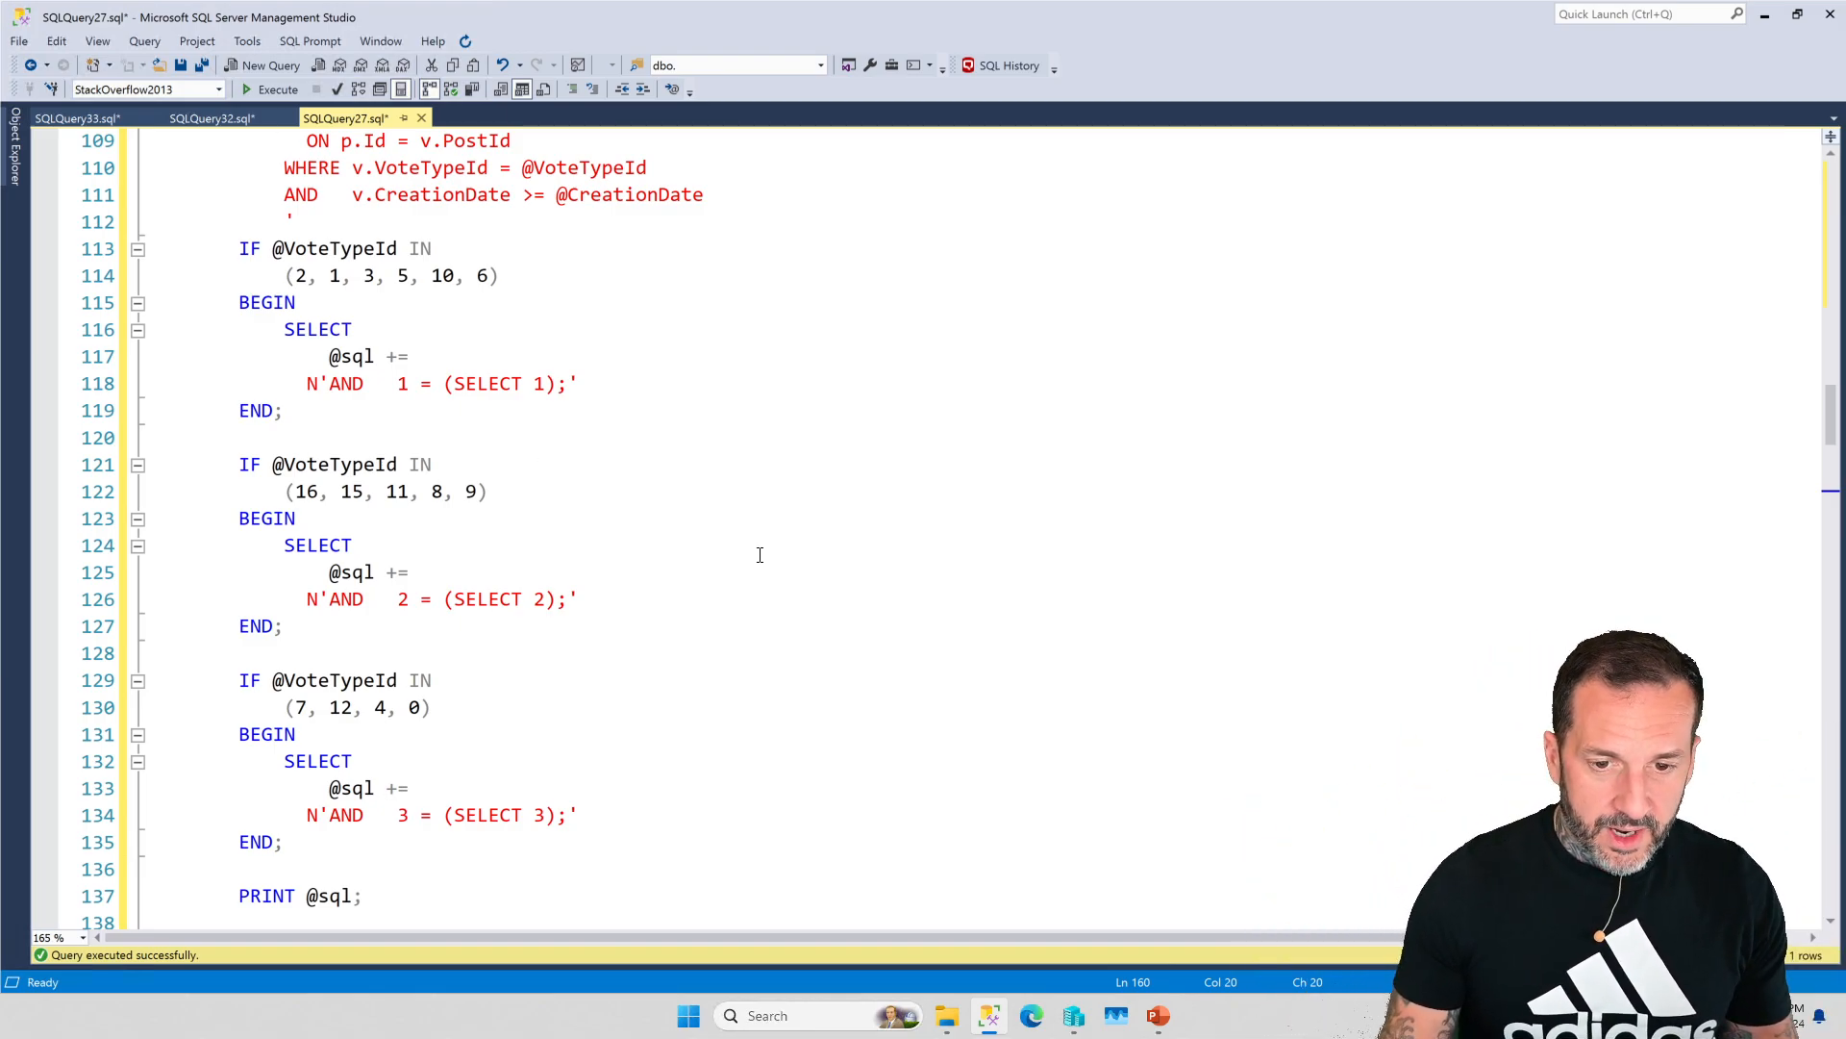
{"action": "left_click", "coordinate": [742, 552]}
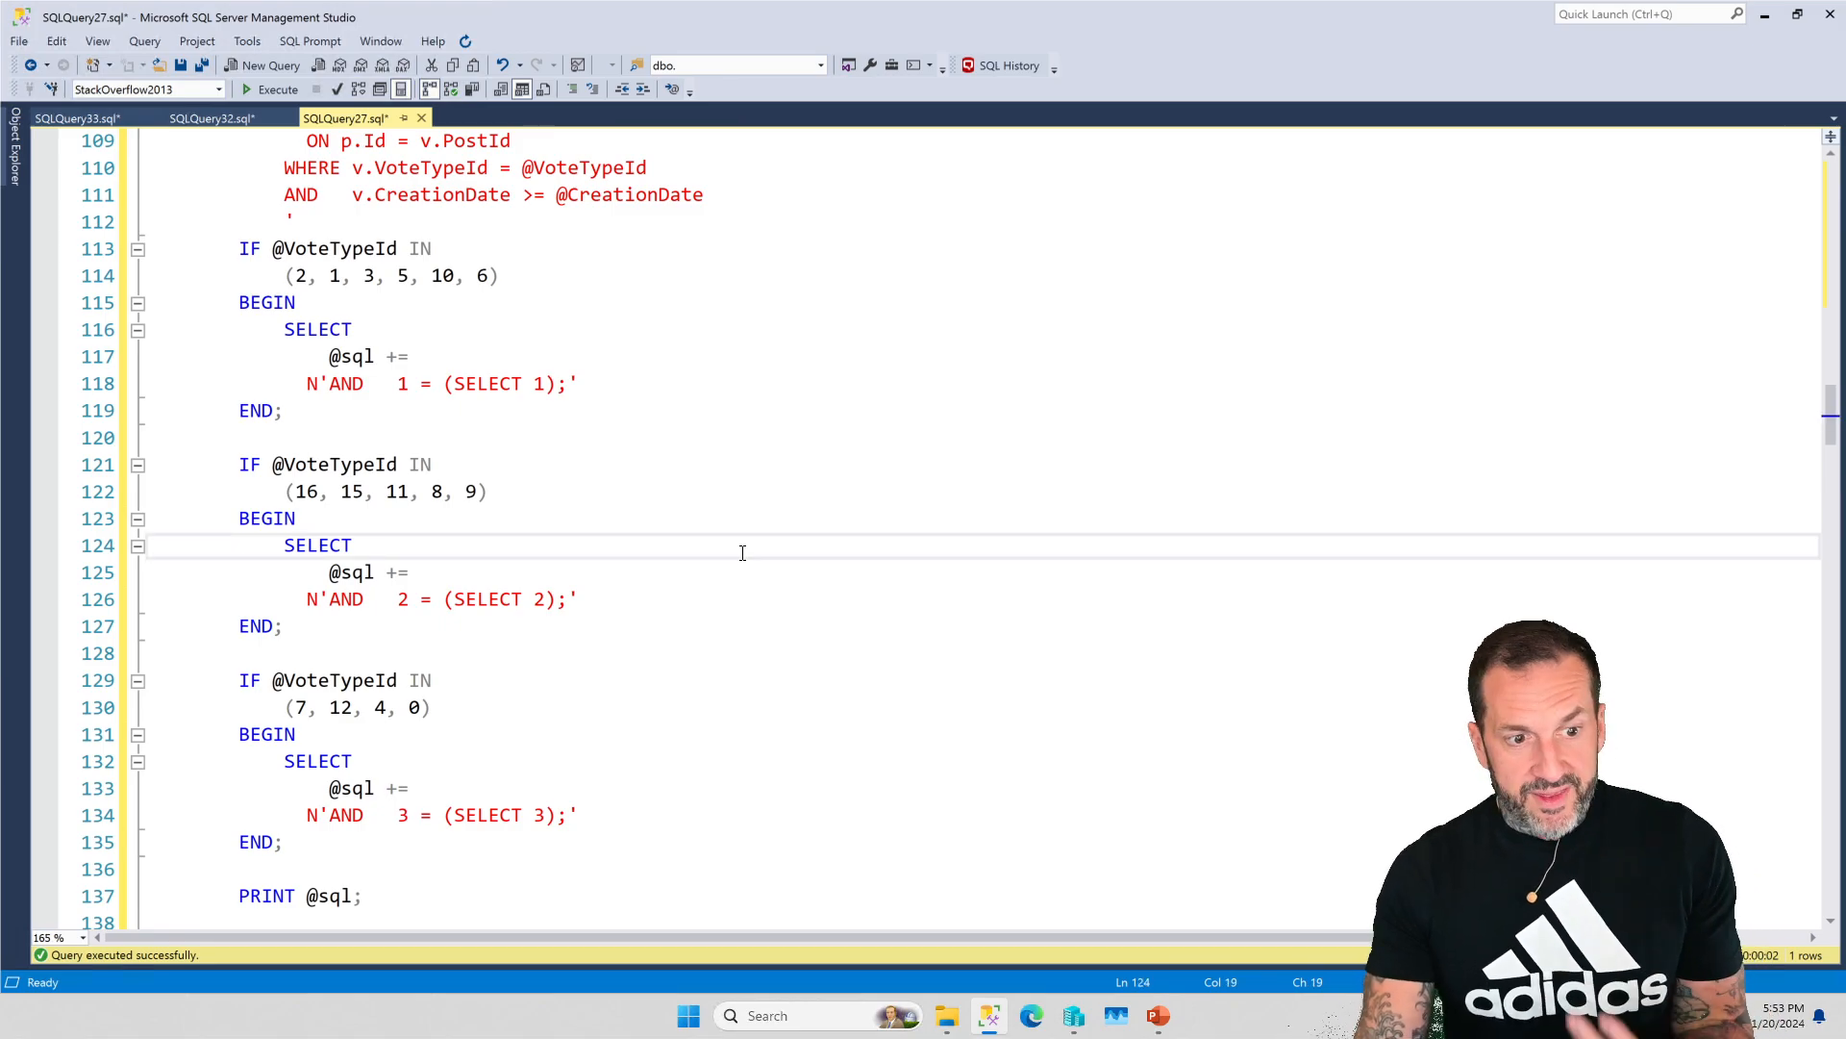
- Scroll to the procedure version appending OPTION(RECOMPILE) for VoteTypeIds 2, 1, 3, 5, 10, 6
{"action": "scroll", "scroll_direction": "down", "scroll_amount": 3}
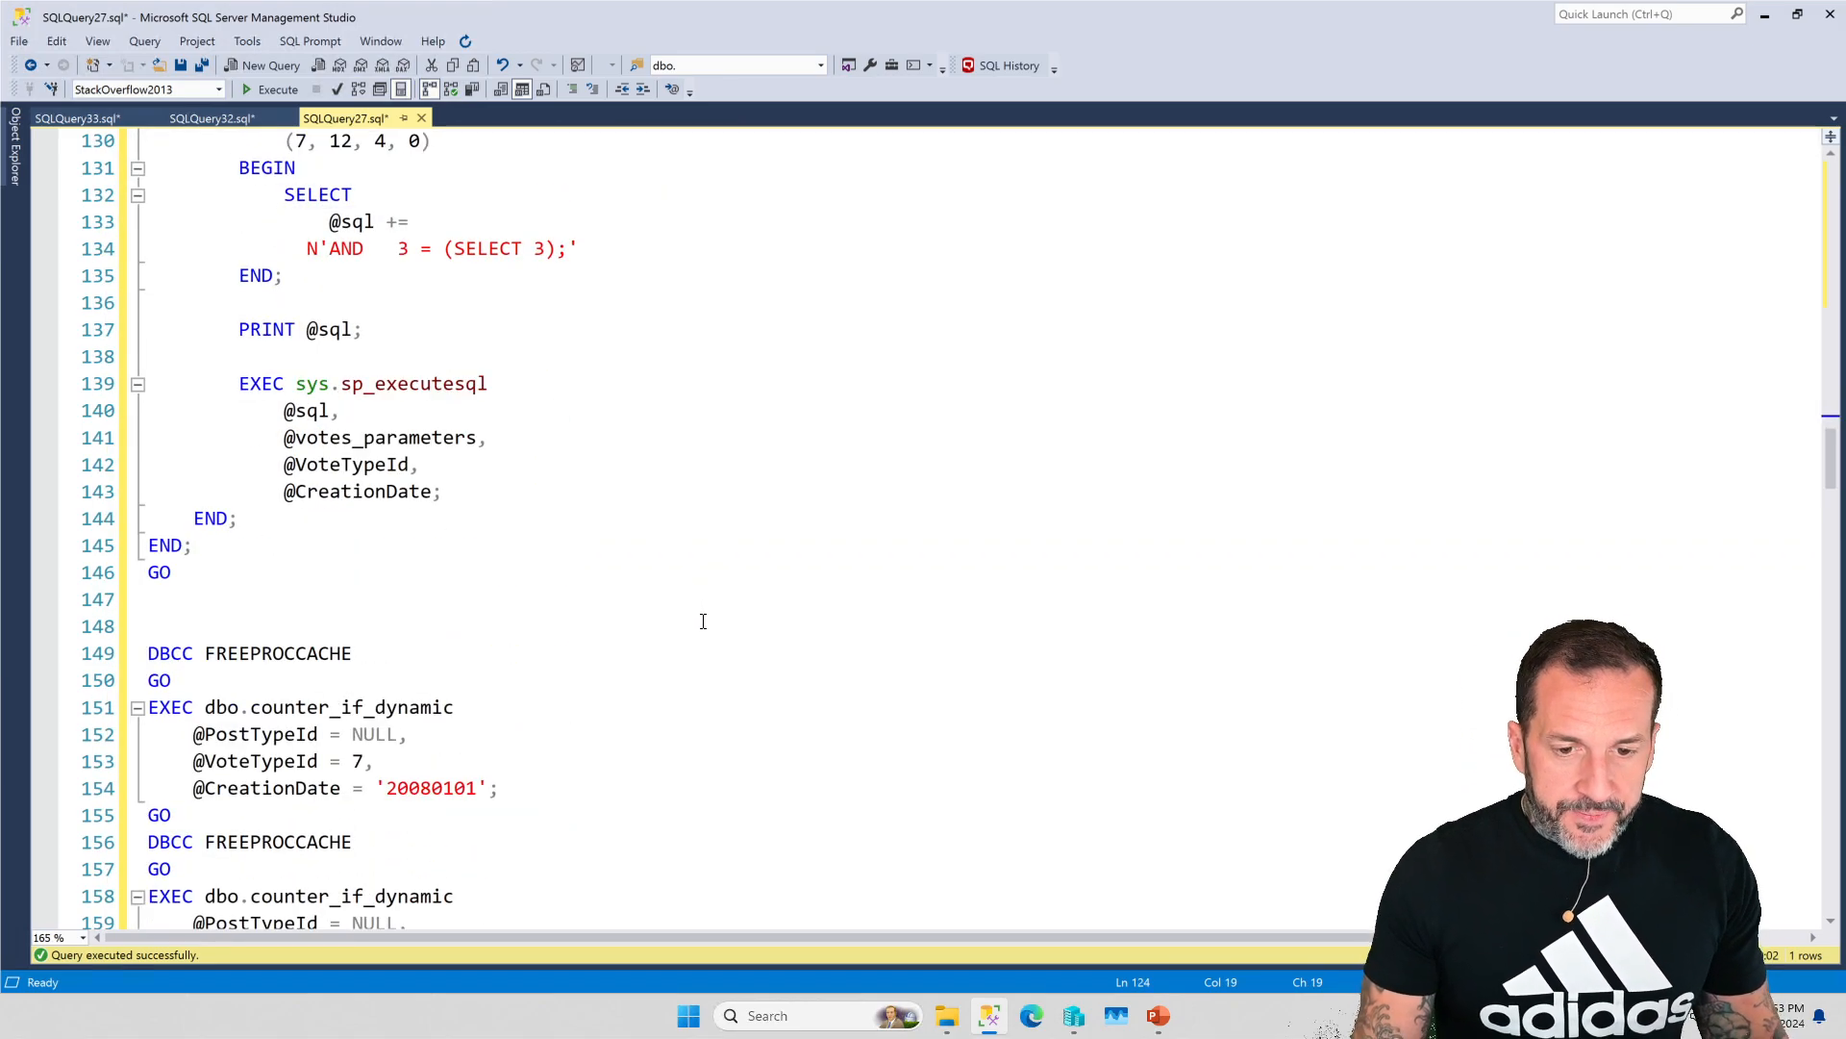
{"action": "scroll", "scroll_direction": "down", "scroll_amount": 3}
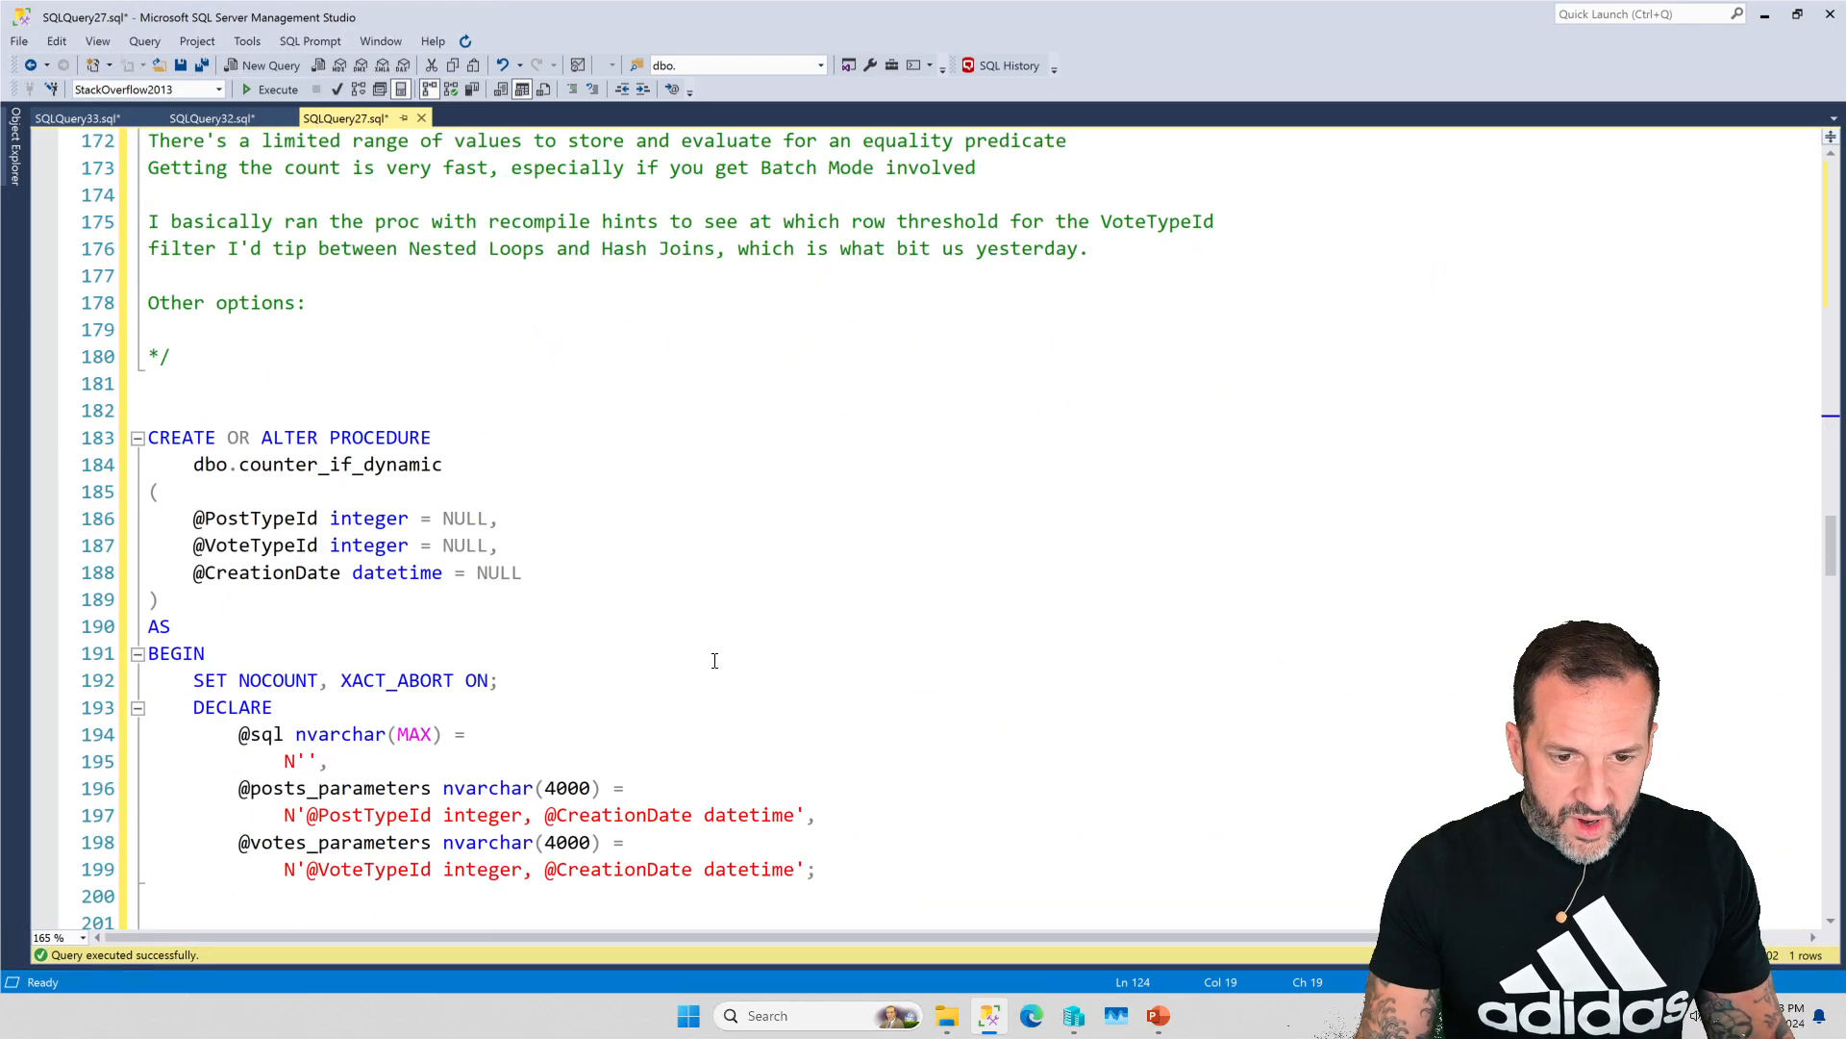
{"action": "scroll", "scroll_direction": "down", "scroll_amount": 3}
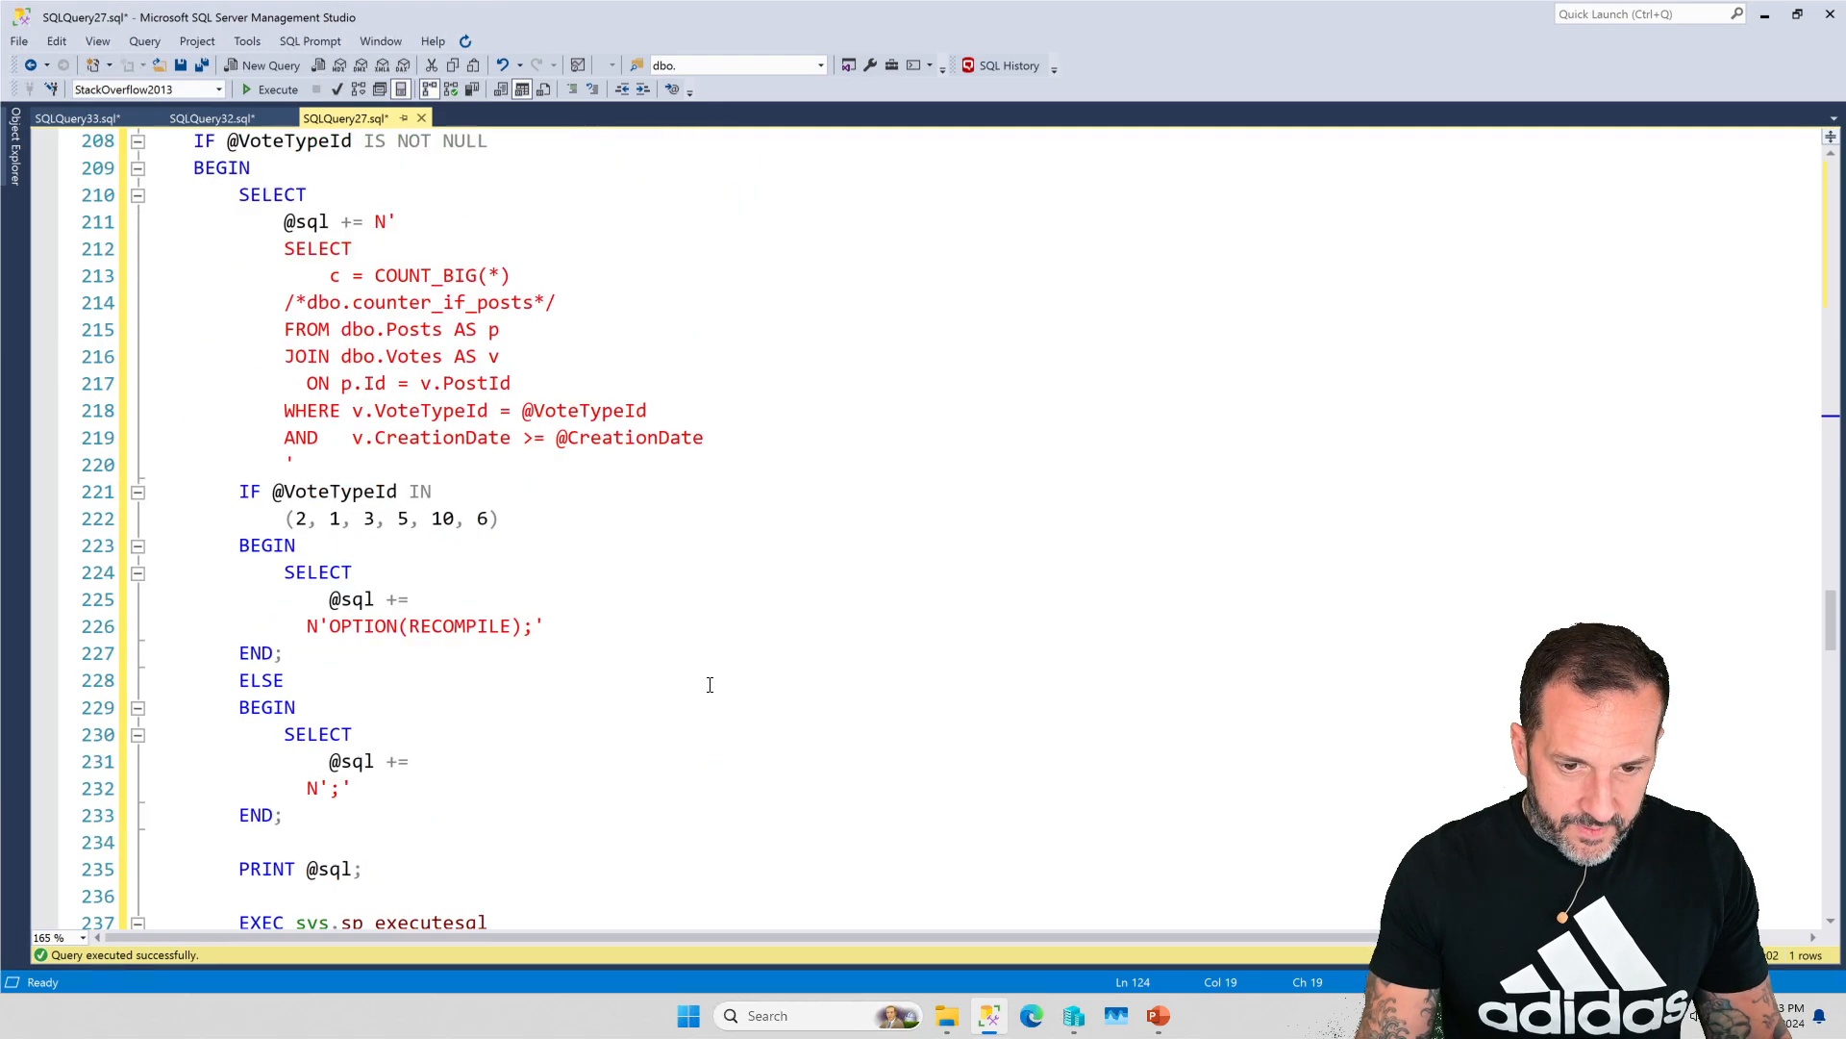
{"action": "scroll", "scroll_direction": "down", "scroll_amount": 3}
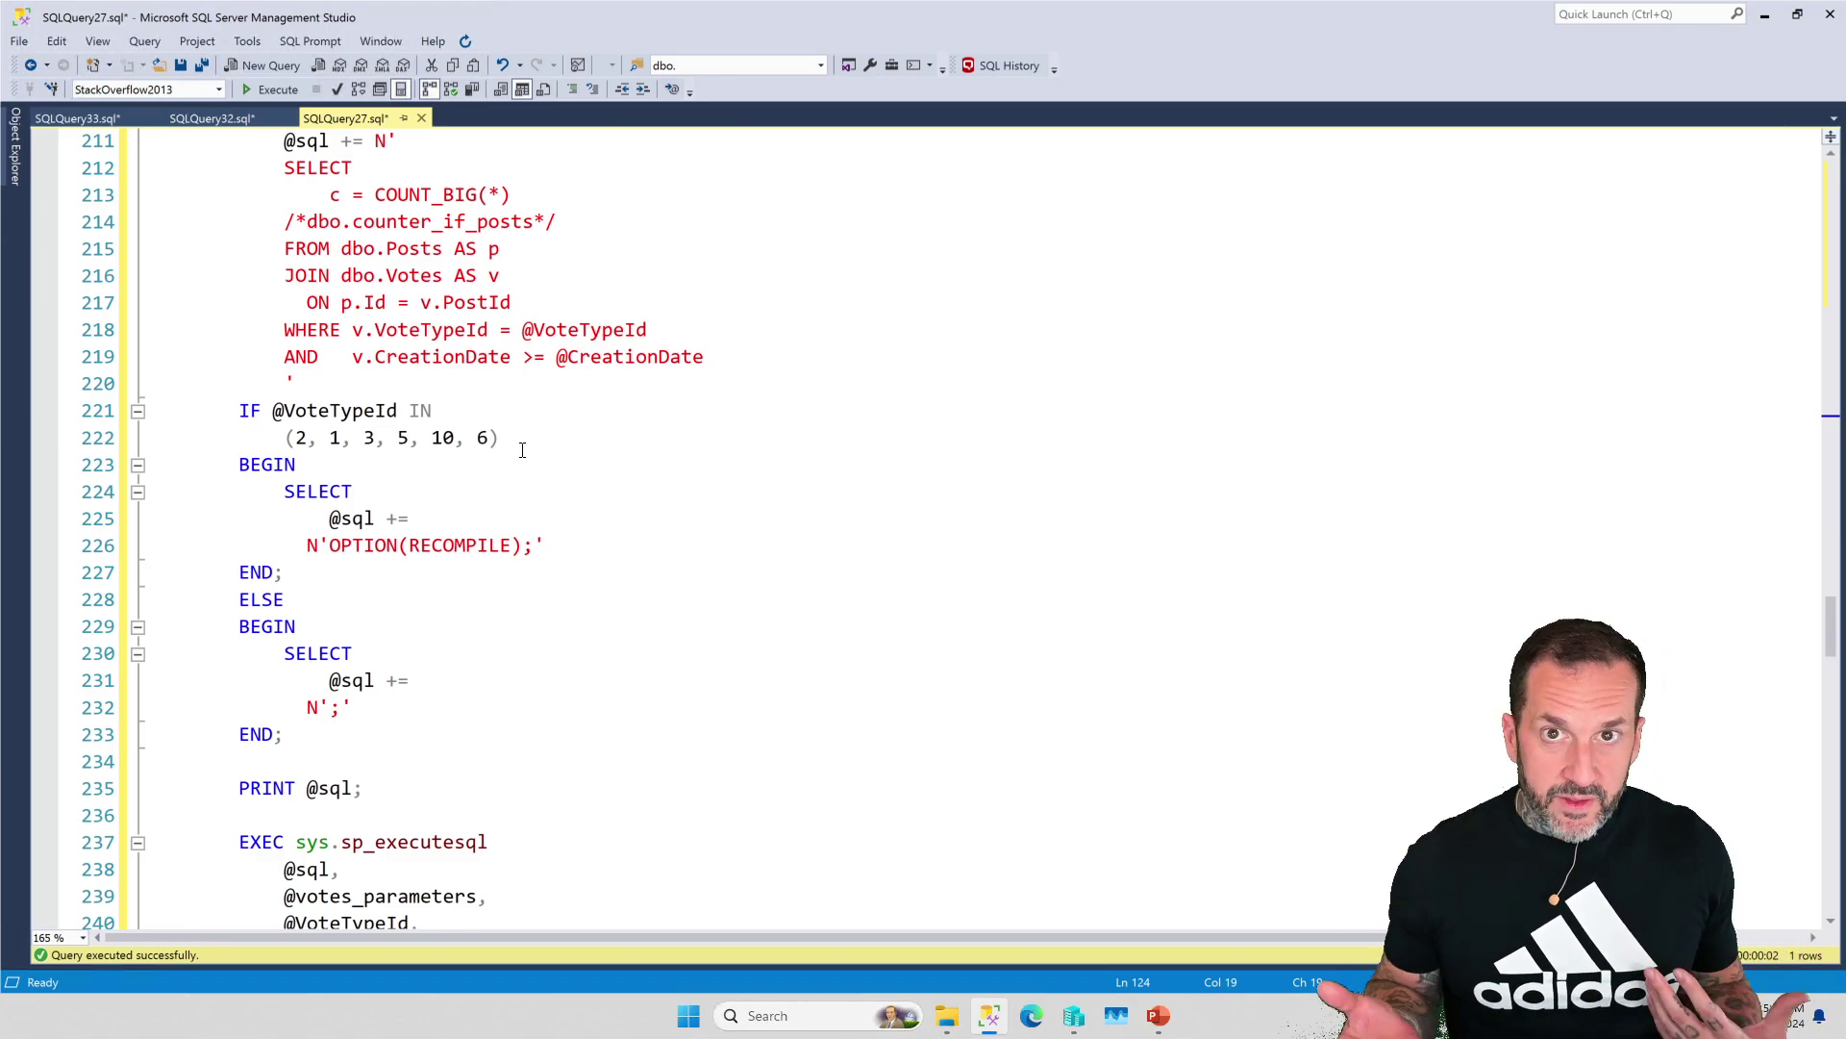
{"action": "mouse_move", "coordinate": [519, 504]}
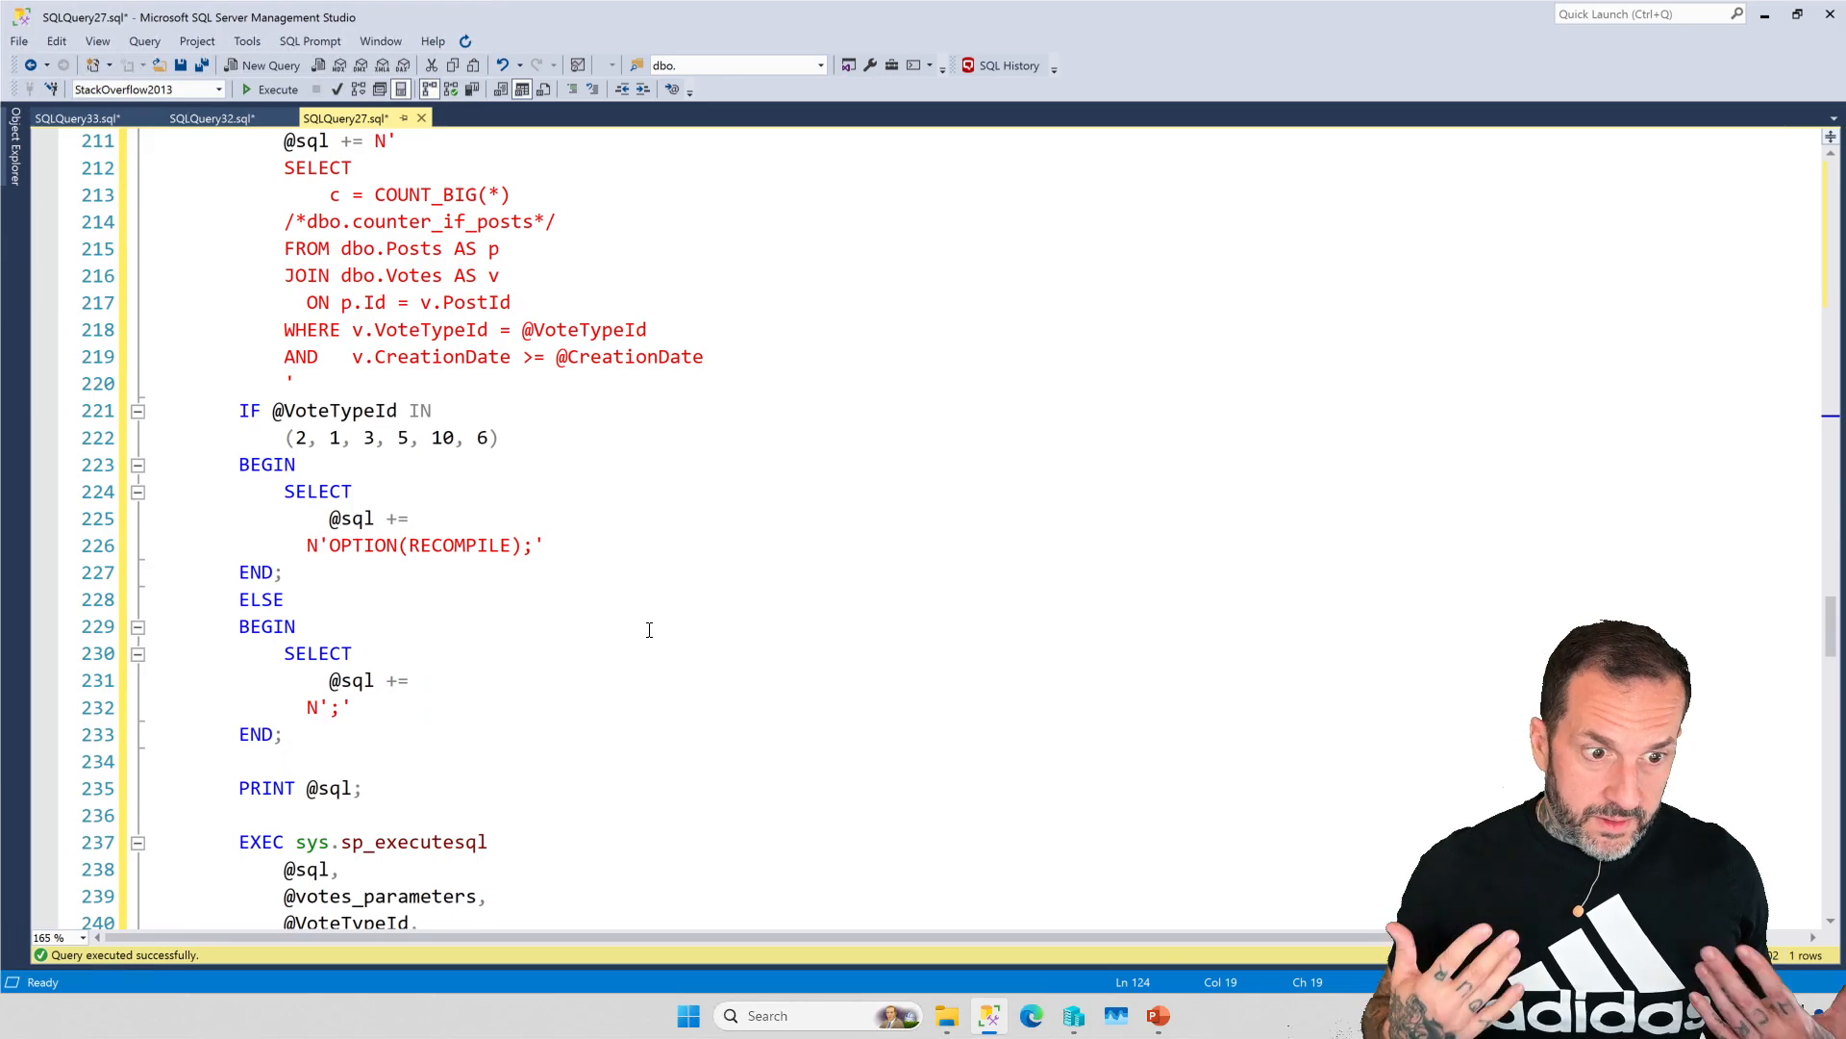
{"action": "scroll", "scroll_direction": "down", "scroll_amount": 3}
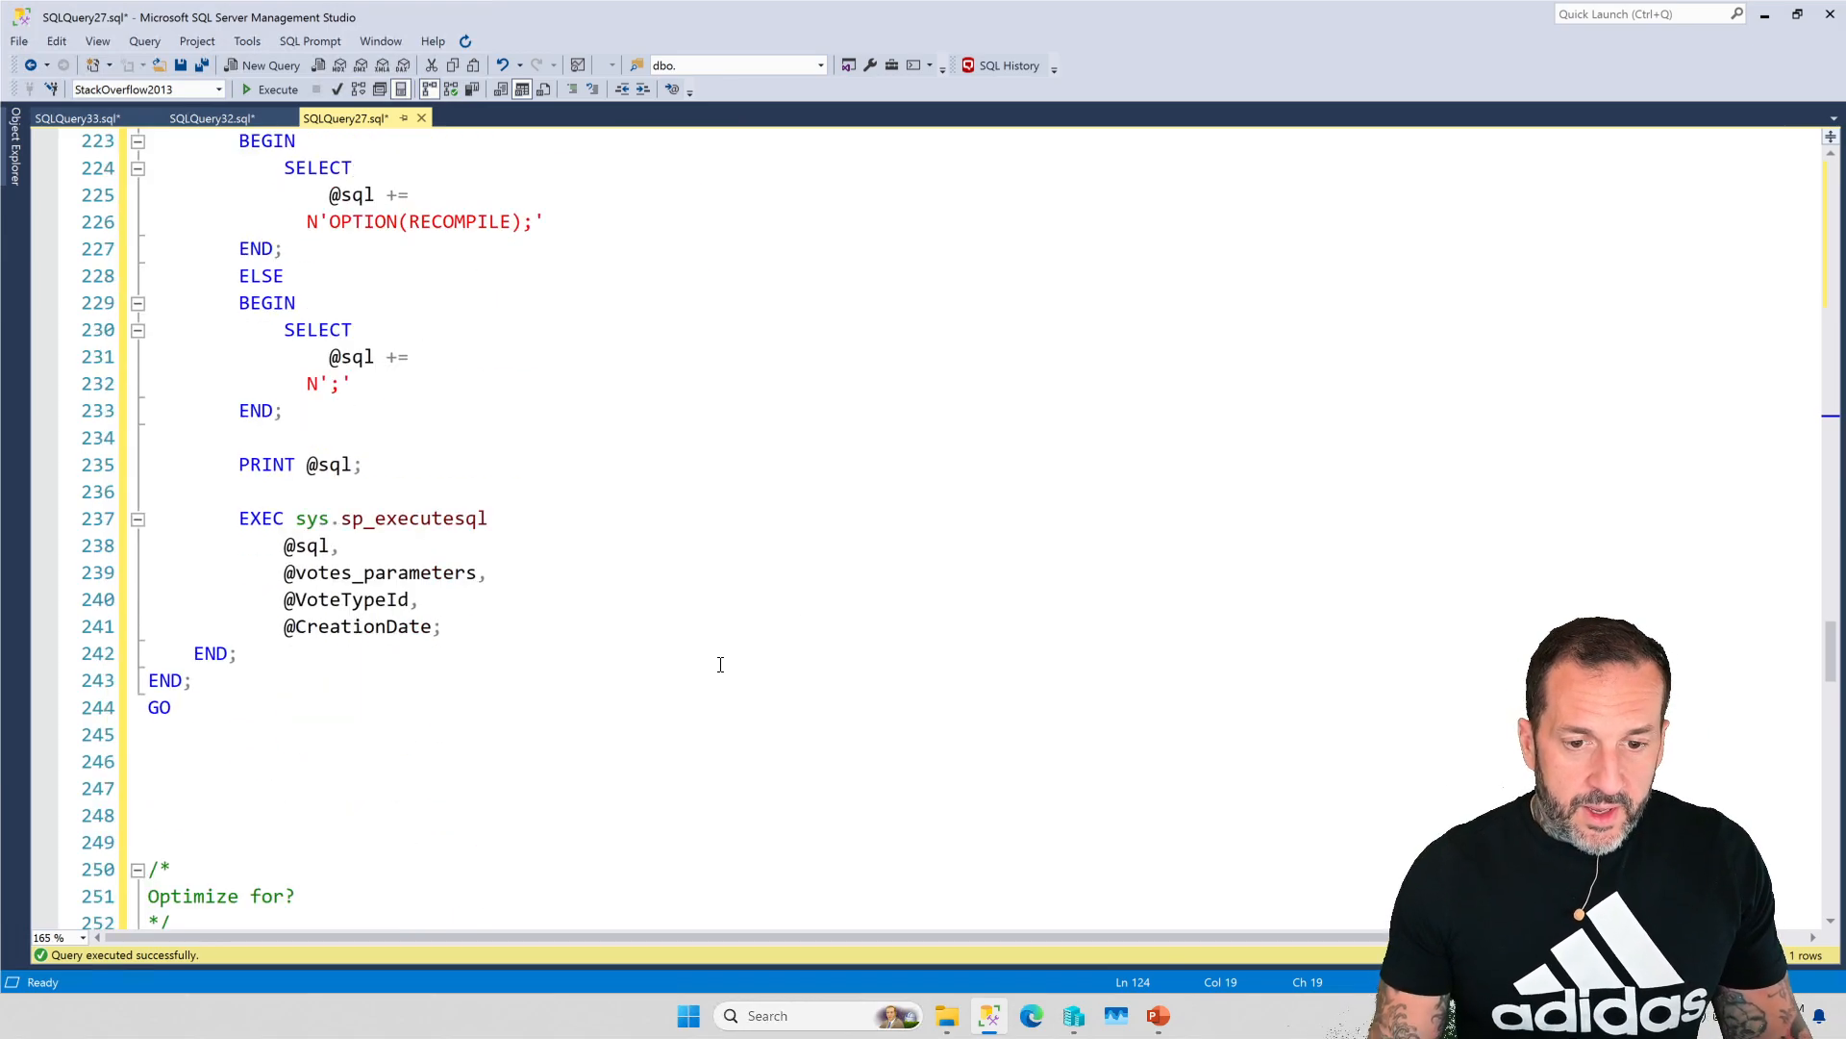
{"action": "scroll", "scroll_direction": "down", "scroll_amount": 3}
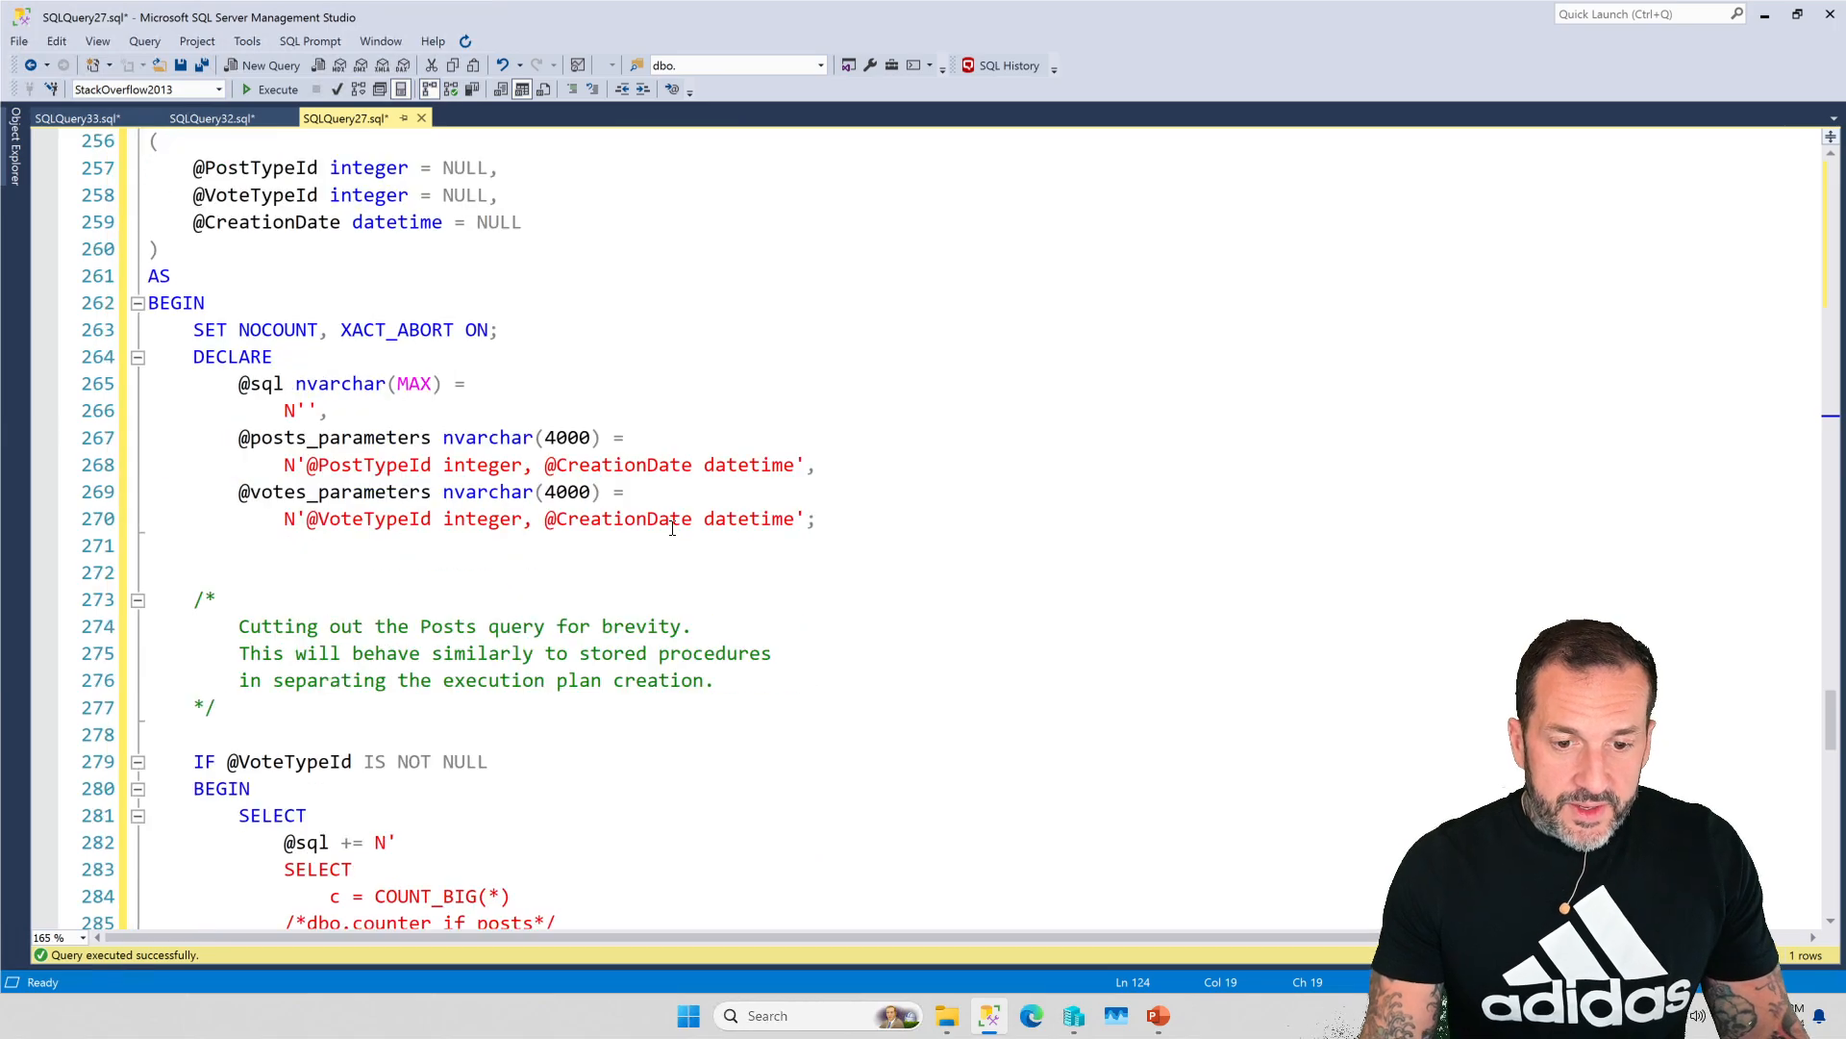
{"action": "scroll", "scroll_direction": "down", "scroll_amount": 3}
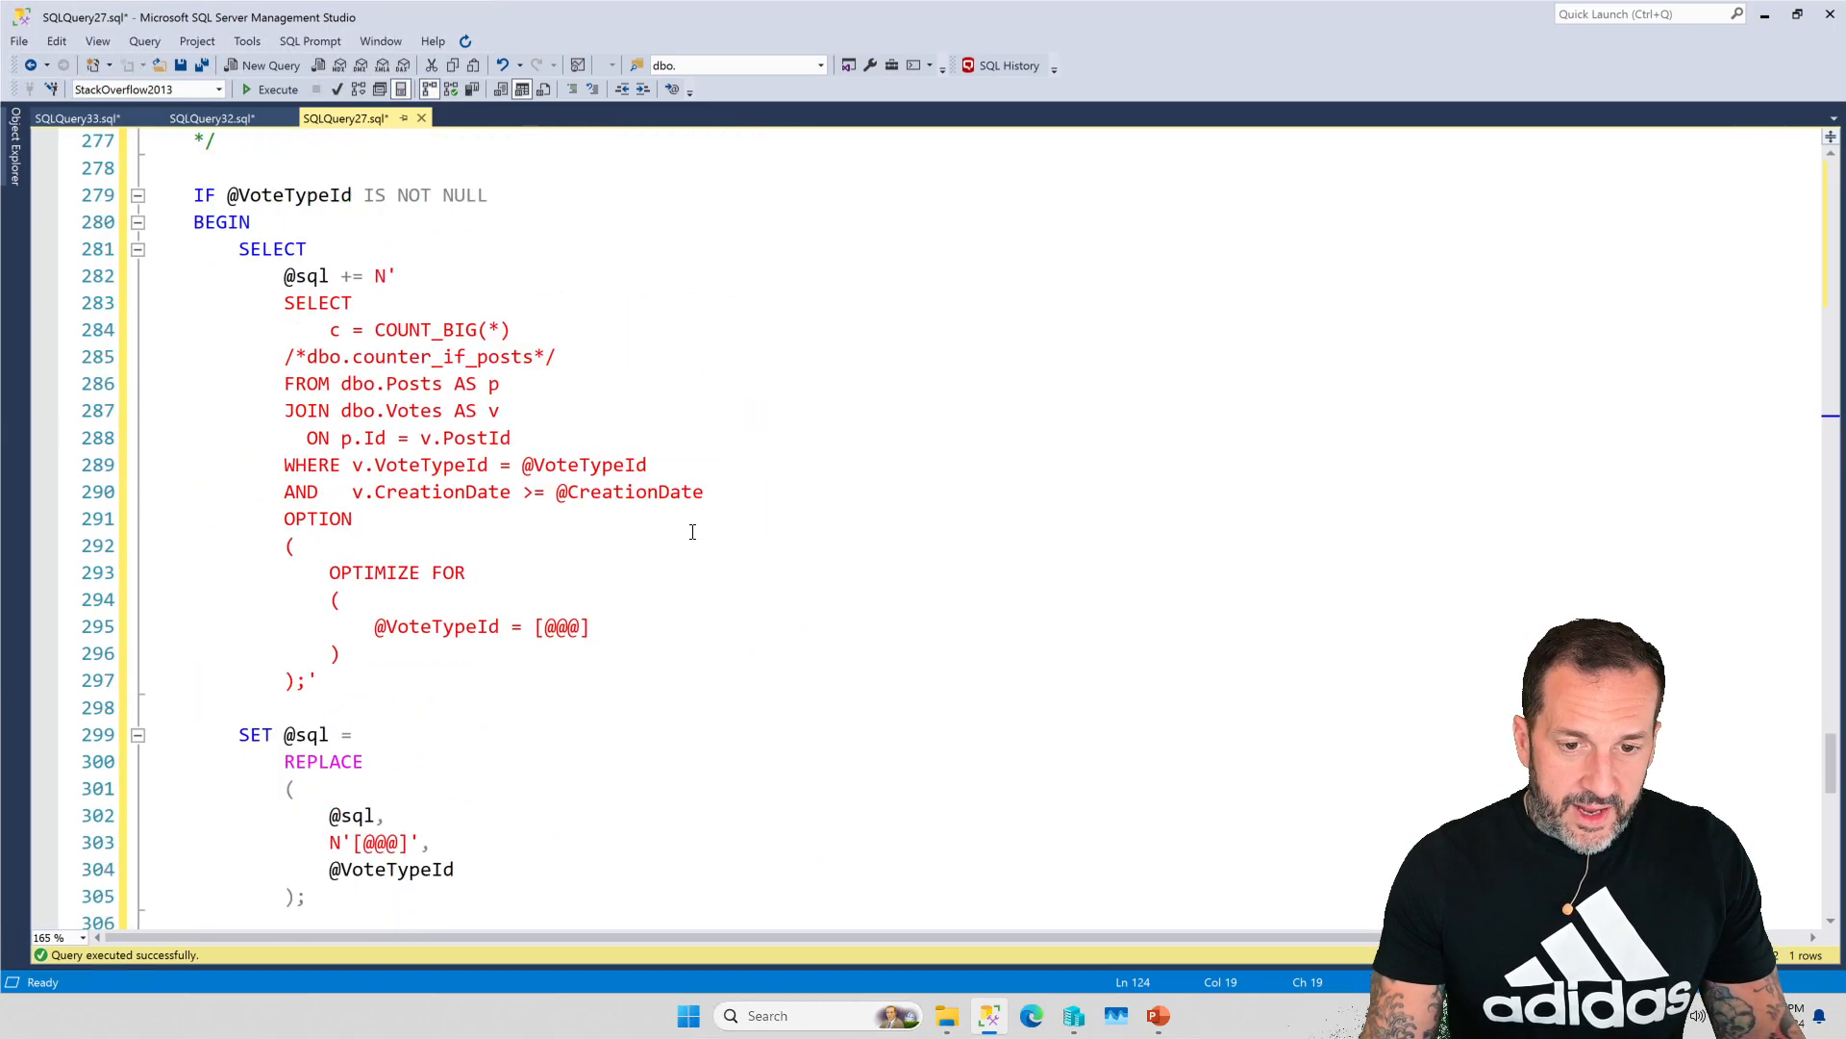
{"action": "scroll", "scroll_direction": "down", "scroll_amount": 3}
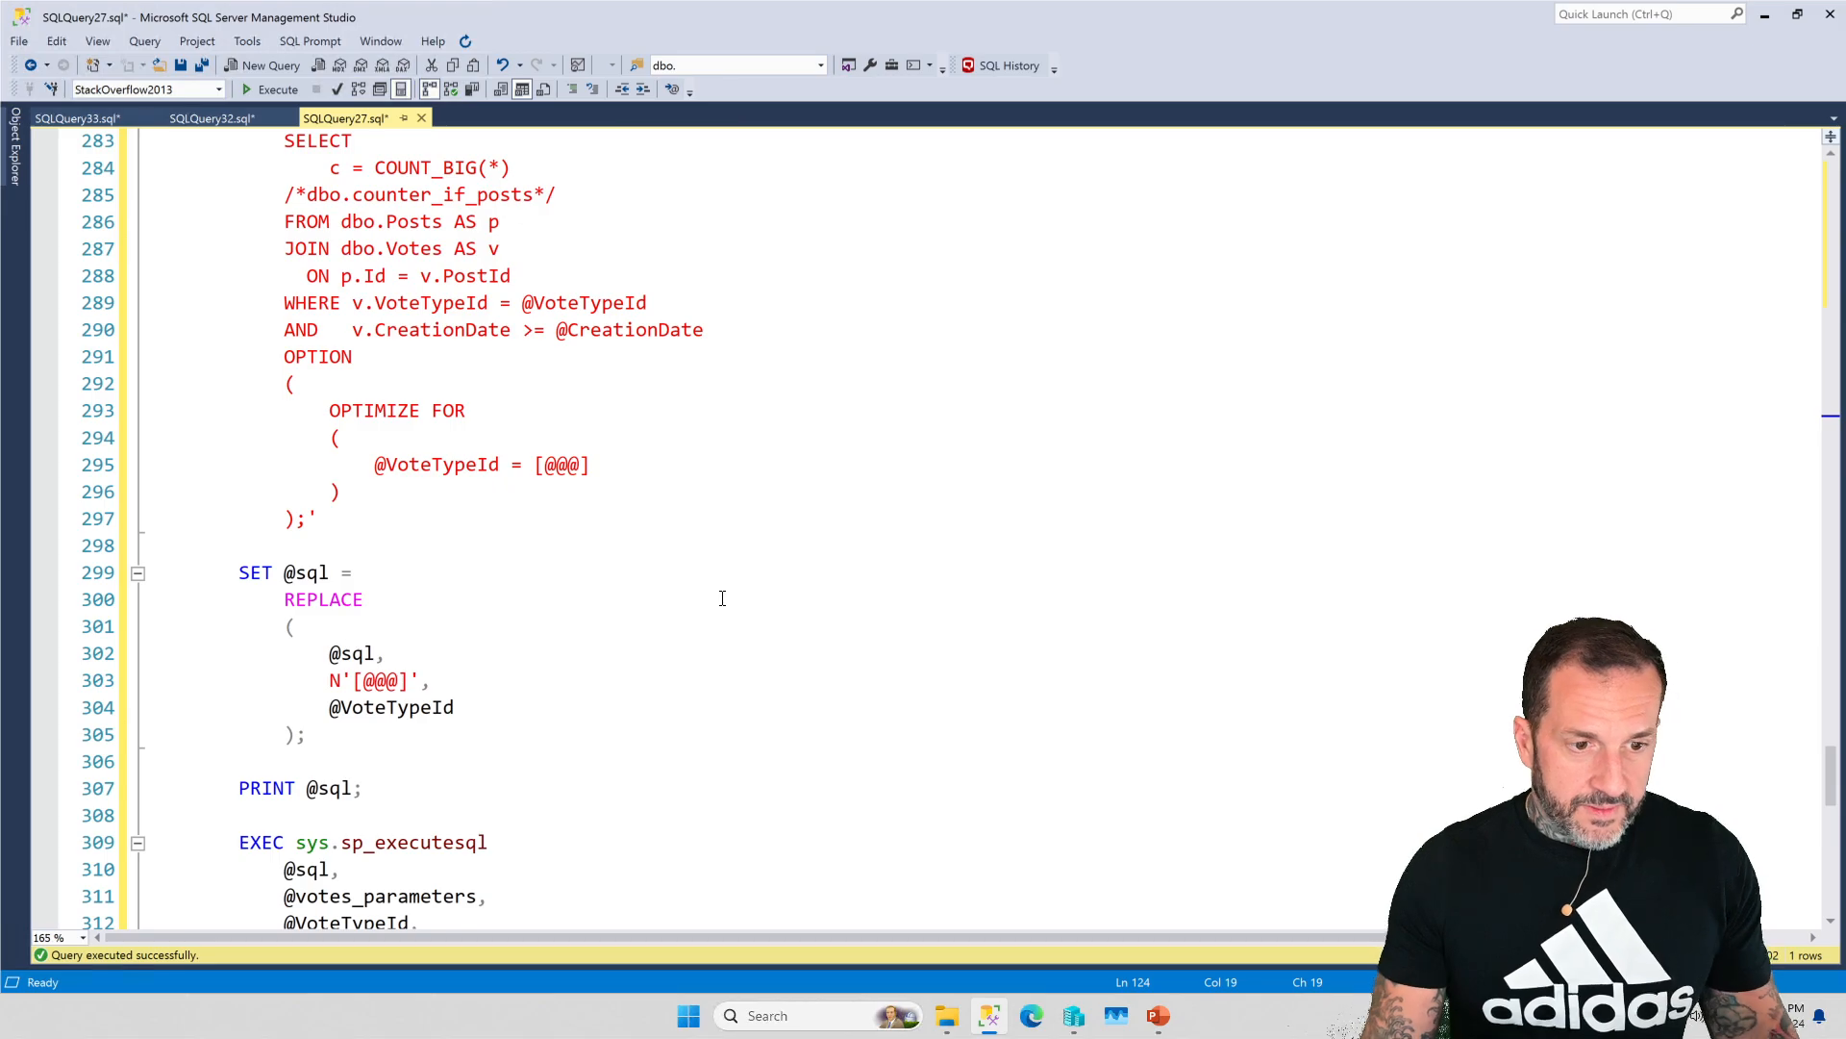